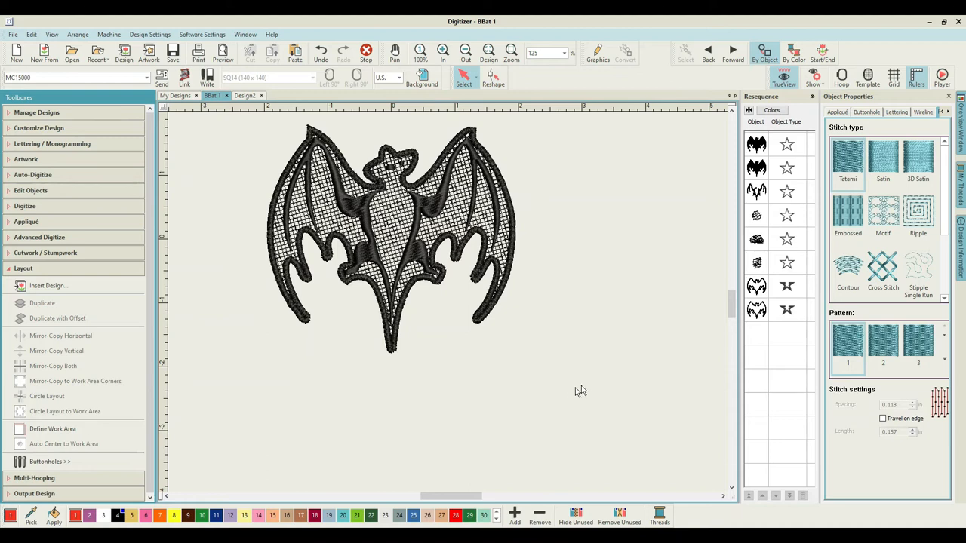
mouse_move(571, 393)
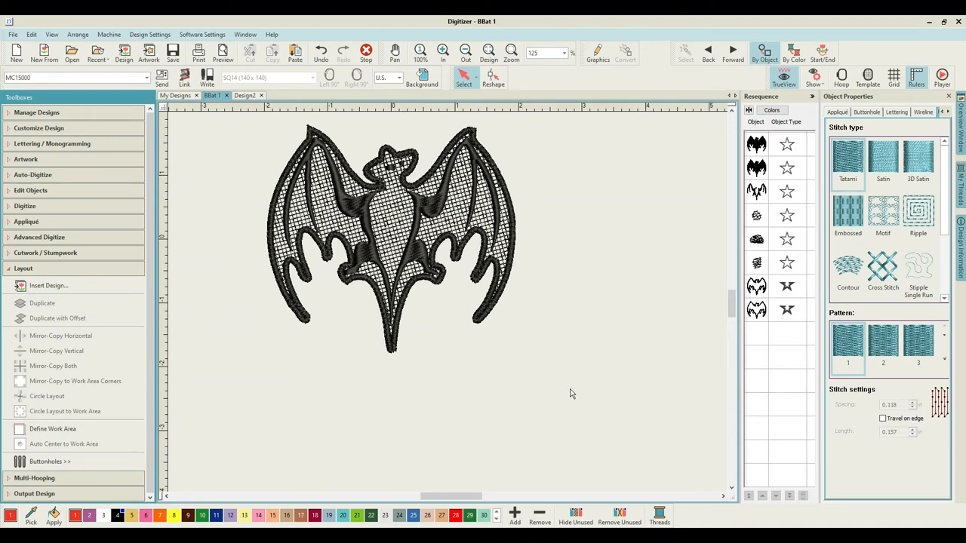
mouse_move(566, 394)
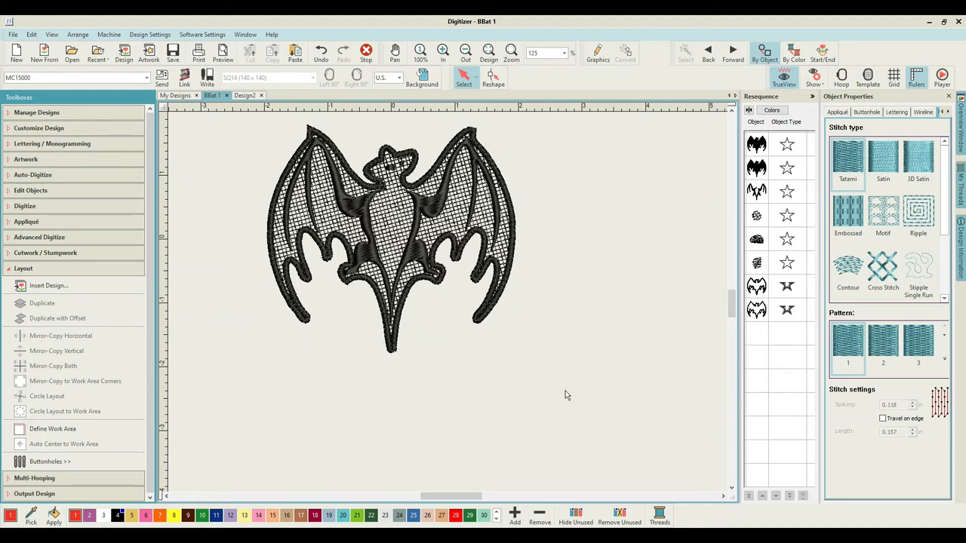
mouse_move(249, 128)
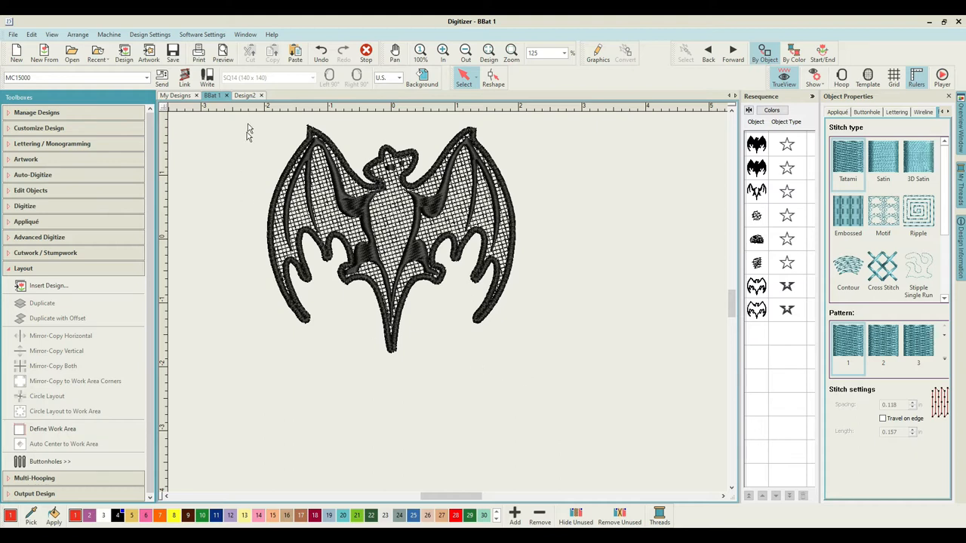
mouse_move(226, 98)
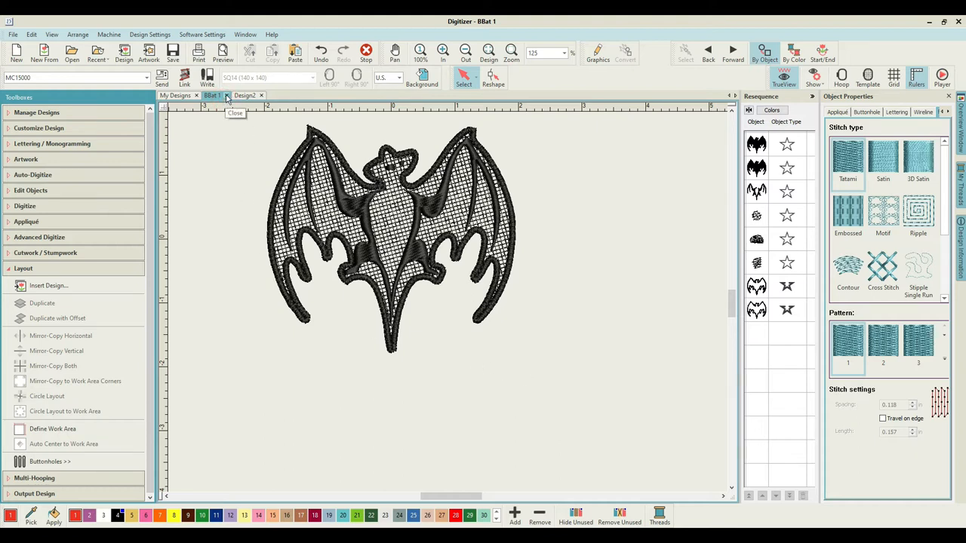
Close the BBat 1 design tab and answer the Save changes prompt.
click(224, 95)
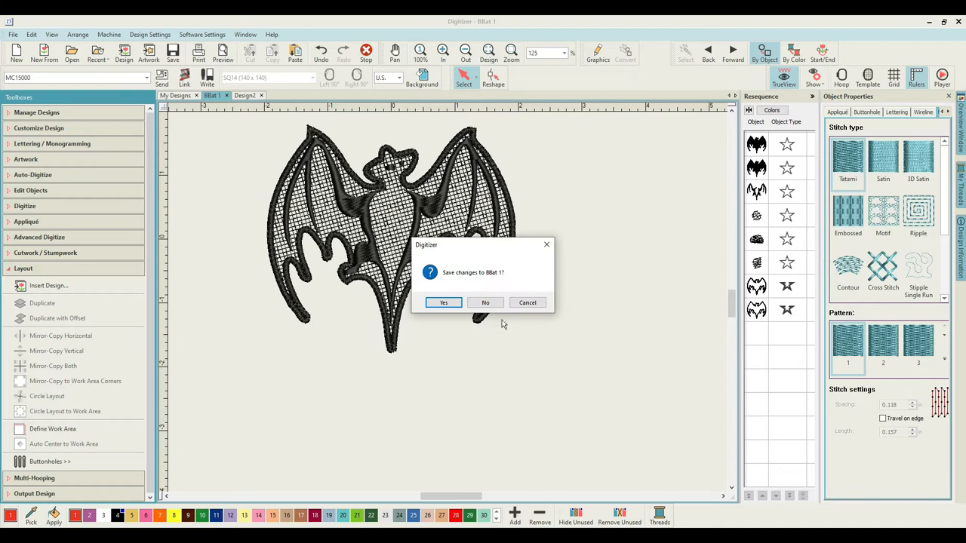
click(485, 302)
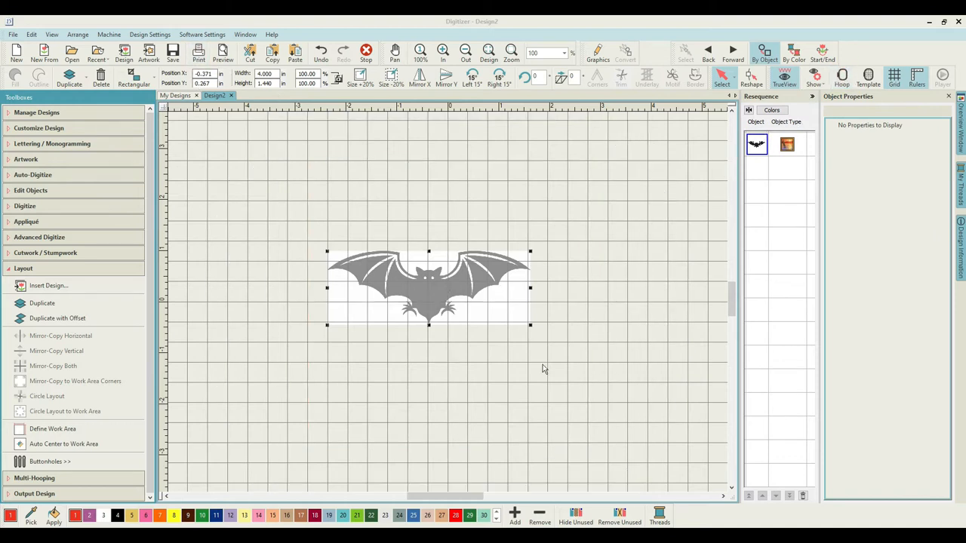
mouse_move(448, 302)
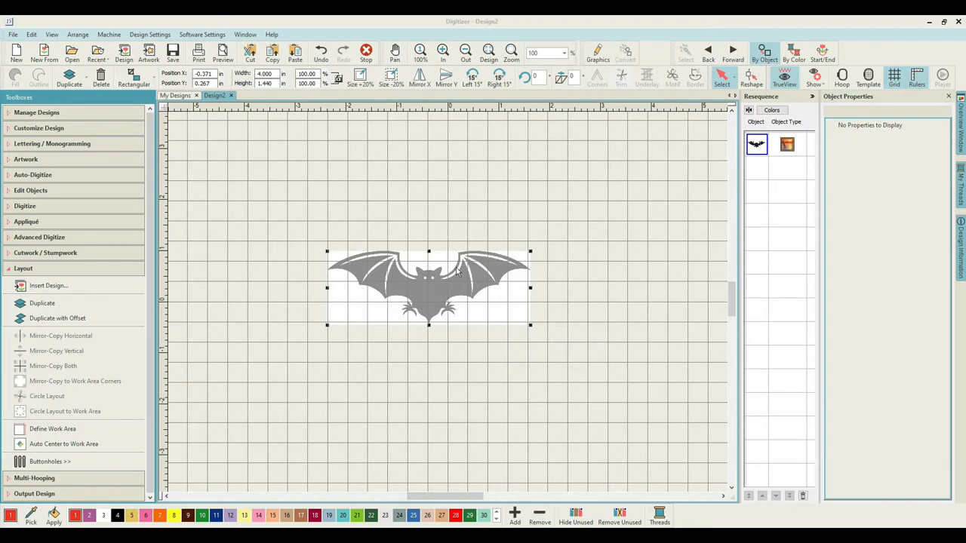
mouse_move(447, 288)
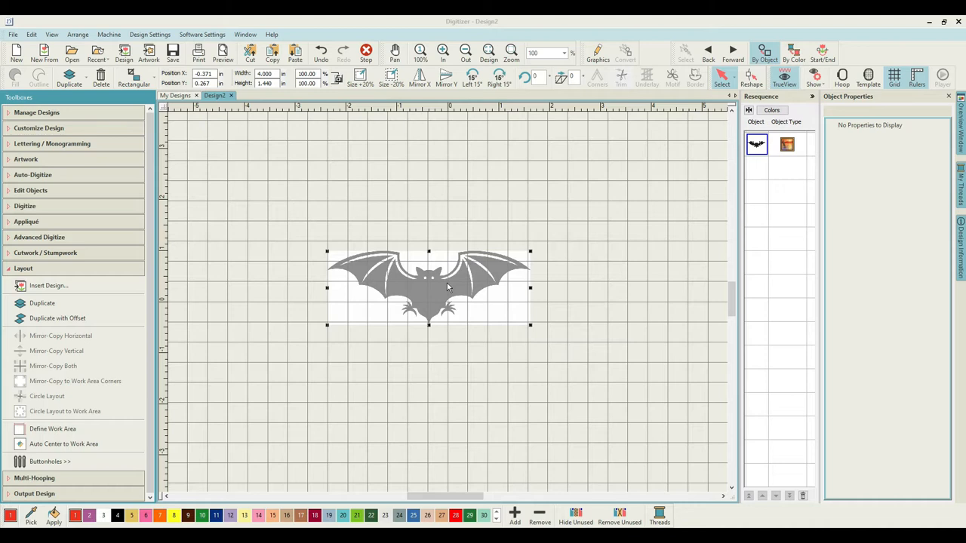
mouse_move(464, 343)
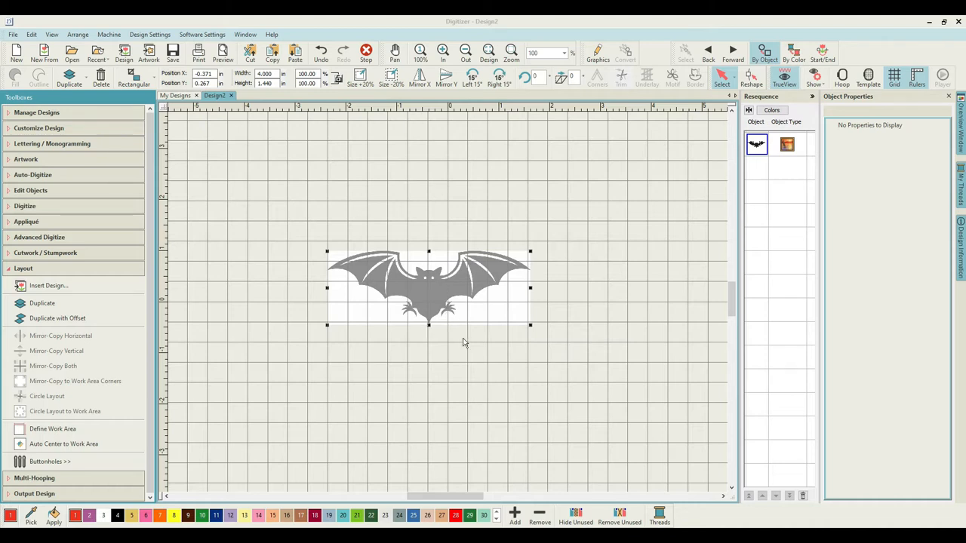
mouse_move(449, 340)
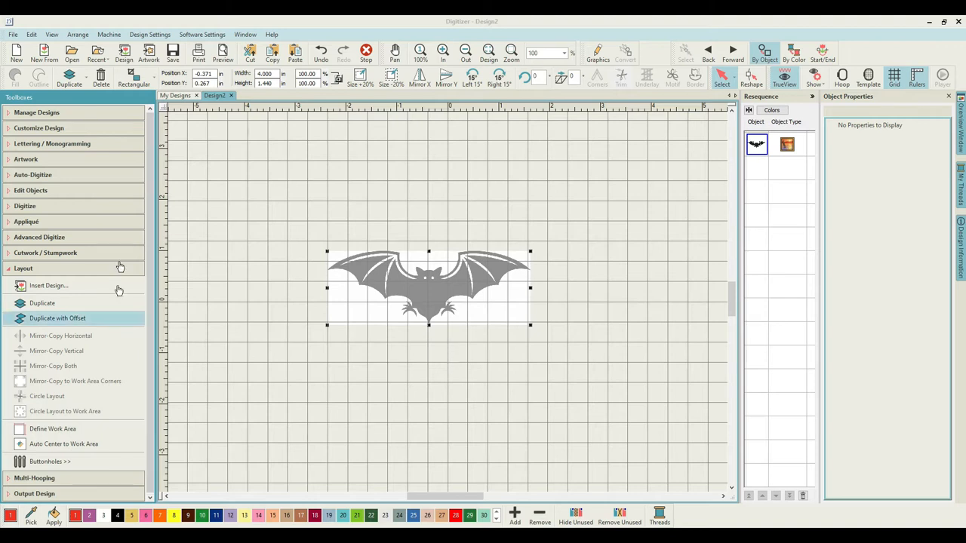
mouse_move(74, 180)
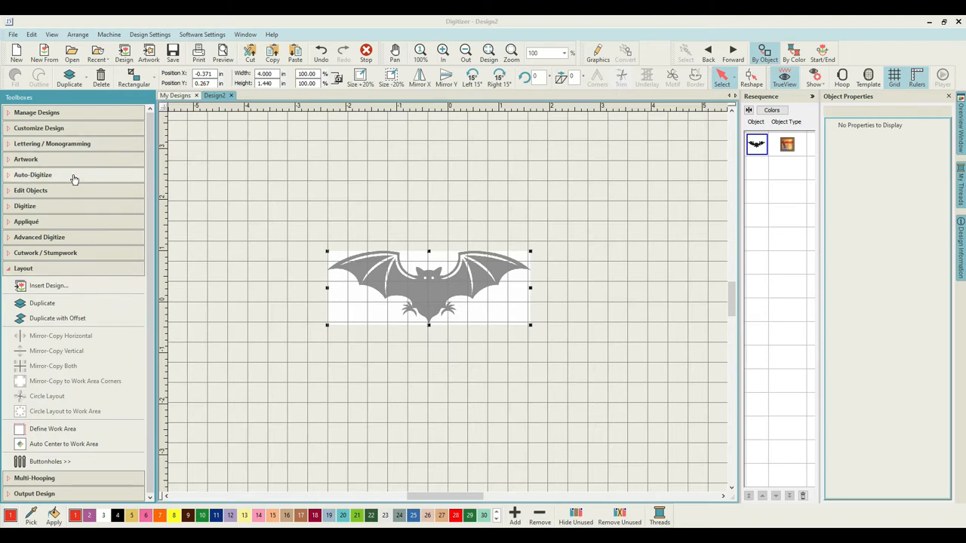
Expand the Digitize toolbox to show the manual shape tools.
click(24, 206)
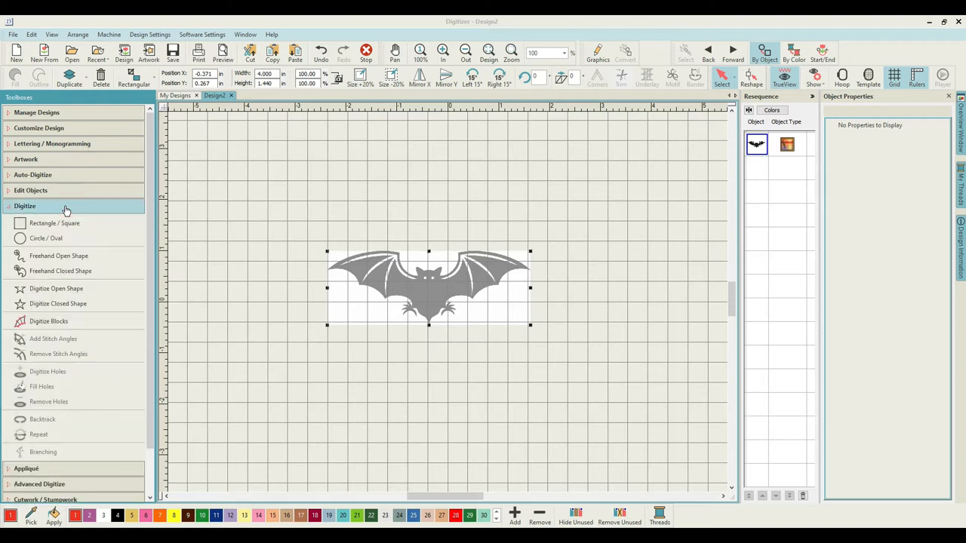
mouse_move(335, 230)
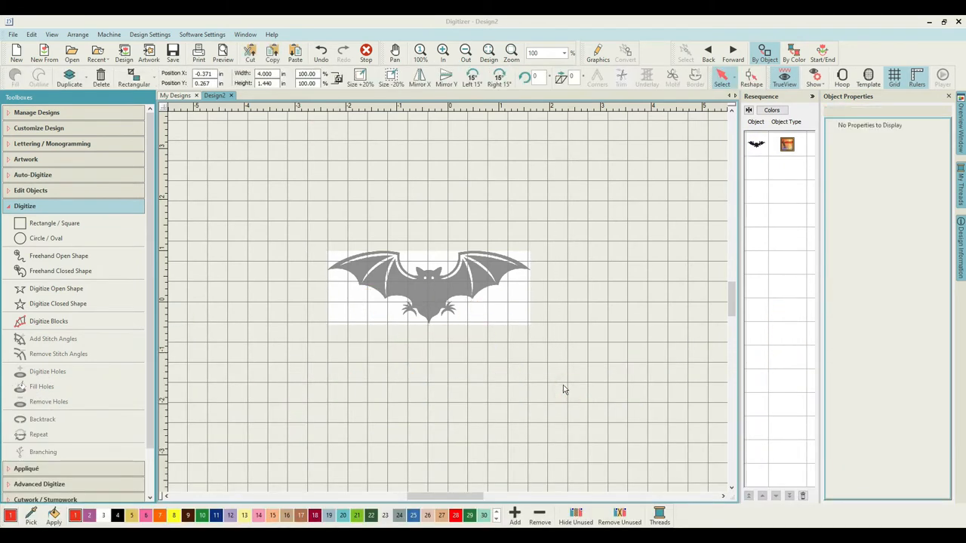
Draw a black rectangle around the bat and set it to outline only, no fill.
click(54, 222)
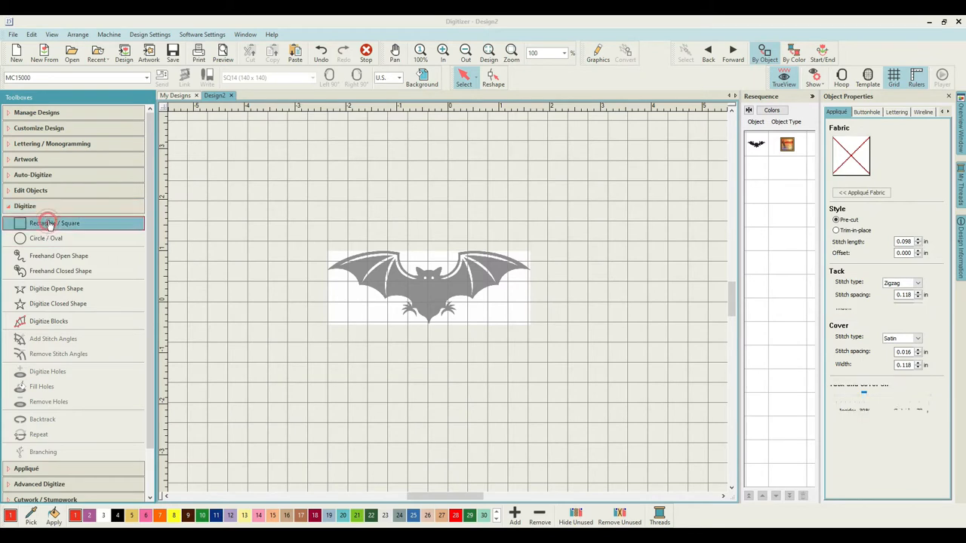
click(55, 223)
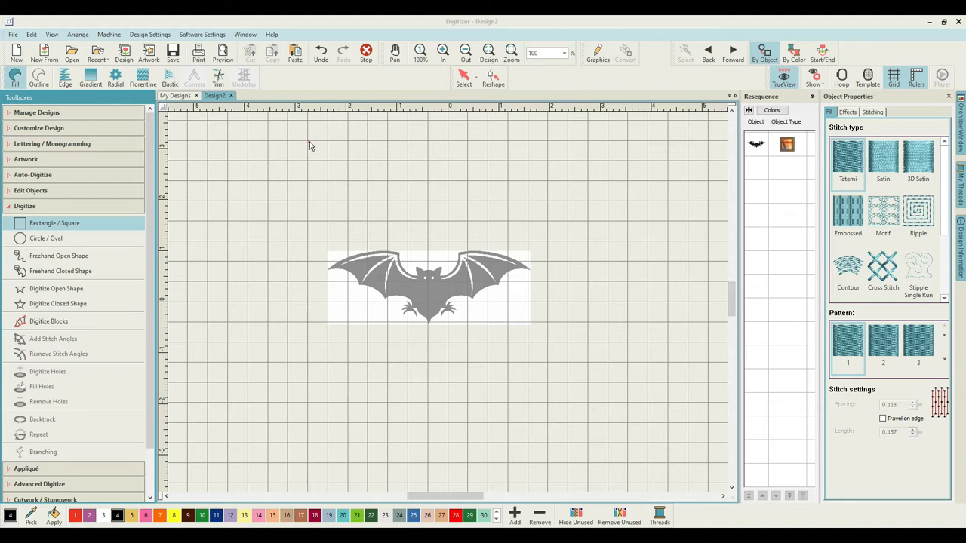
drag(309, 145, 548, 383)
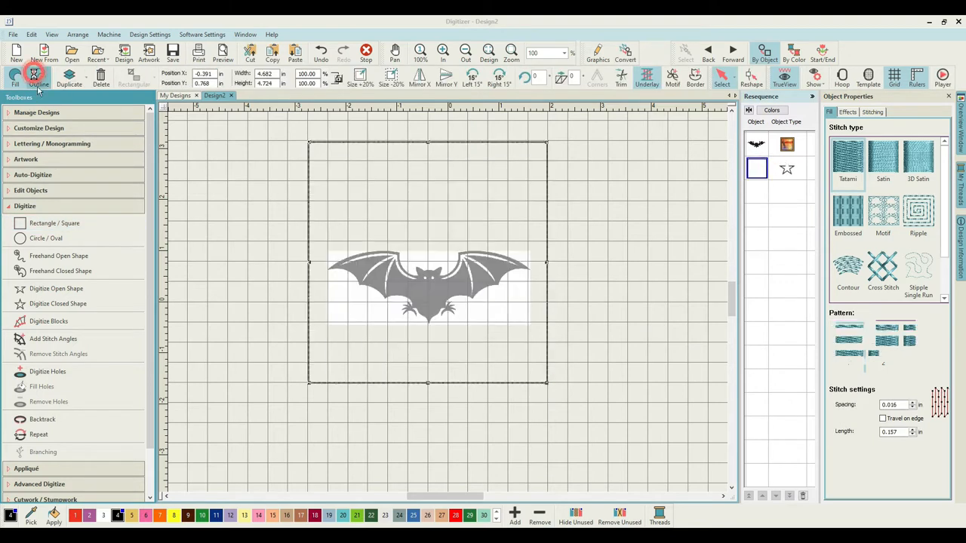
click(38, 75)
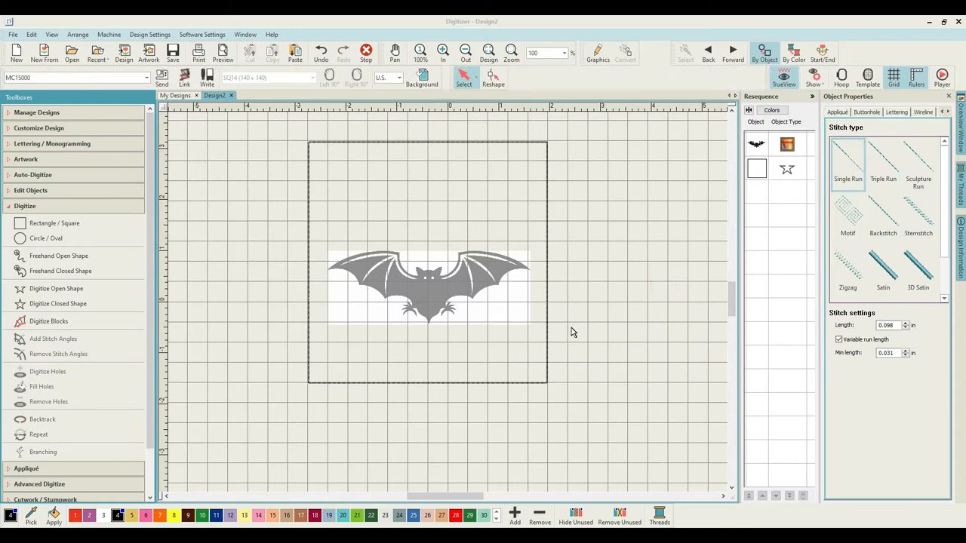
mouse_move(559, 313)
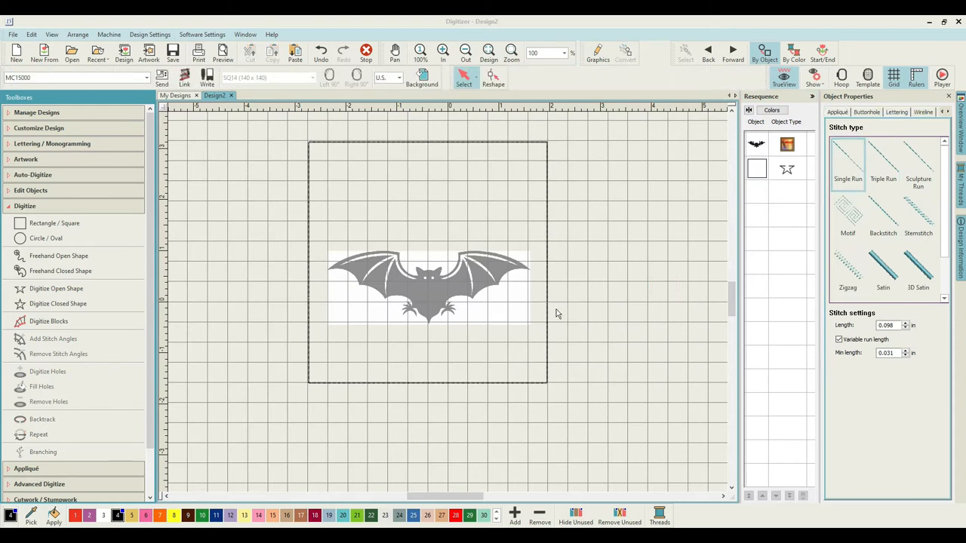
mouse_move(549, 253)
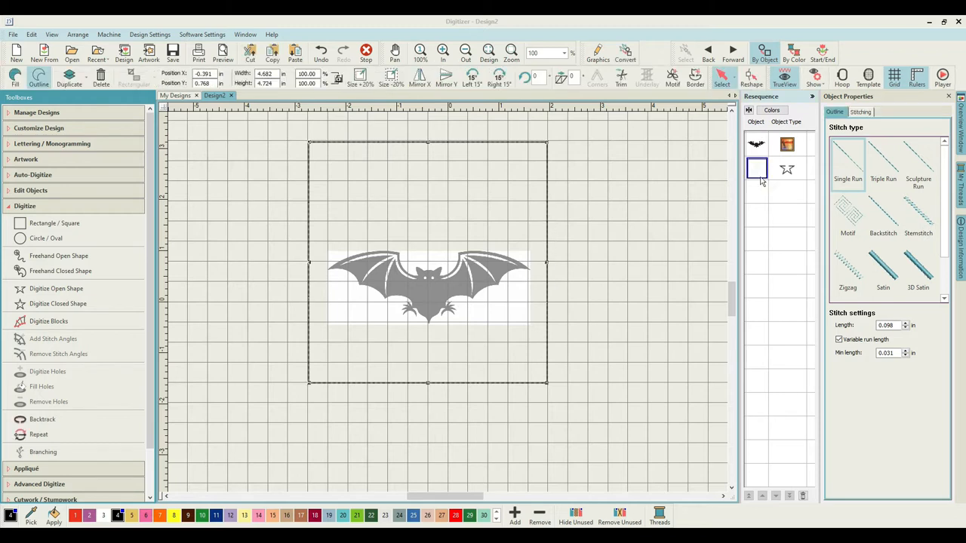
scroll(down, 3)
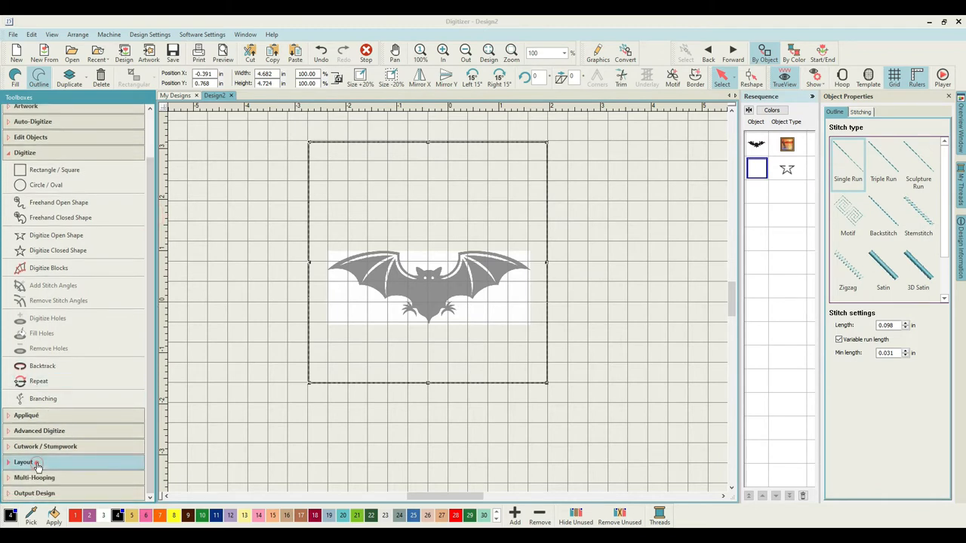
Auto Center the rectangle outline to the work area from the Layout toolbox.
click(26, 462)
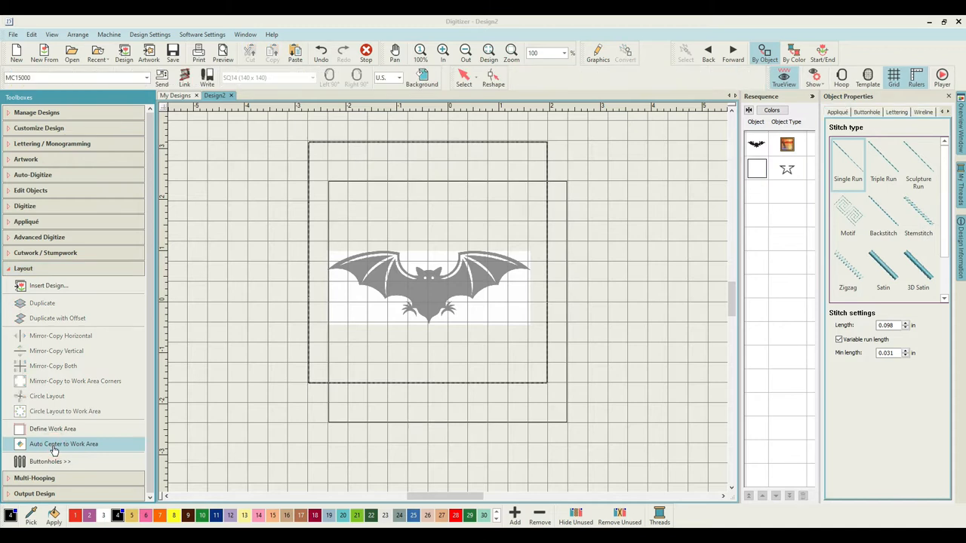
click(64, 444)
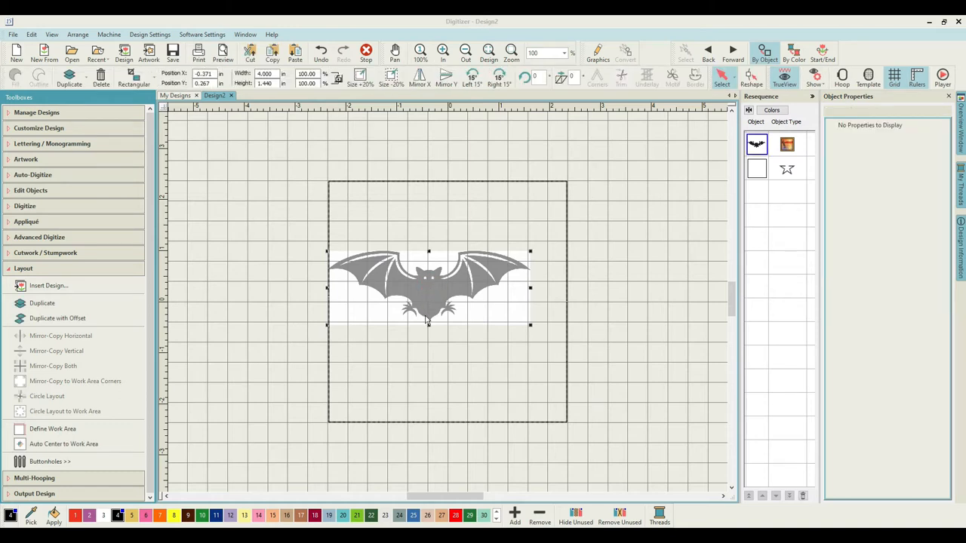
mouse_move(520, 335)
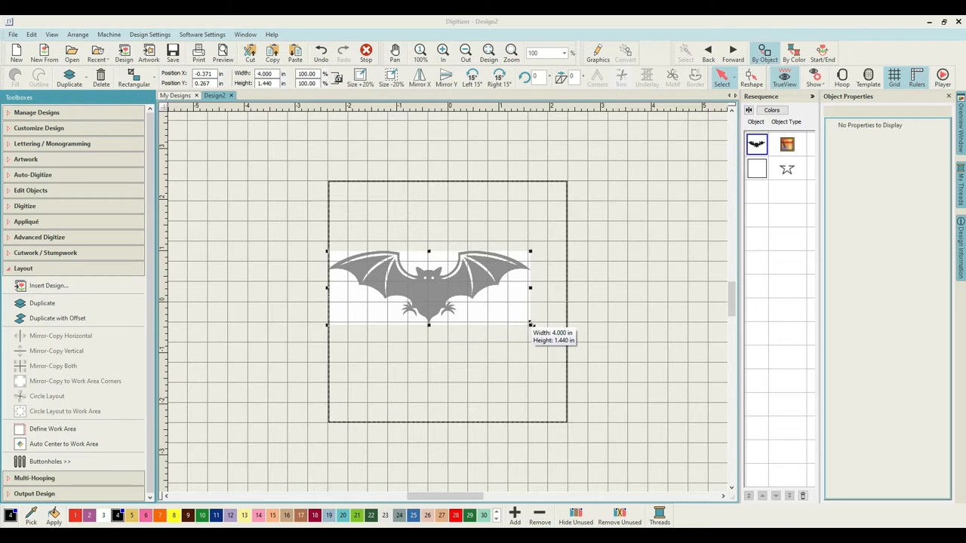
Resize the bat artwork to about 4.6 inches wide so it fits inside the square.
drag(530, 325, 550, 345)
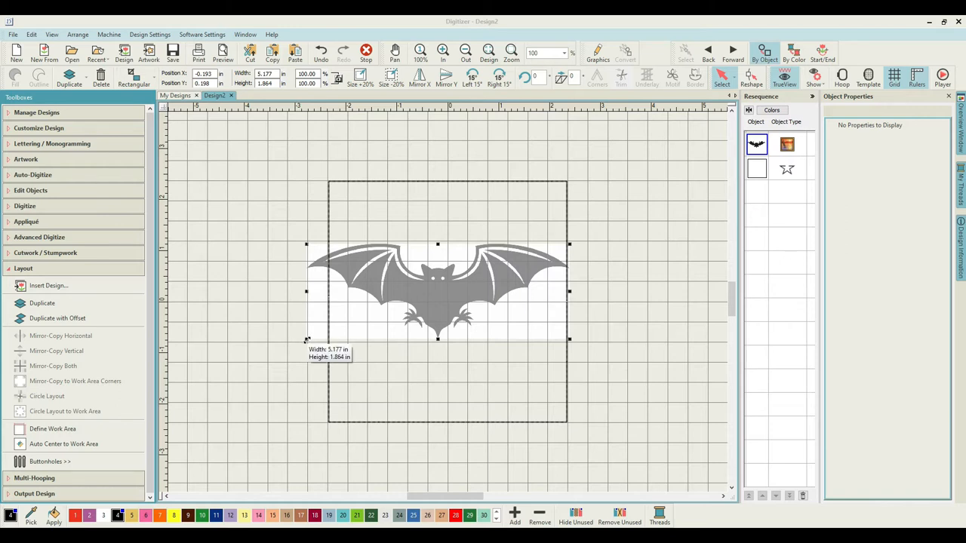
drag(307, 339, 326, 333)
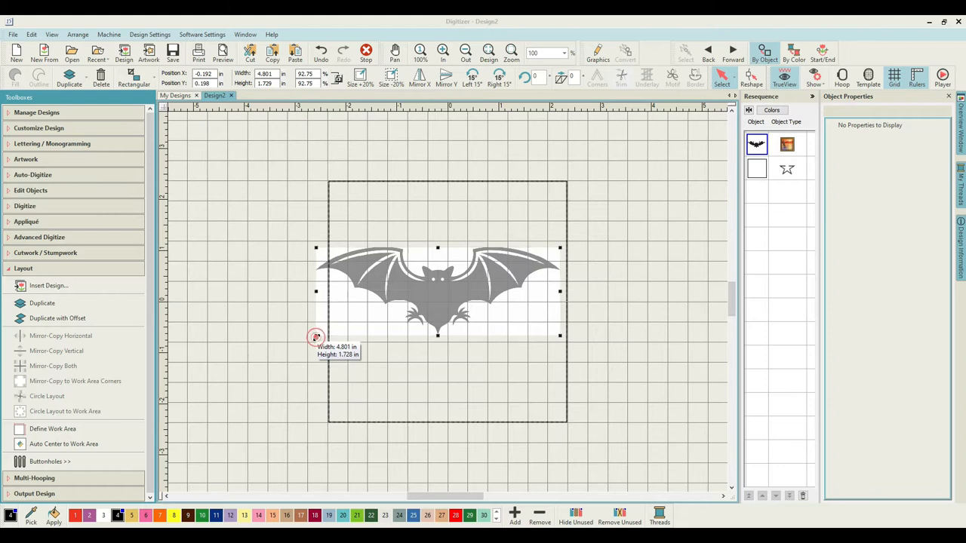
drag(315, 337, 320, 333)
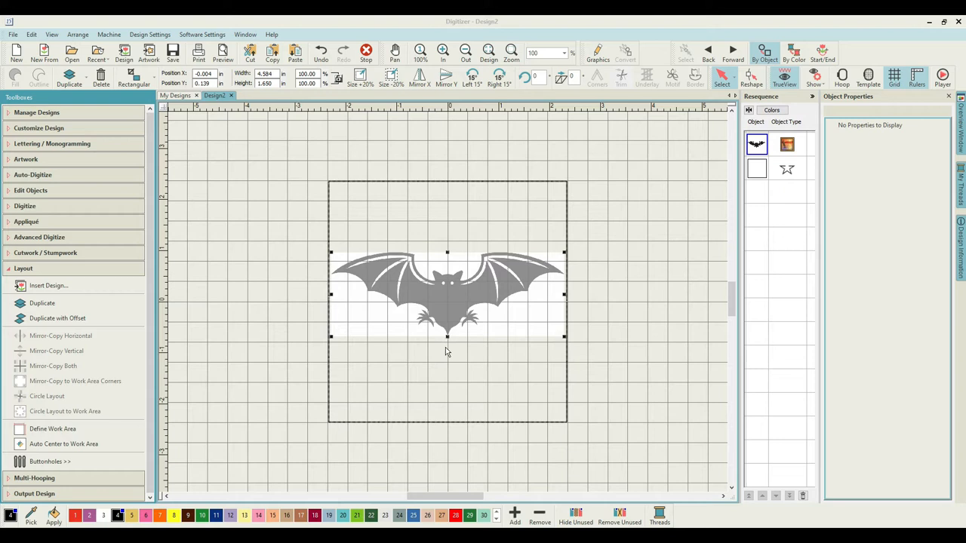
mouse_move(455, 403)
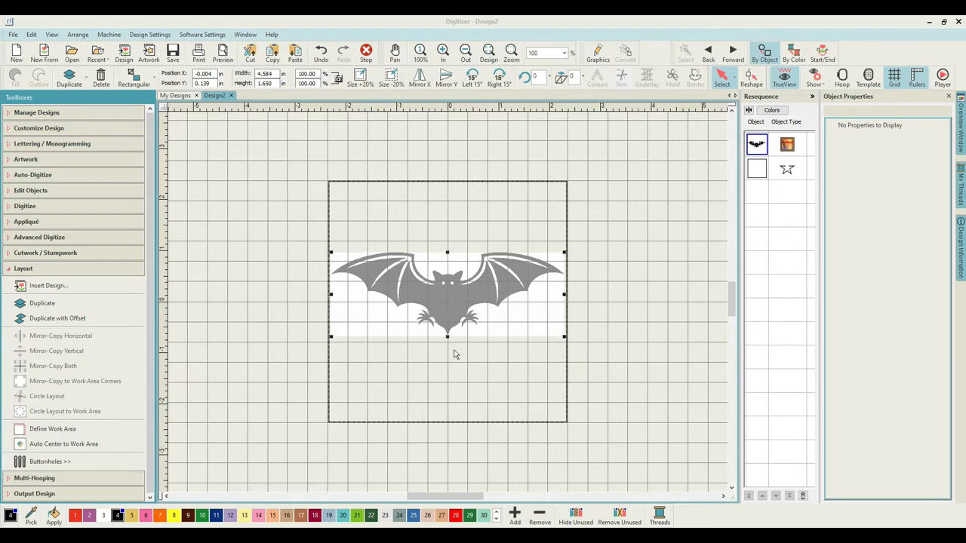
mouse_move(330, 199)
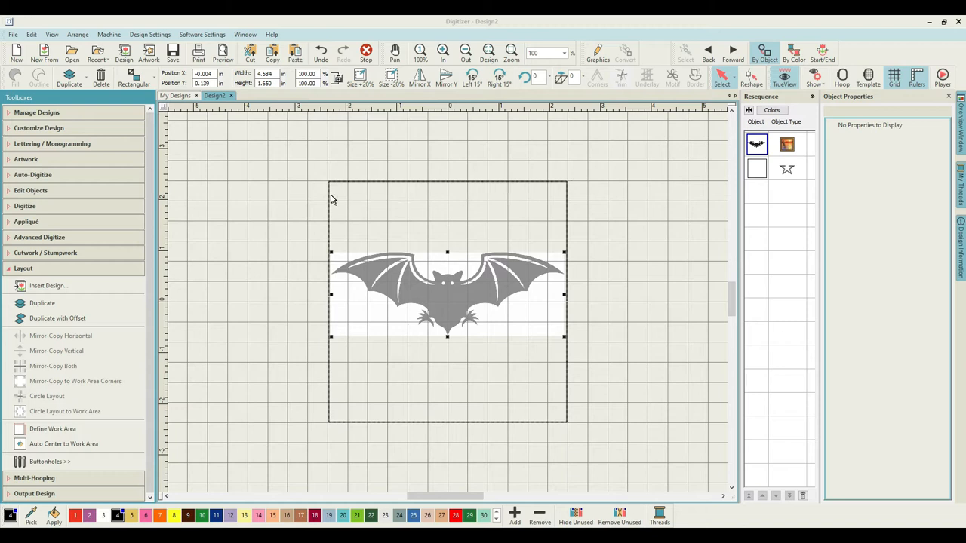
mouse_move(491, 187)
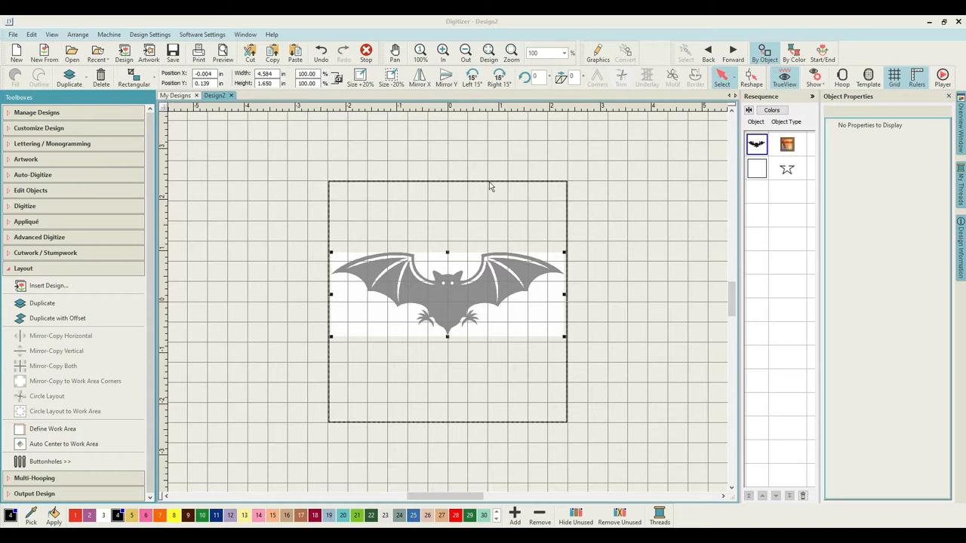
Set the square border's width to 4 inches and apply it.
click(756, 168)
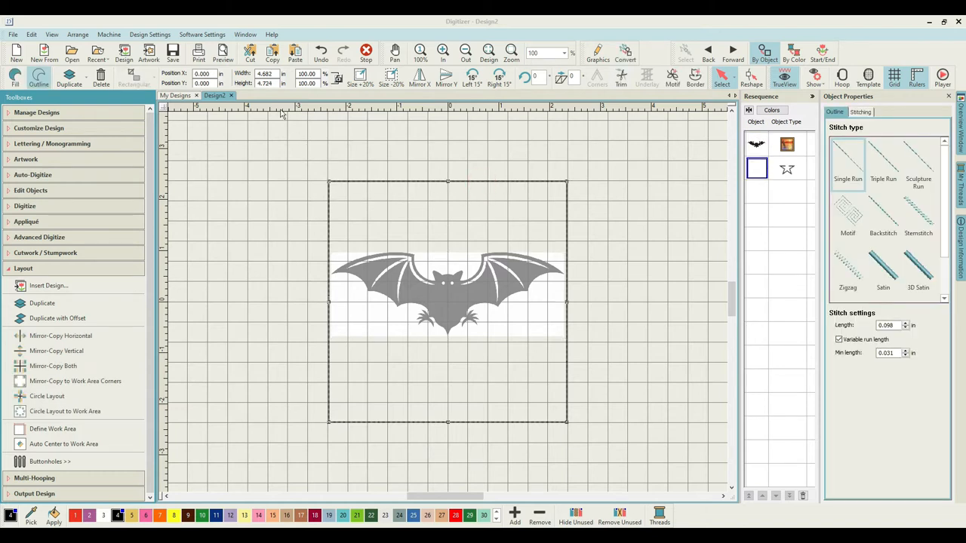
mouse_move(337, 79)
text(4)
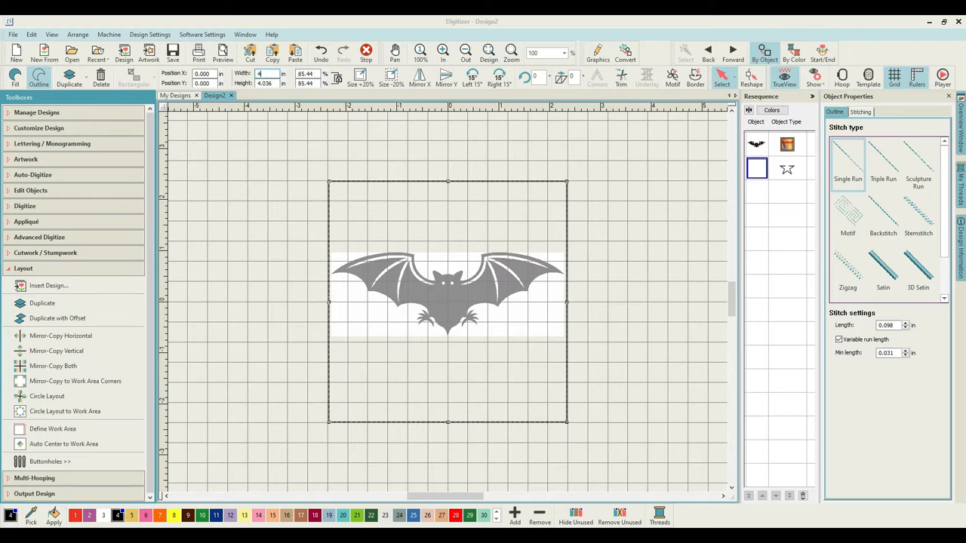
click(271, 83)
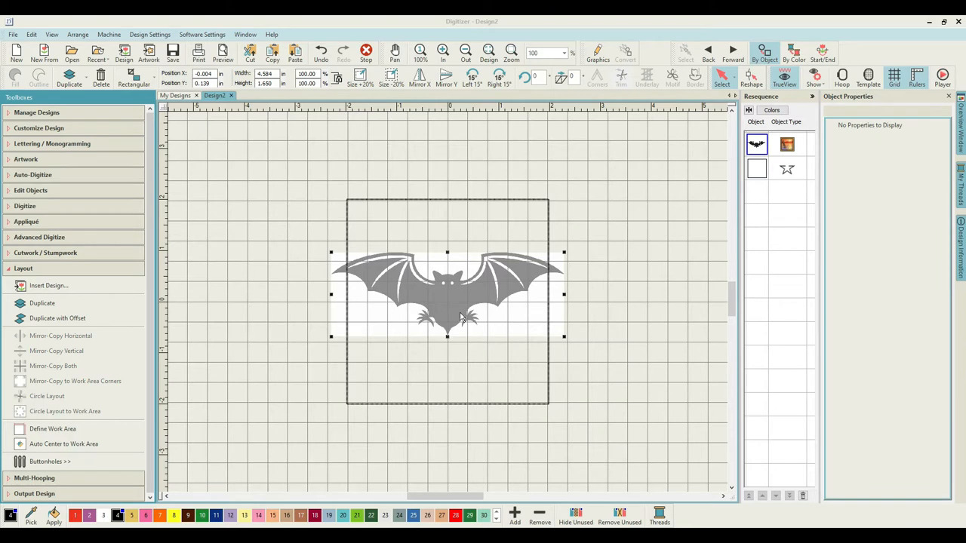
mouse_move(565, 337)
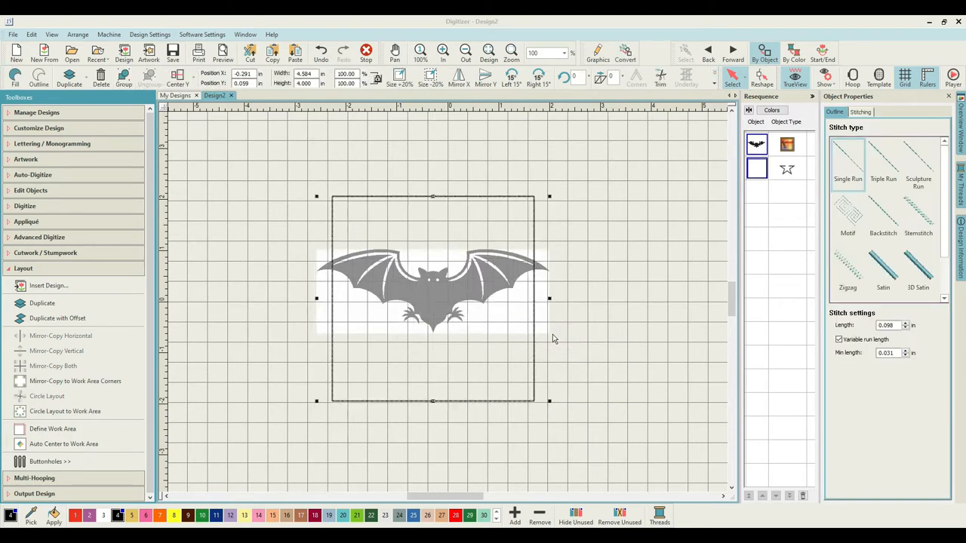
mouse_move(317, 300)
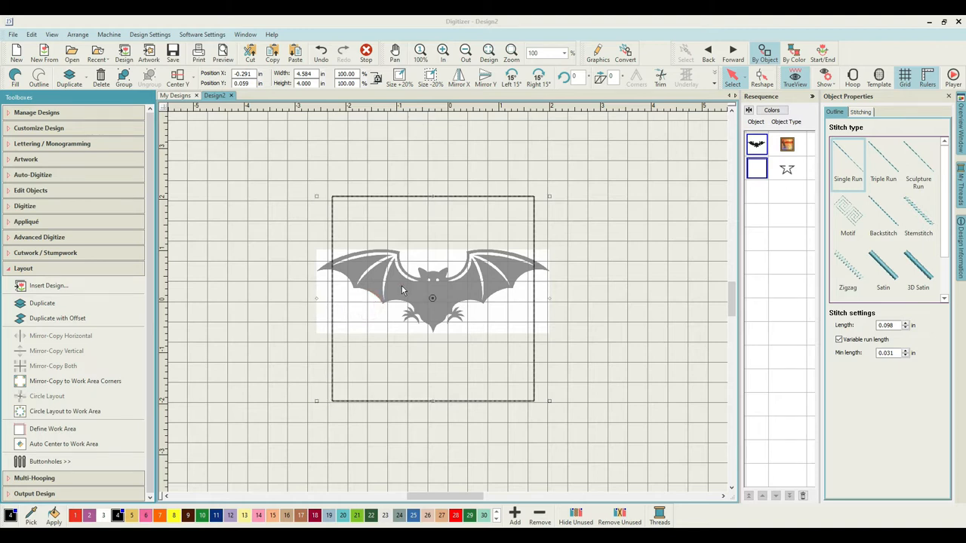
Select the bat artwork to scale it down to about 3.89 in wide.
click(412, 292)
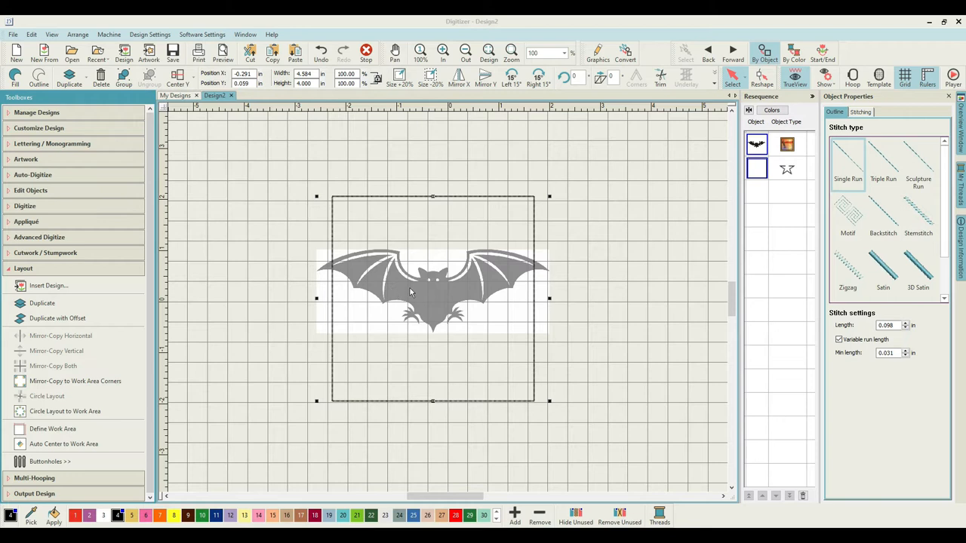
mouse_move(716, 172)
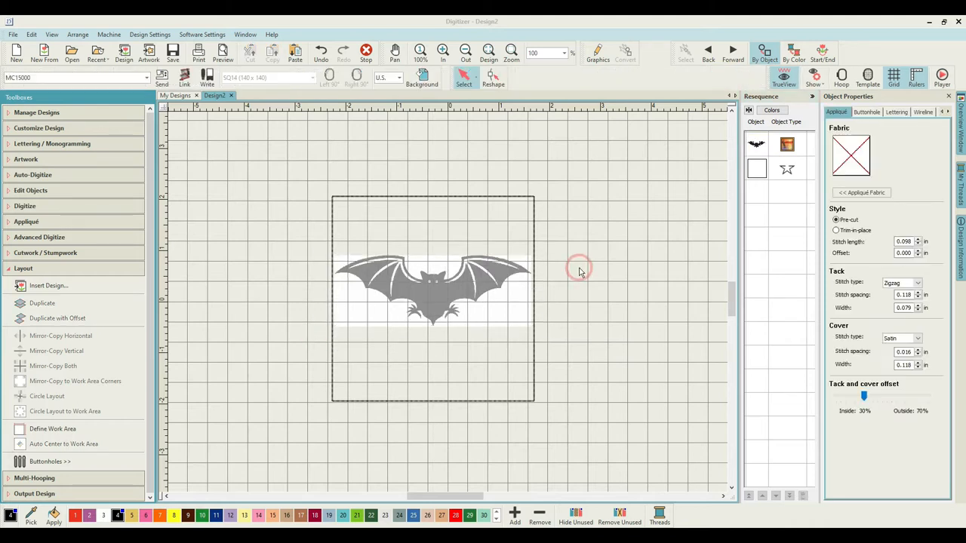
mouse_move(585, 294)
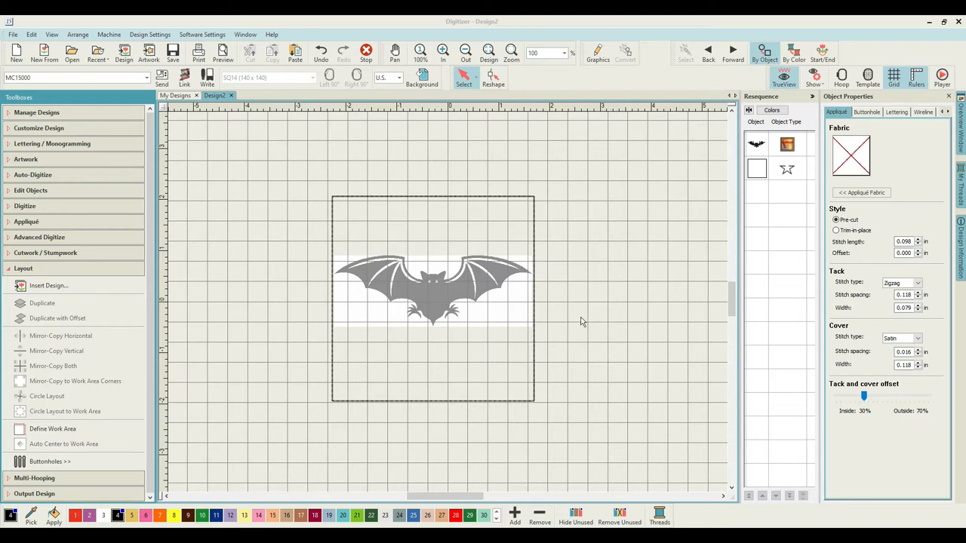
mouse_move(399, 369)
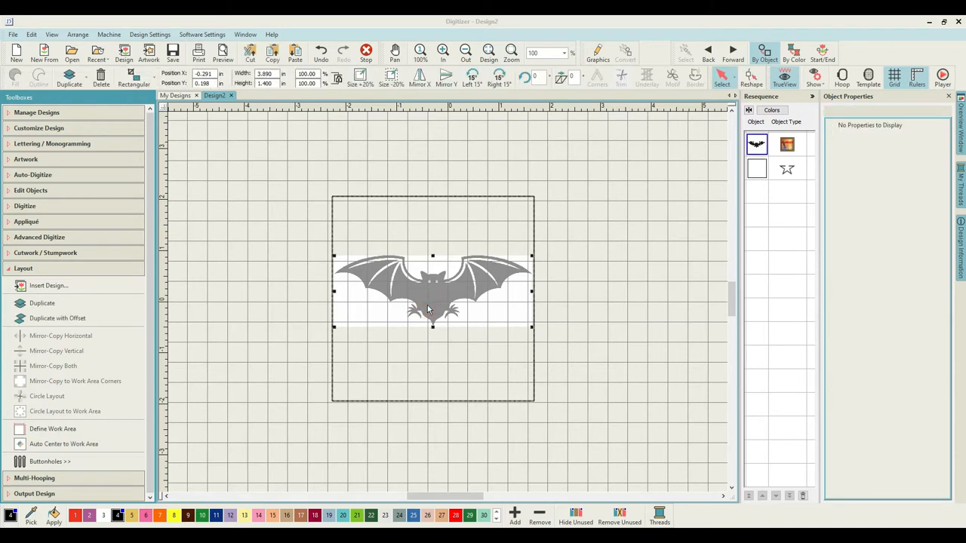
mouse_move(433, 336)
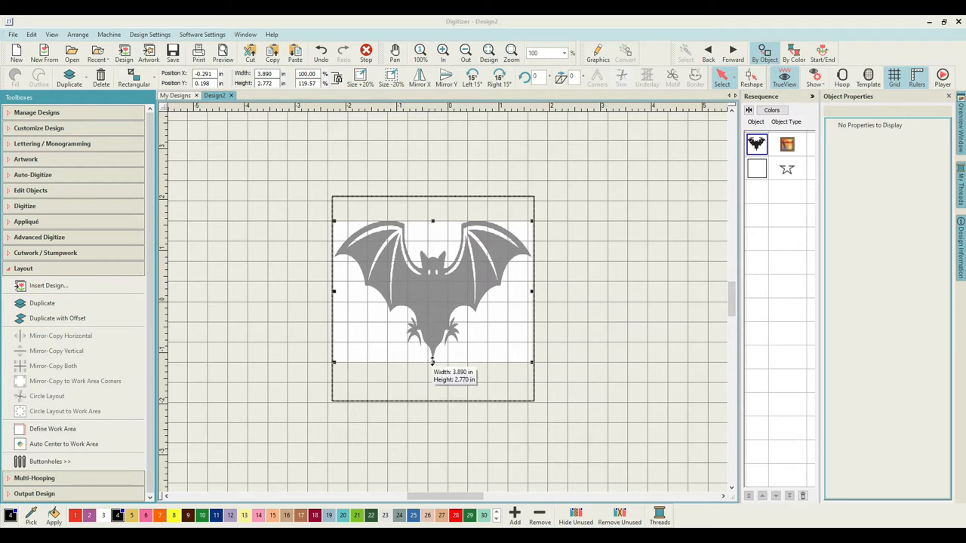
mouse_move(428, 413)
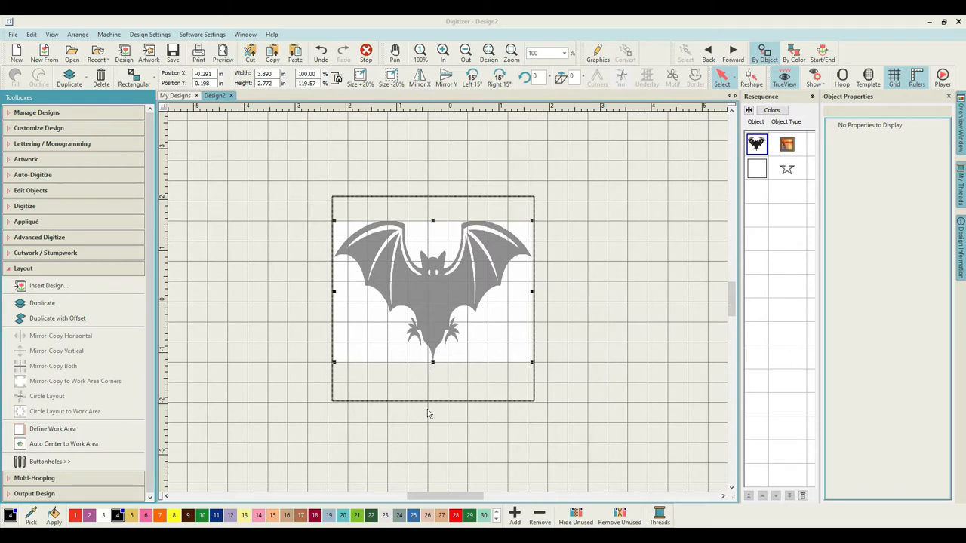
mouse_move(604, 262)
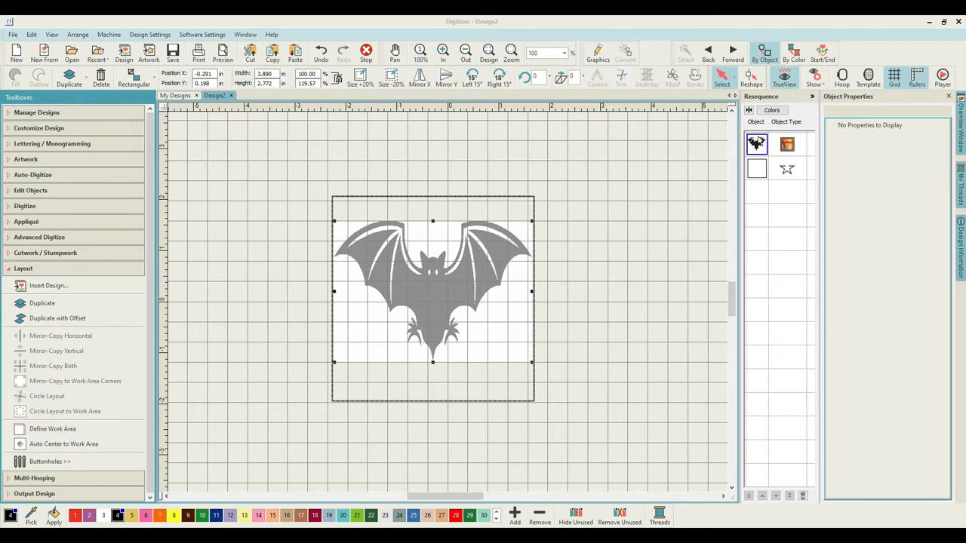
Stretch the bat artwork to about 3.9 by 2.8 inches within the square.
right_click(757, 143)
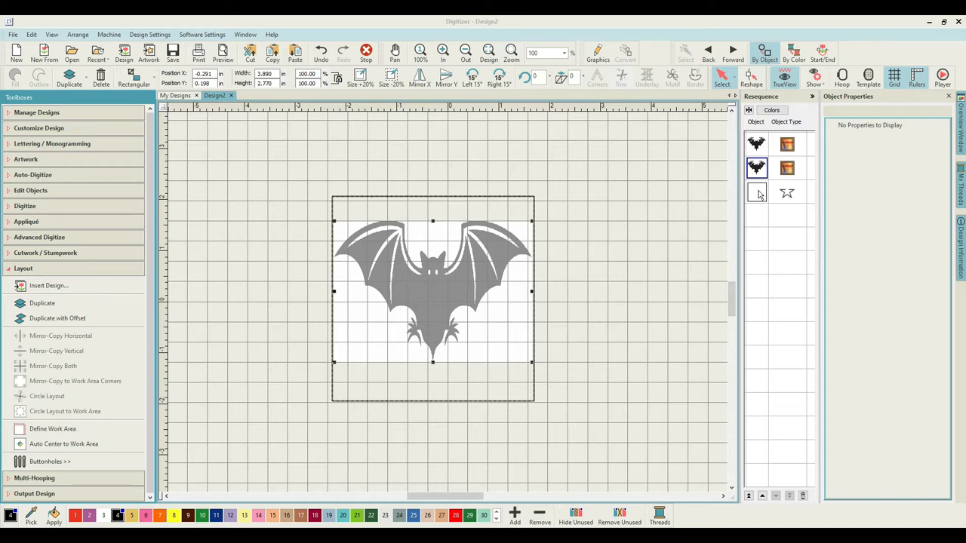
click(319, 52)
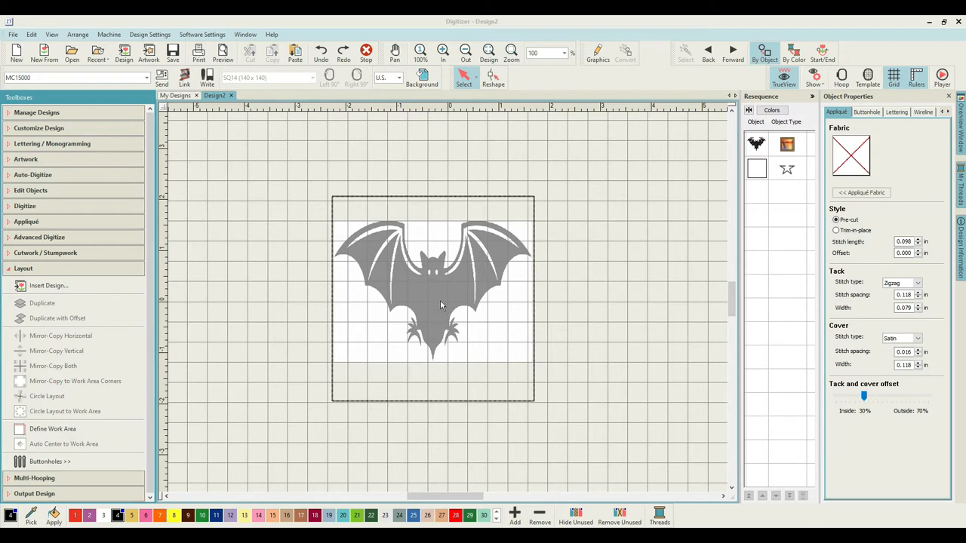
click(432, 290)
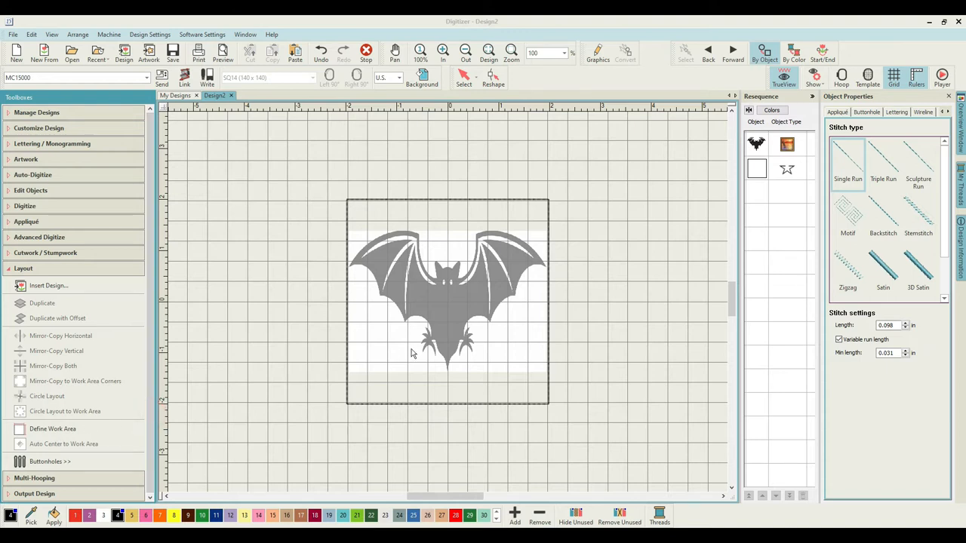
mouse_move(479, 352)
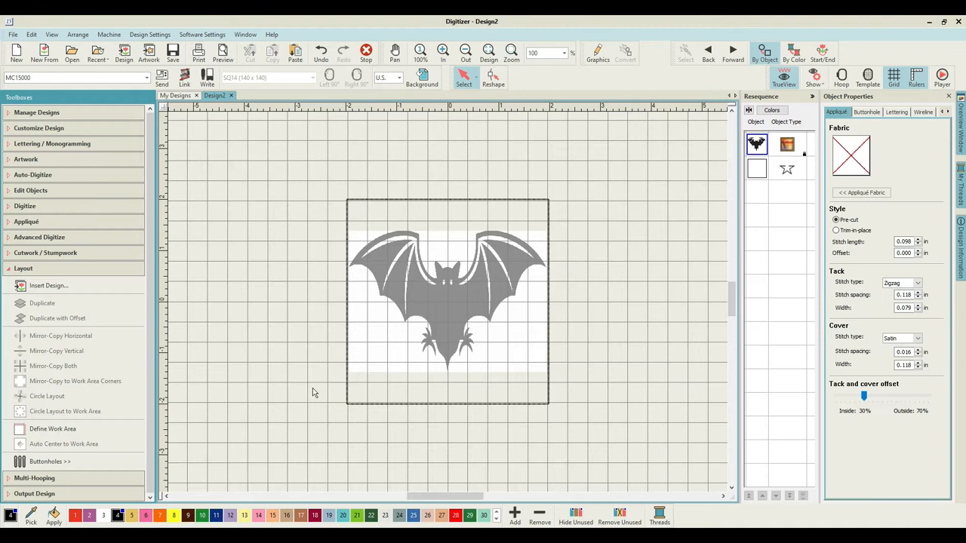
mouse_move(238, 249)
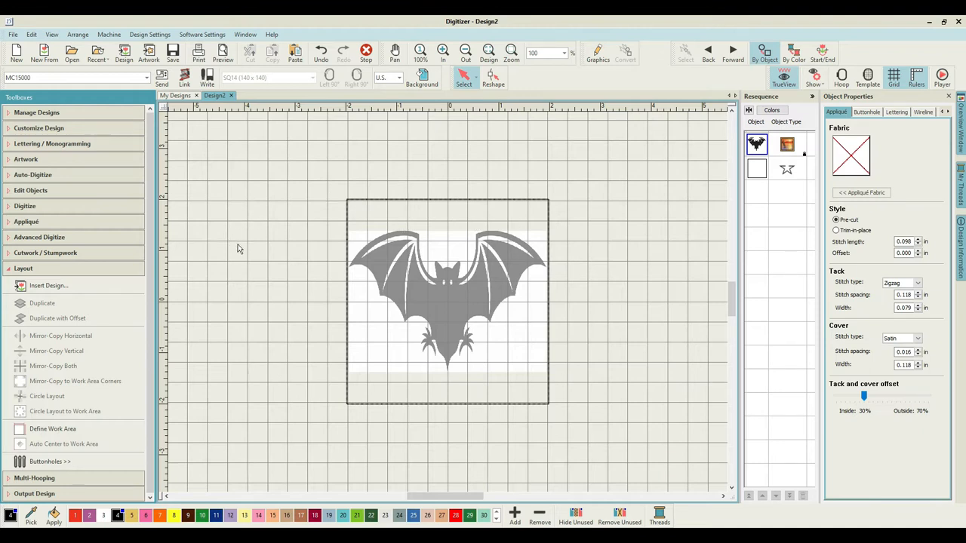
mouse_move(407, 283)
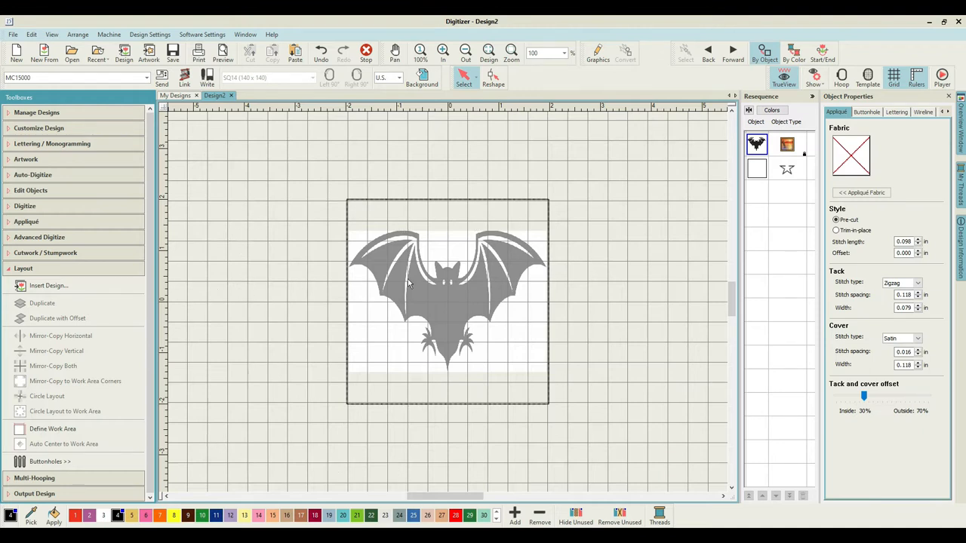
Start the Freehand Closed Shape tool with tatami fill for tracing the bat.
click(25, 206)
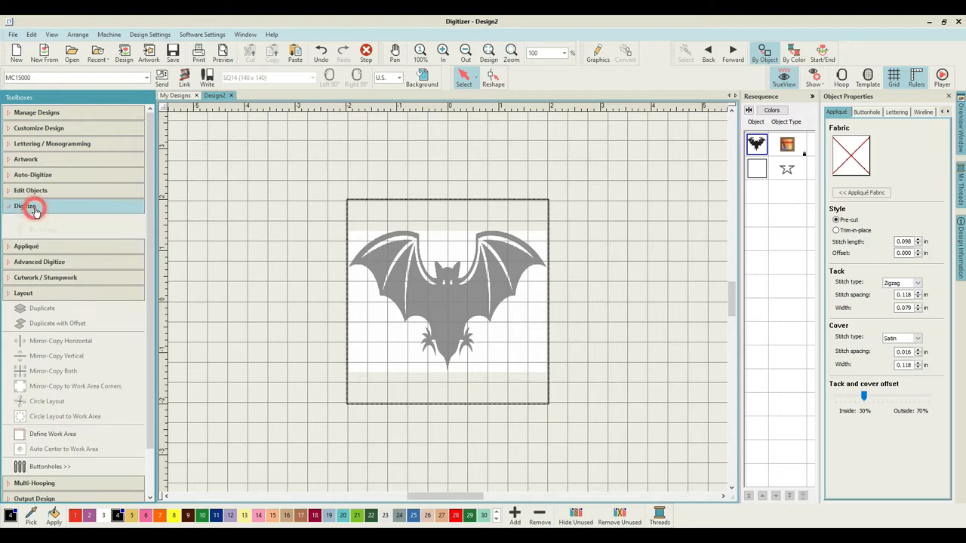
click(25, 206)
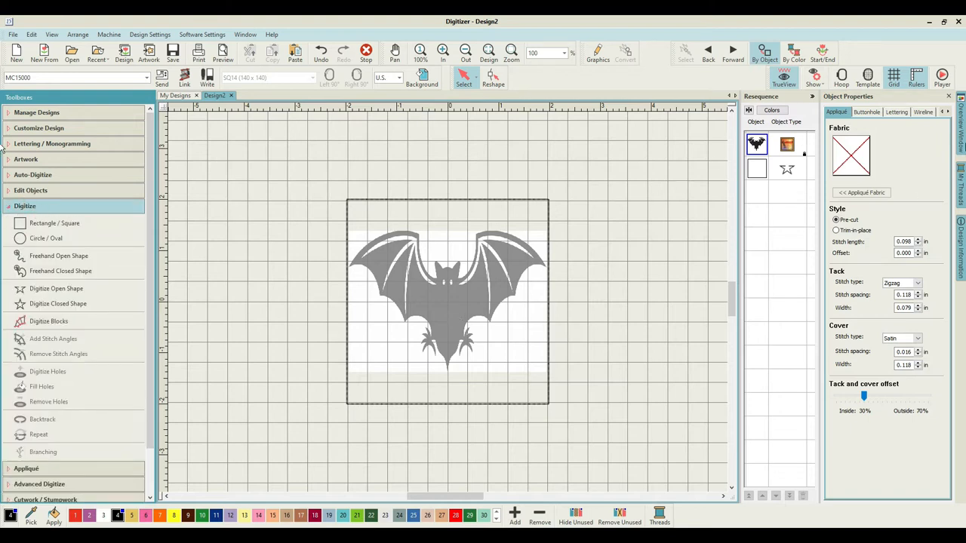
mouse_move(570, 303)
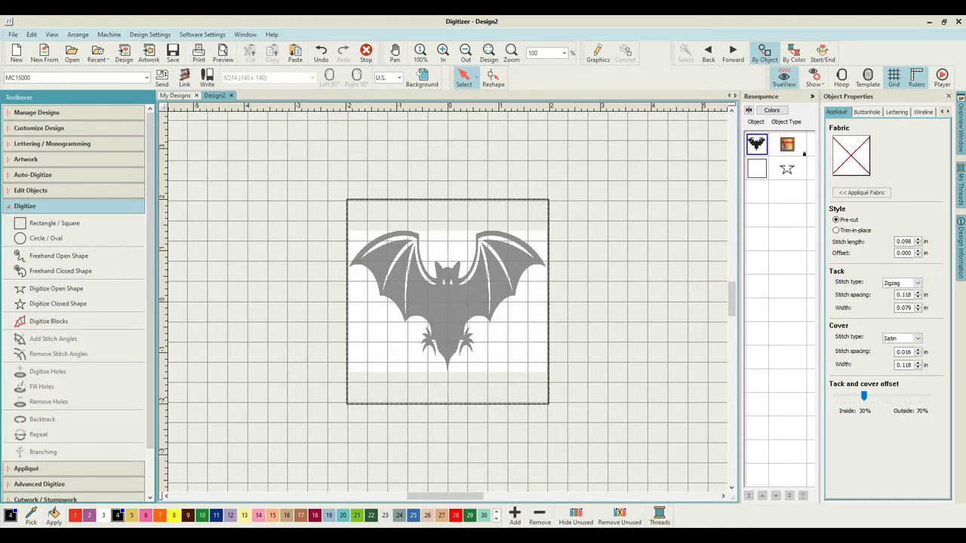
mouse_move(61, 271)
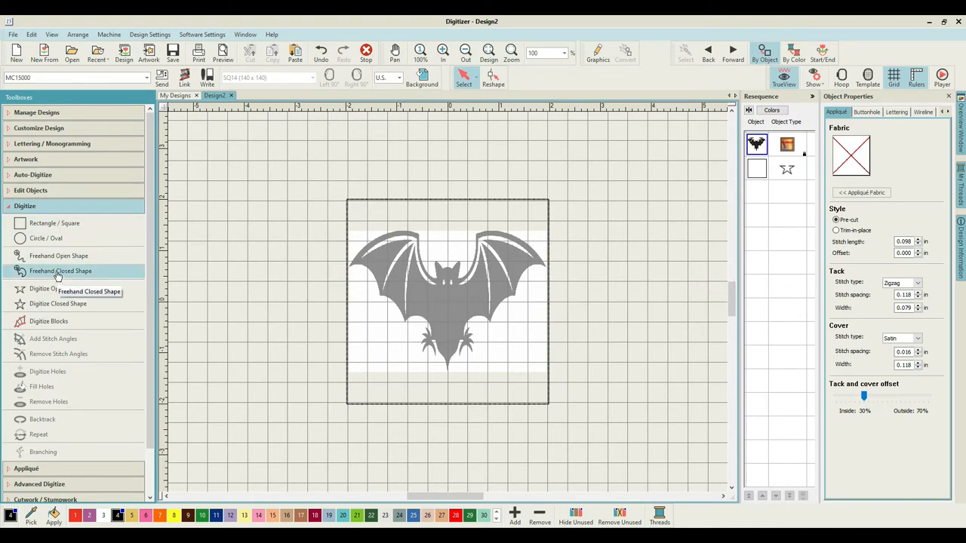
click(58, 255)
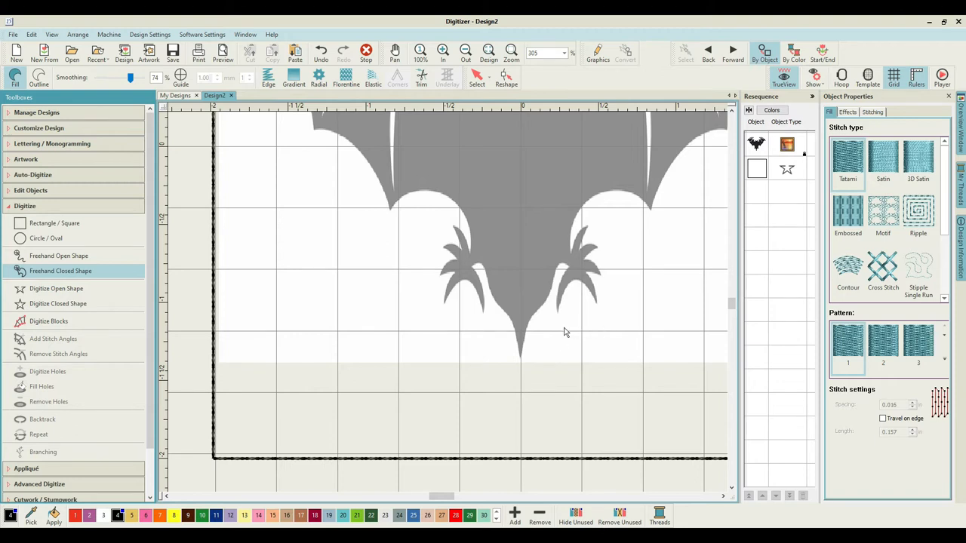
mouse_move(452, 268)
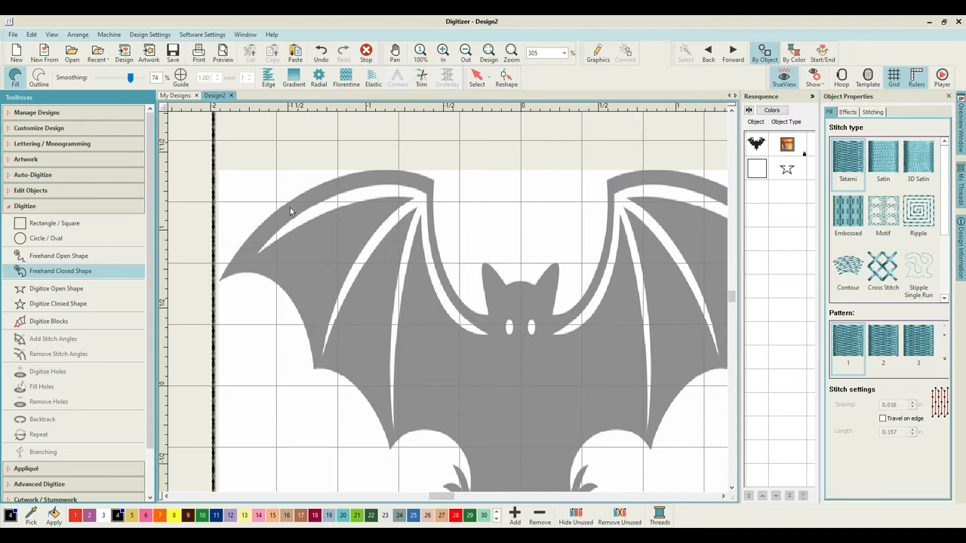
mouse_move(319, 190)
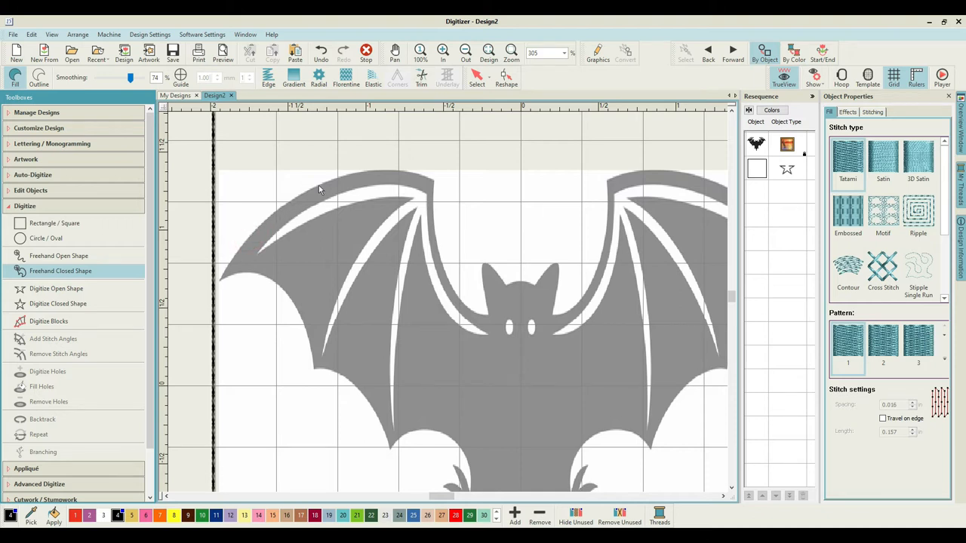
mouse_move(358, 178)
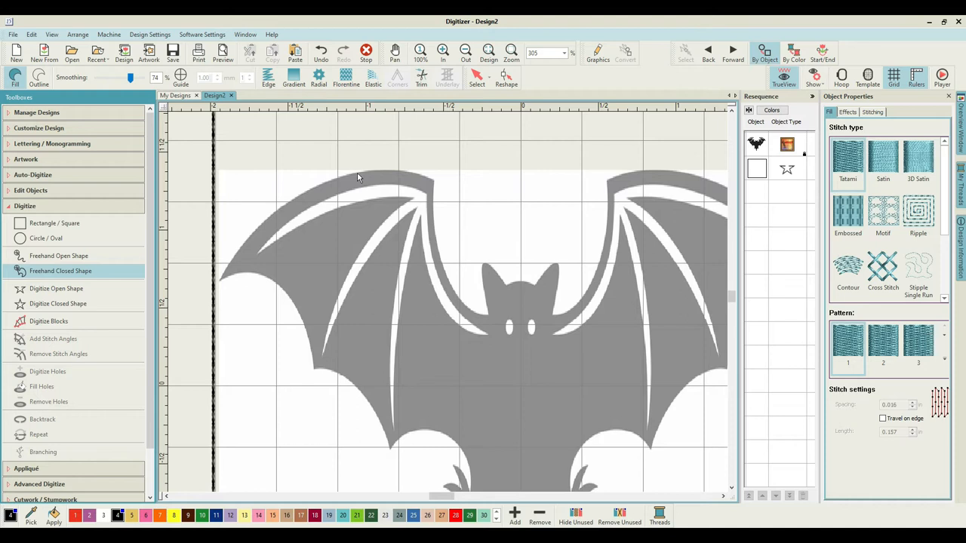
mouse_move(381, 176)
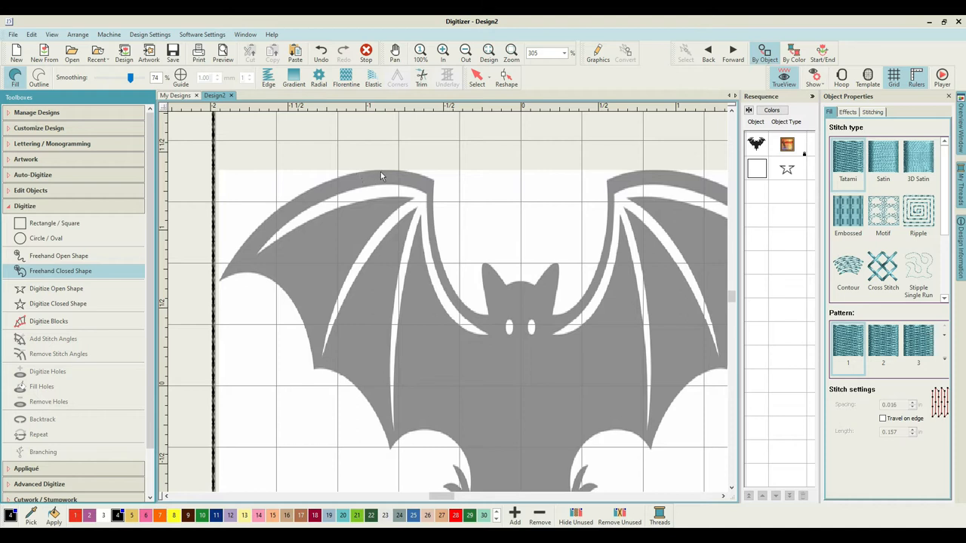
mouse_move(420, 178)
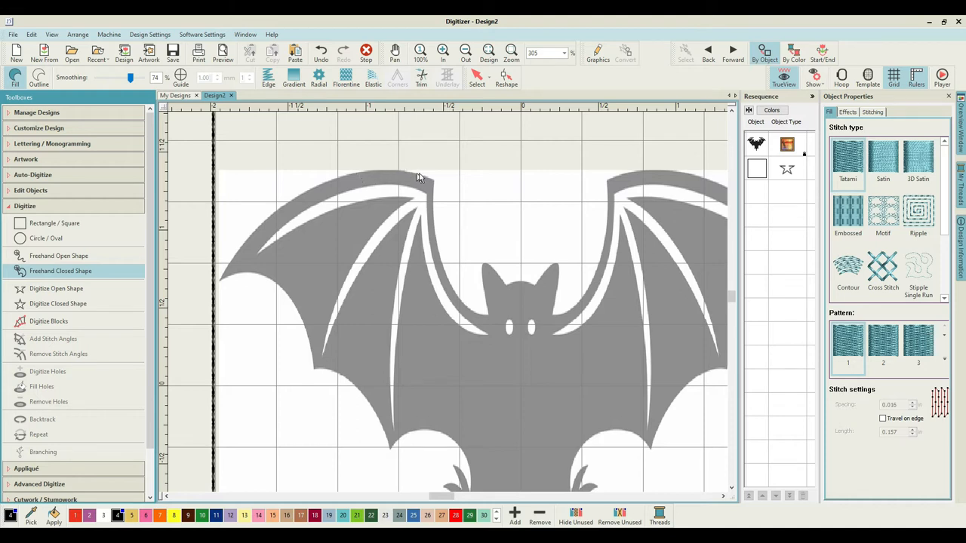
mouse_move(434, 186)
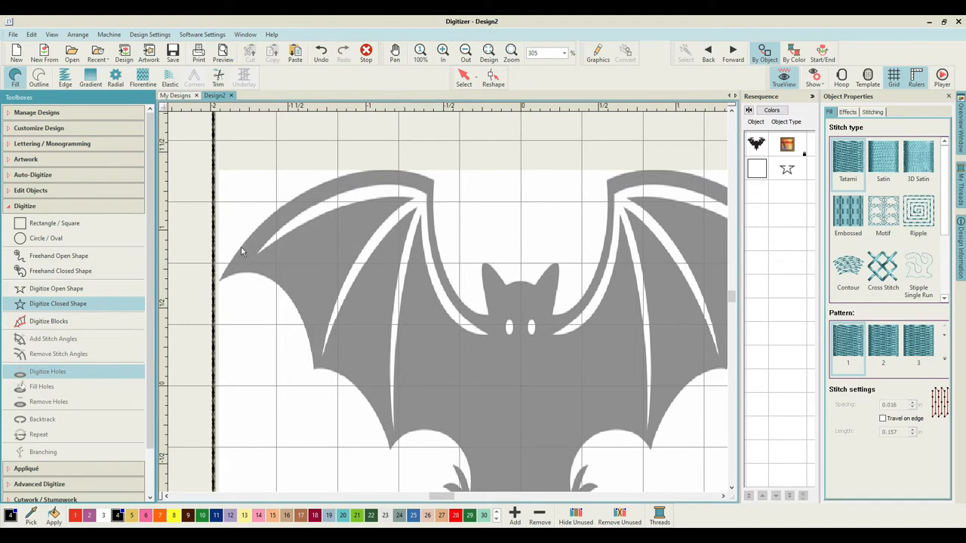
mouse_move(266, 227)
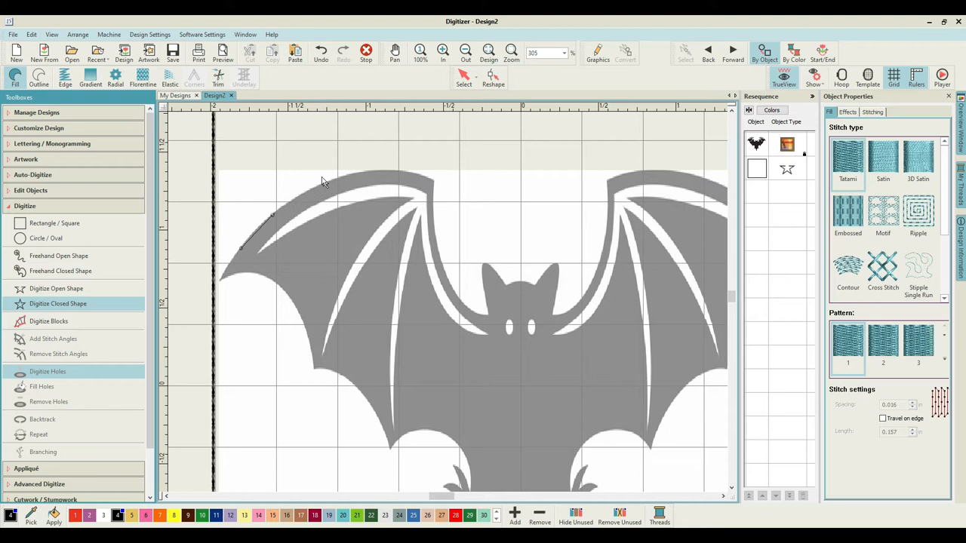
Place the first outline points along the bat's left wing top edge.
click(355, 172)
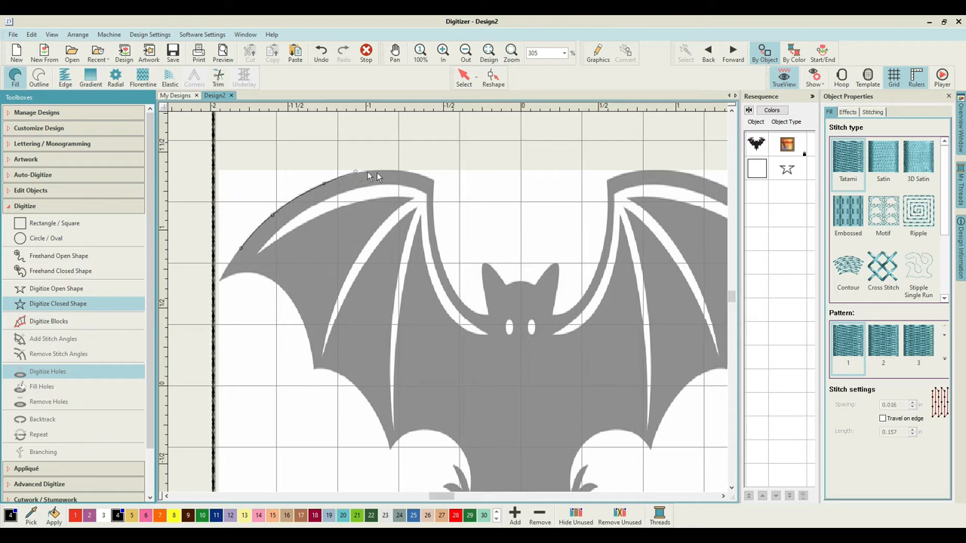
click(434, 181)
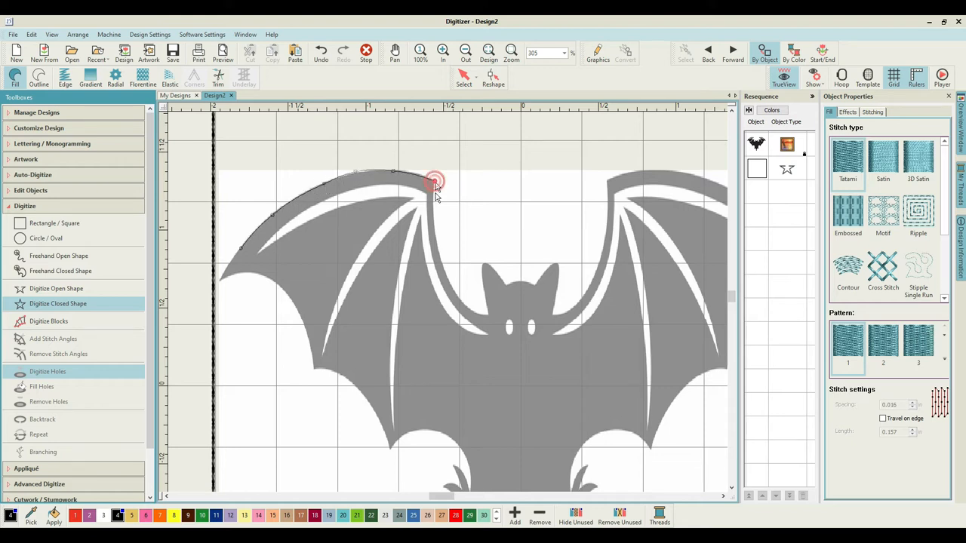
click(434, 181)
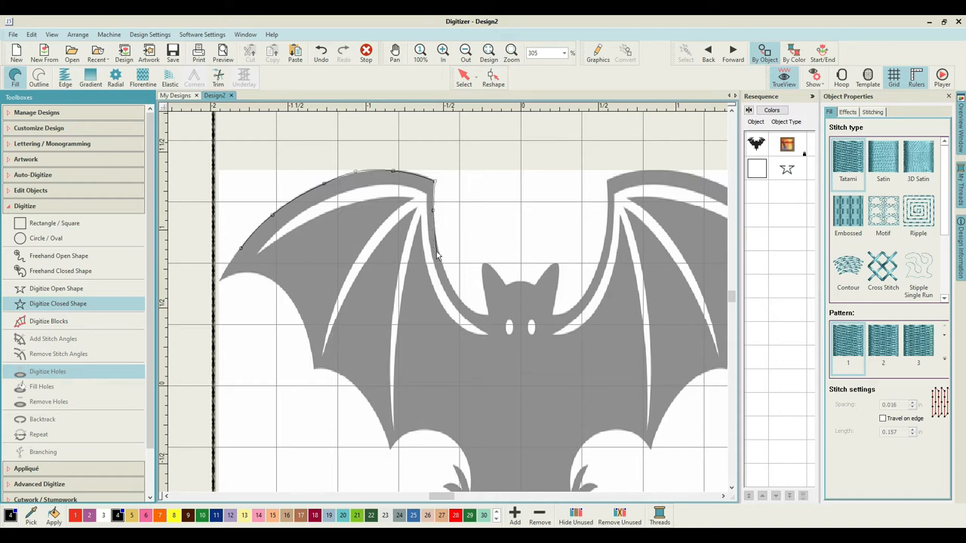
mouse_move(442, 260)
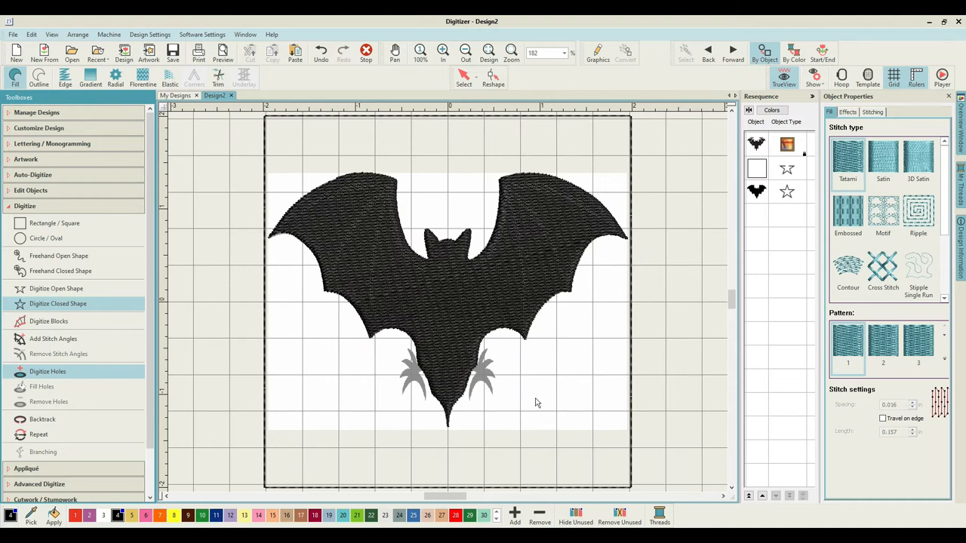
mouse_move(531, 400)
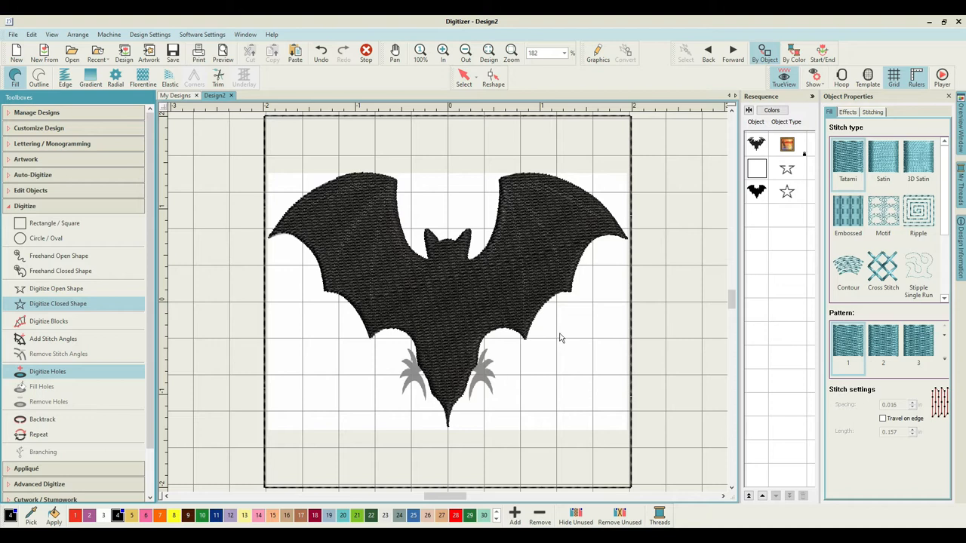
mouse_move(456, 329)
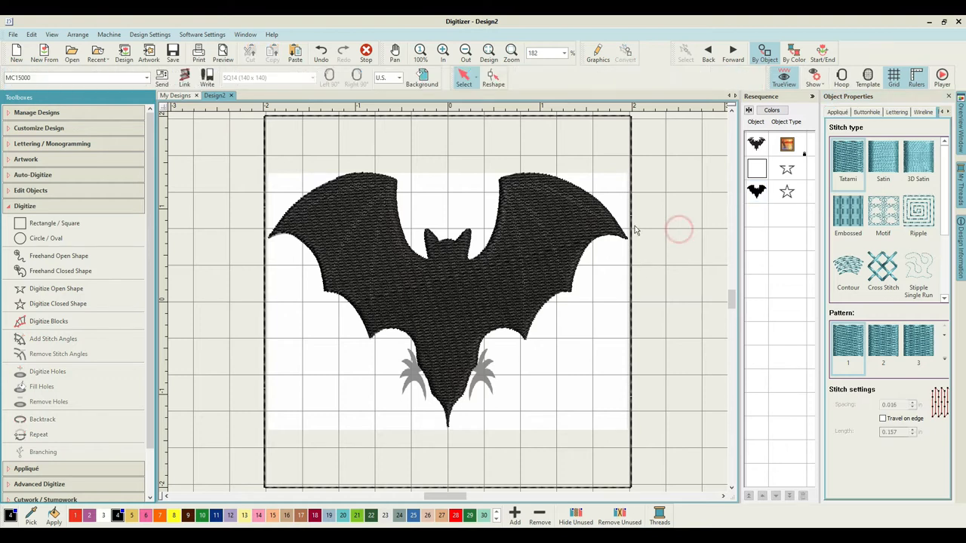
Switch Digitizer's measurement units to metric.
click(399, 77)
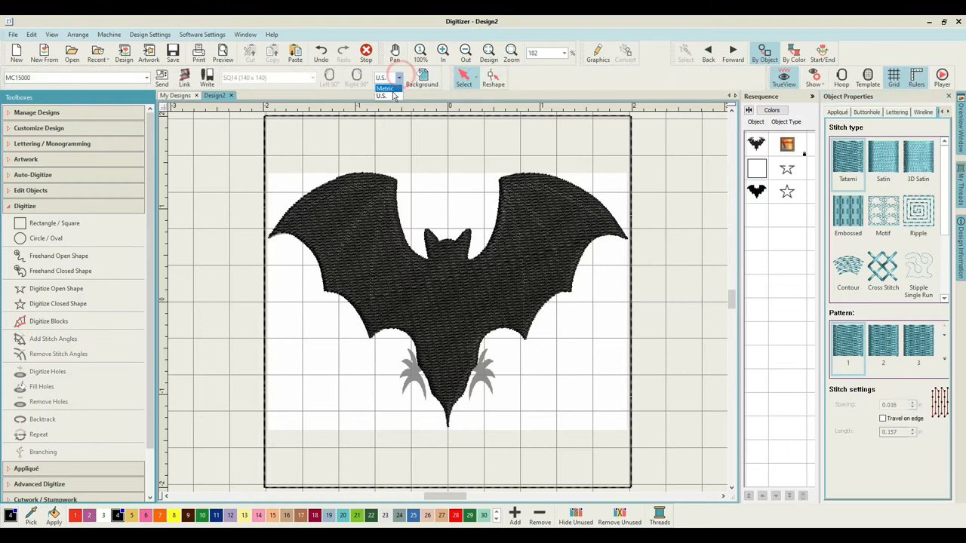
click(385, 88)
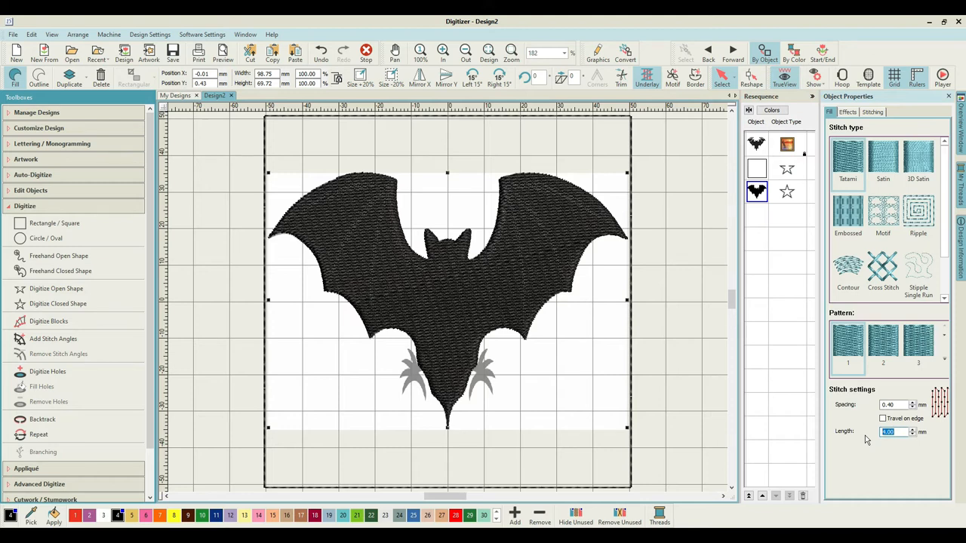
Set the bat's tatami fill to 3.25 mm spacing, 4 mm length with travel on edge.
text(3.2)
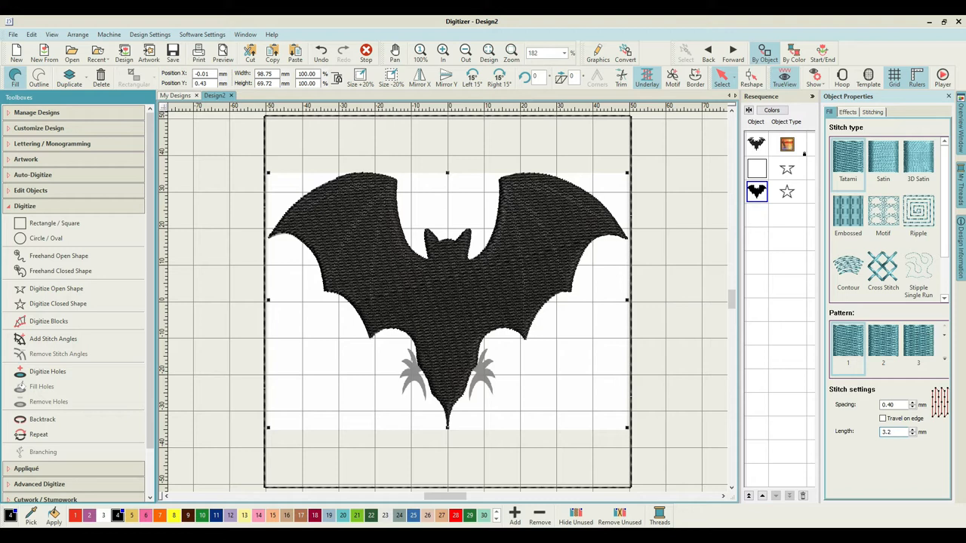
text(3.25)
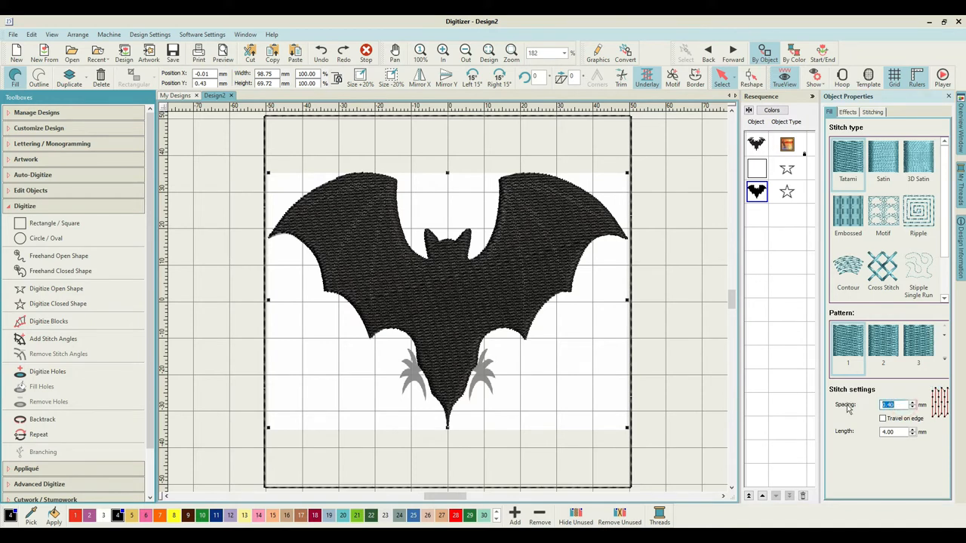
text(3.)
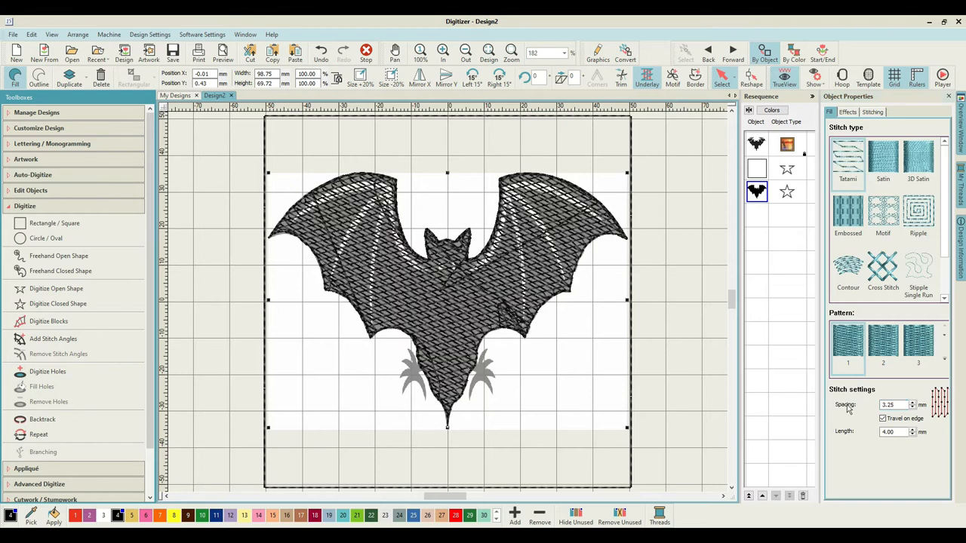
mouse_move(782, 323)
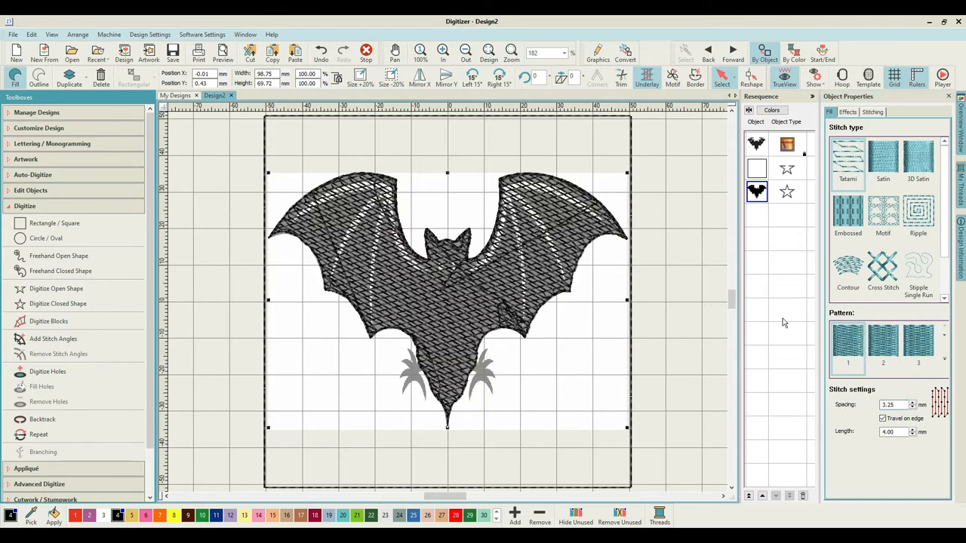
click(847, 156)
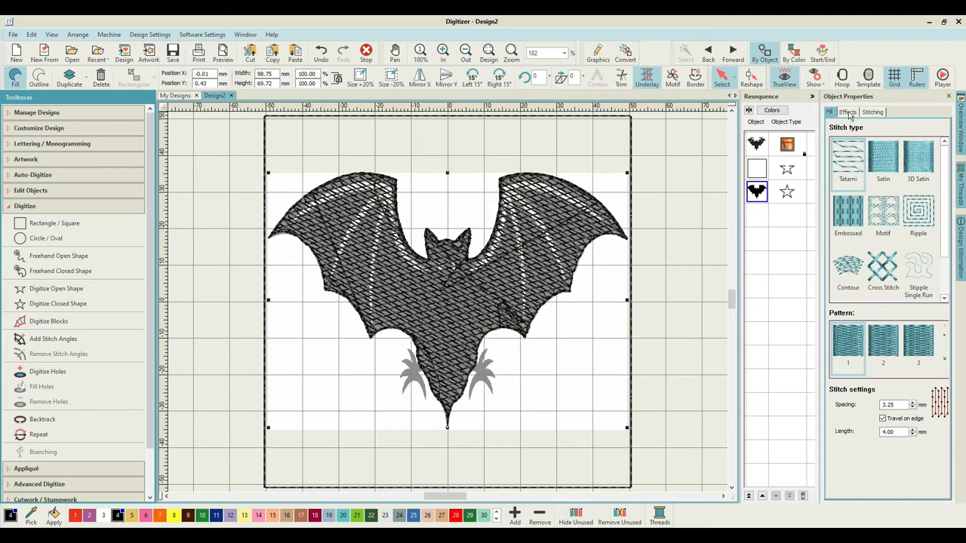
Turn off the underlay beneath the bat fill and view the design at 100 percent.
click(872, 111)
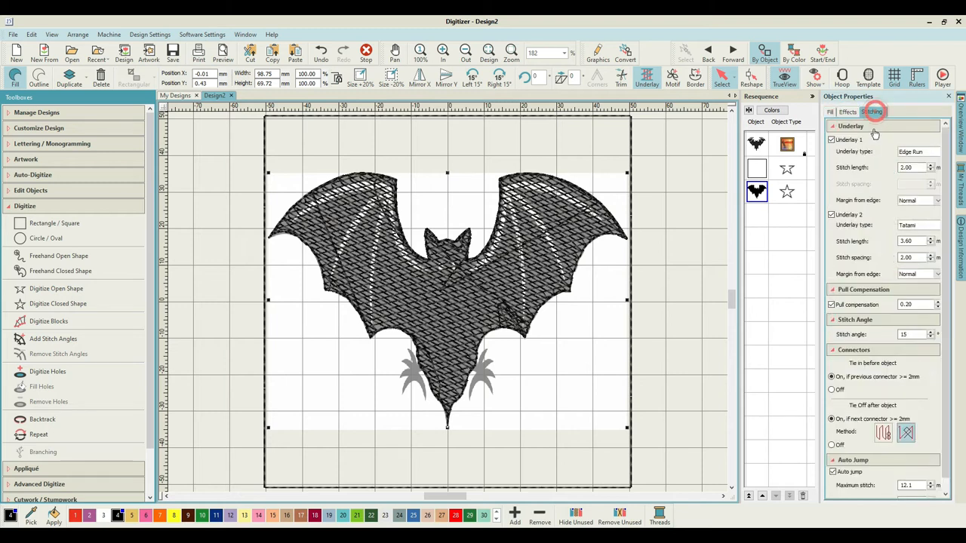
click(832, 139)
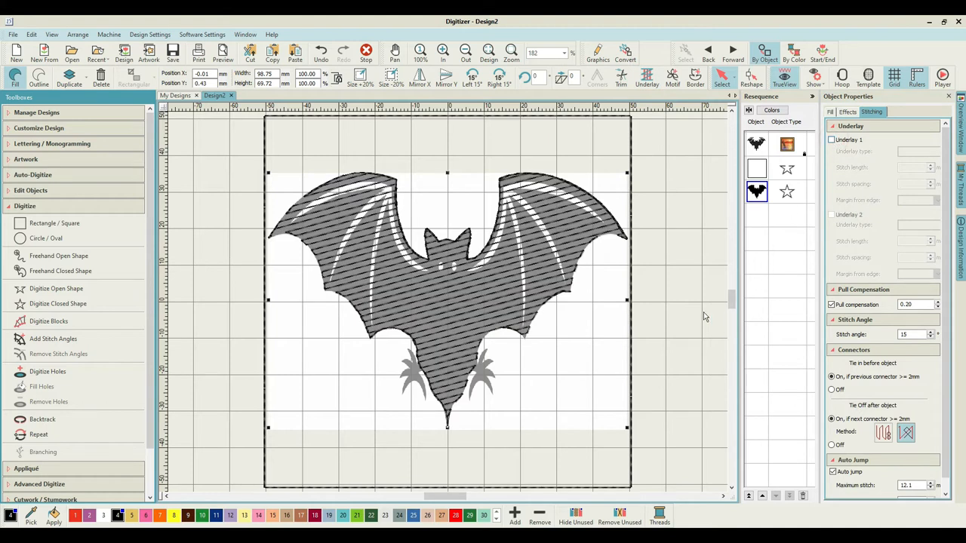
mouse_move(598, 171)
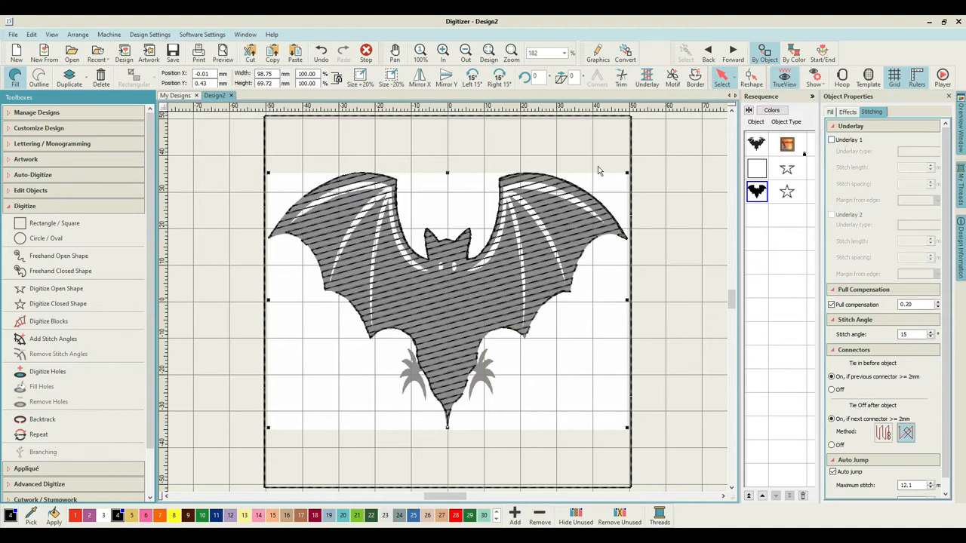
click(563, 52)
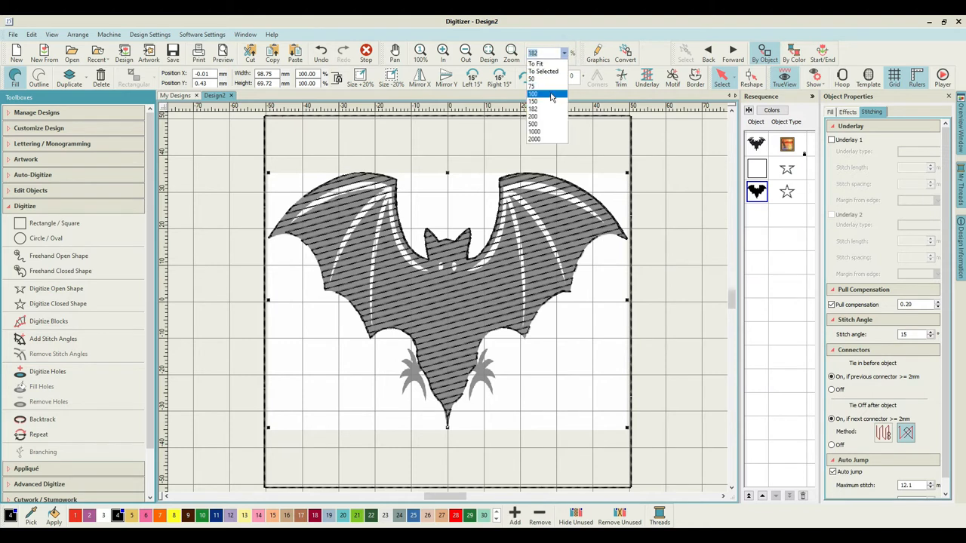
click(533, 92)
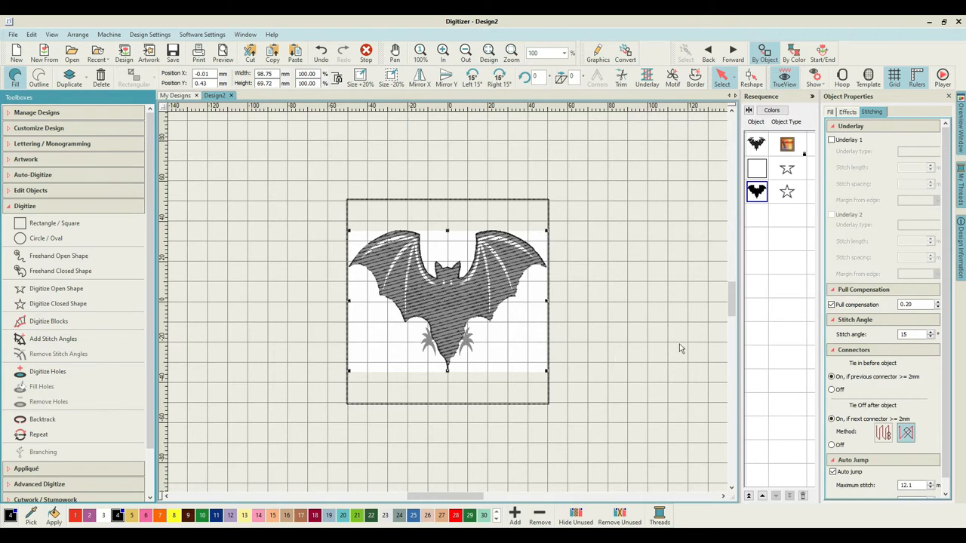
Set the bat fill's stitch angle to 45 degrees.
click(909, 334)
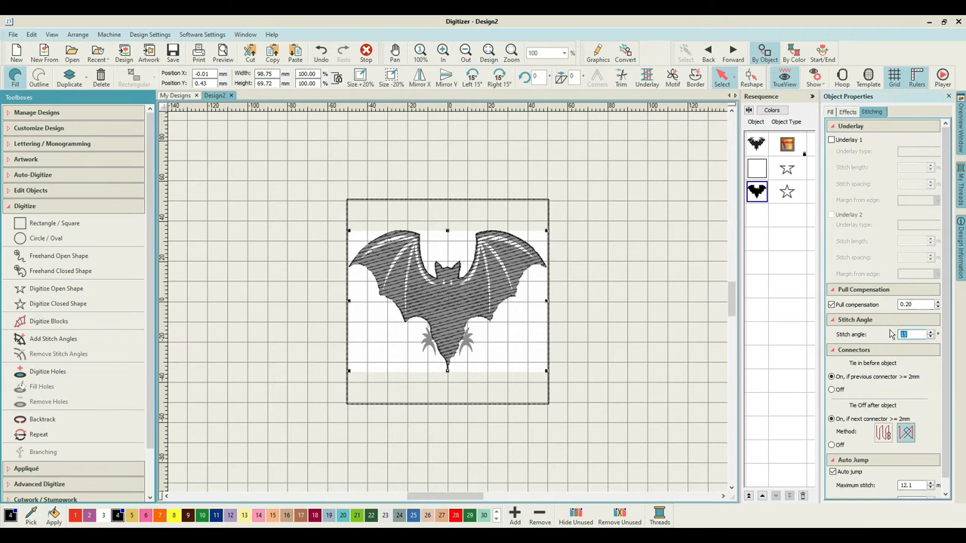
text(456)
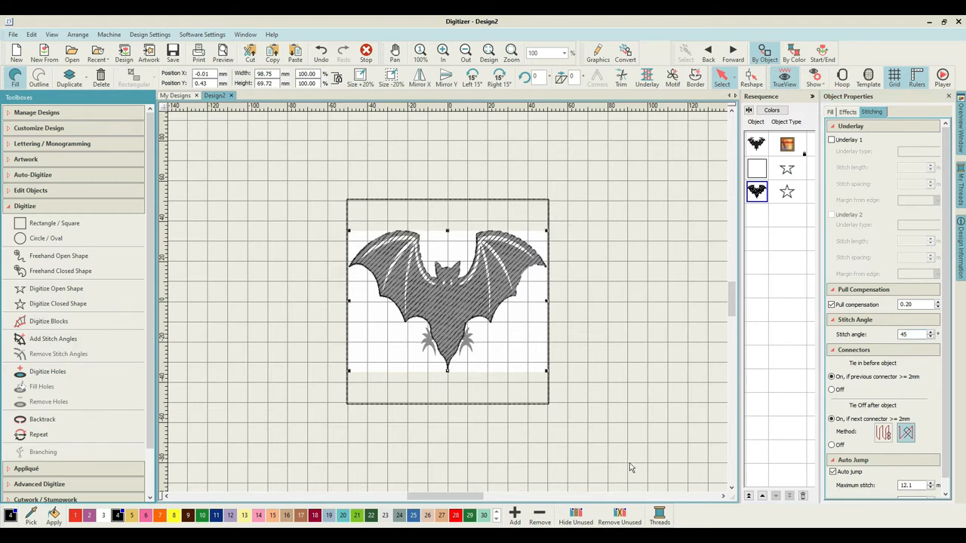
Duplicate the bat fill and give the copy a 125-degree stitch angle for a crosshatch.
right_click(757, 191)
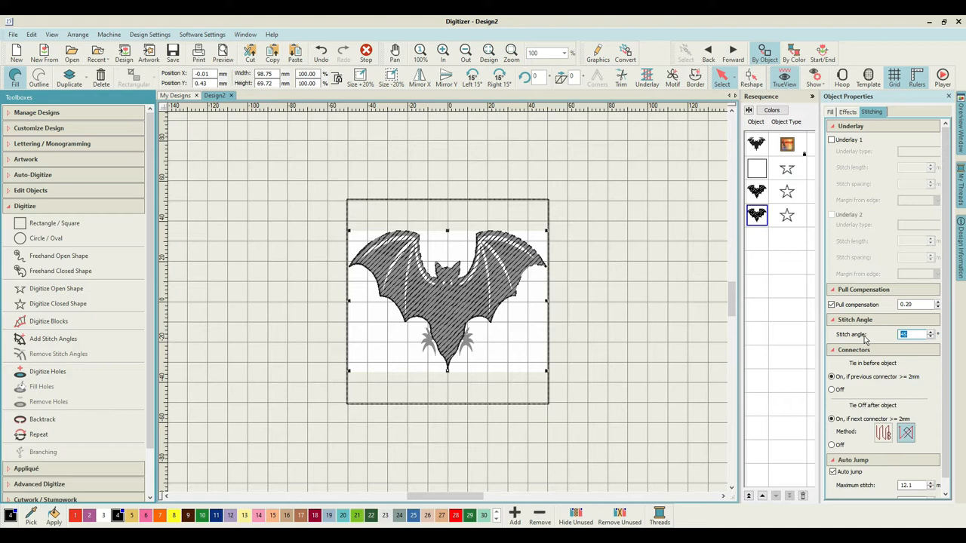
text(12)
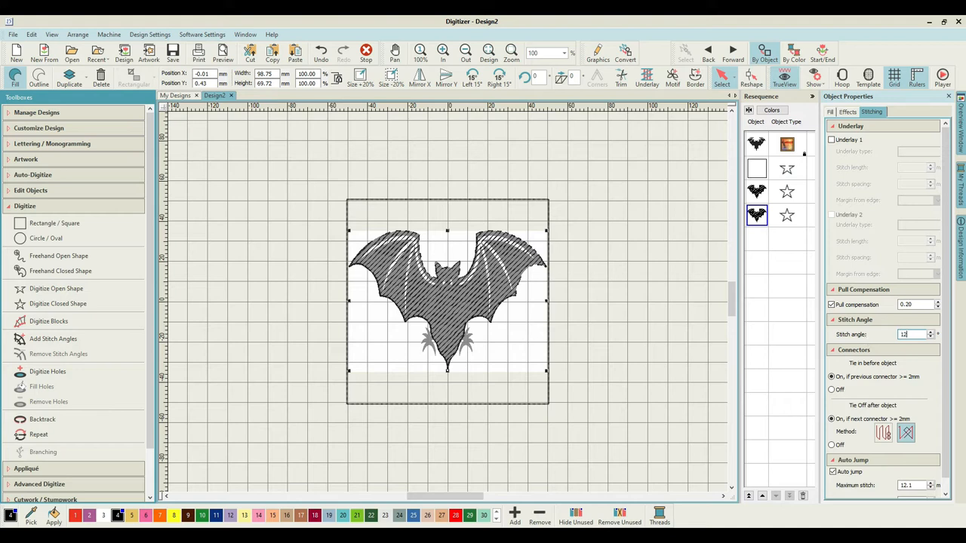
text(125)
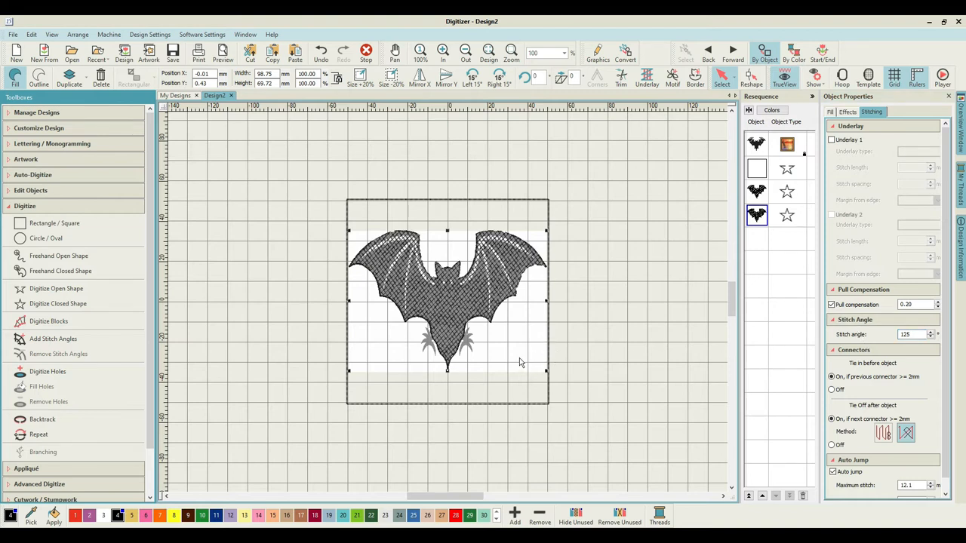
click(511, 51)
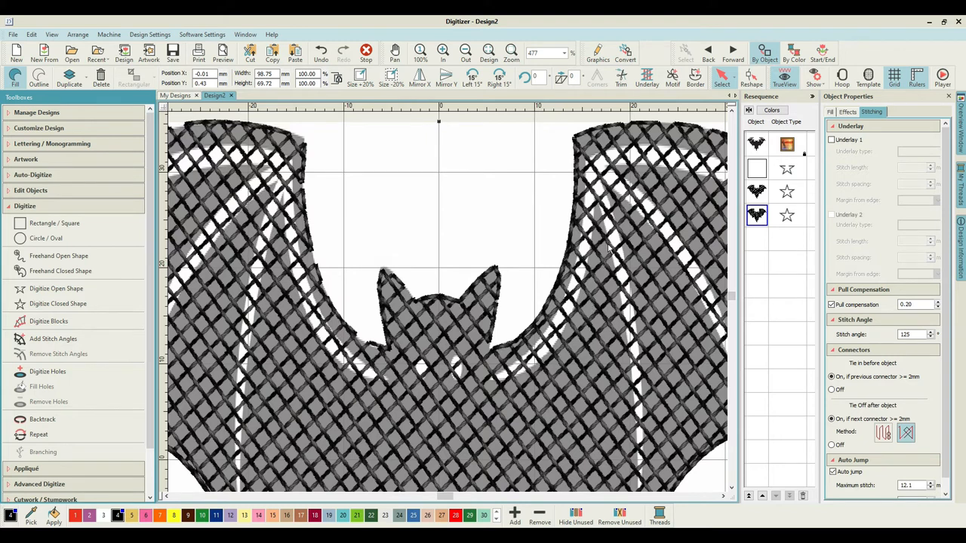
mouse_move(610, 248)
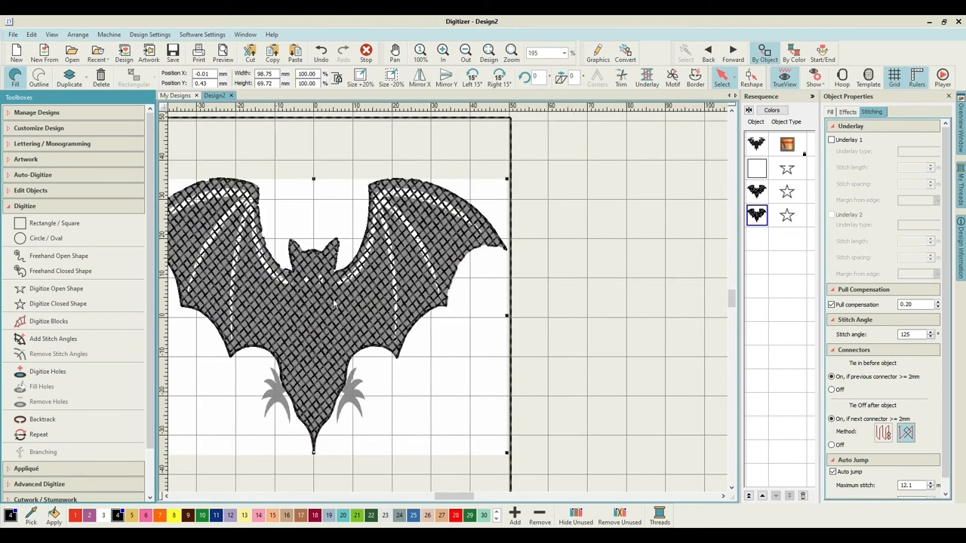
mouse_move(195, 178)
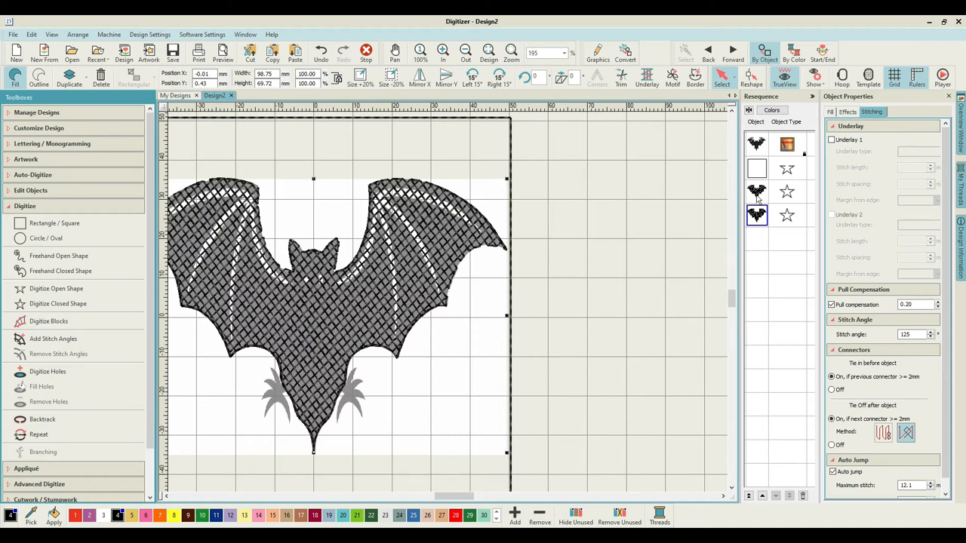
click(756, 192)
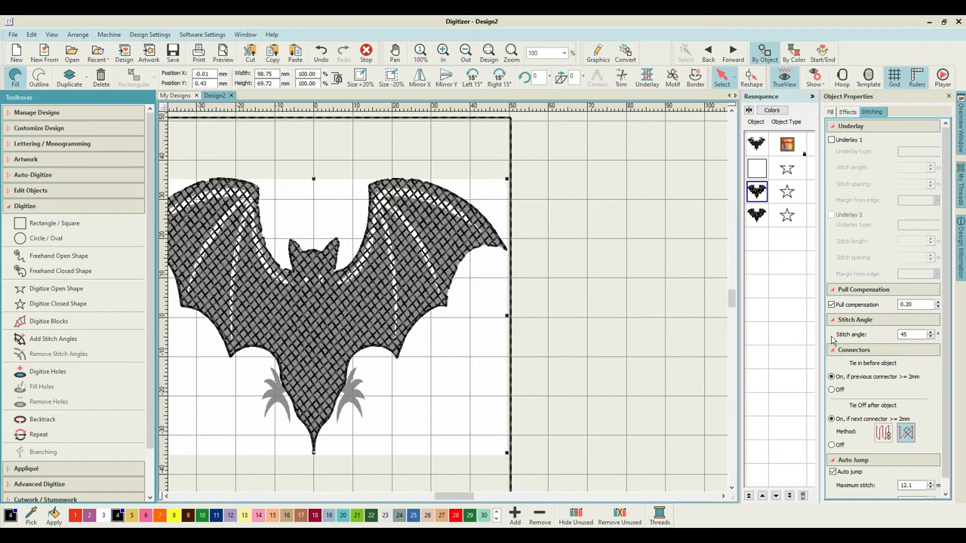
Tighten the 45-degree bat fill's tatami spacing to 2.50 mm and commit it.
click(847, 111)
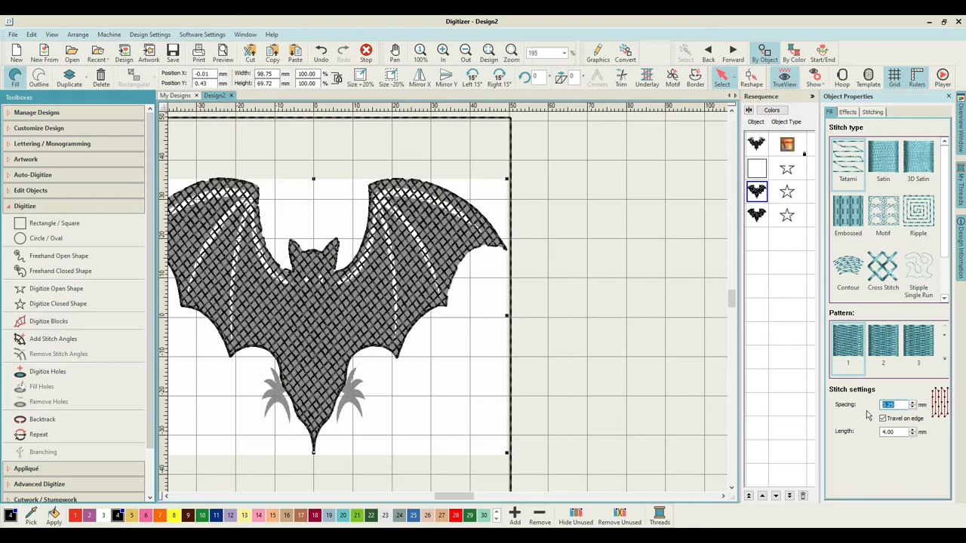
text(2.1)
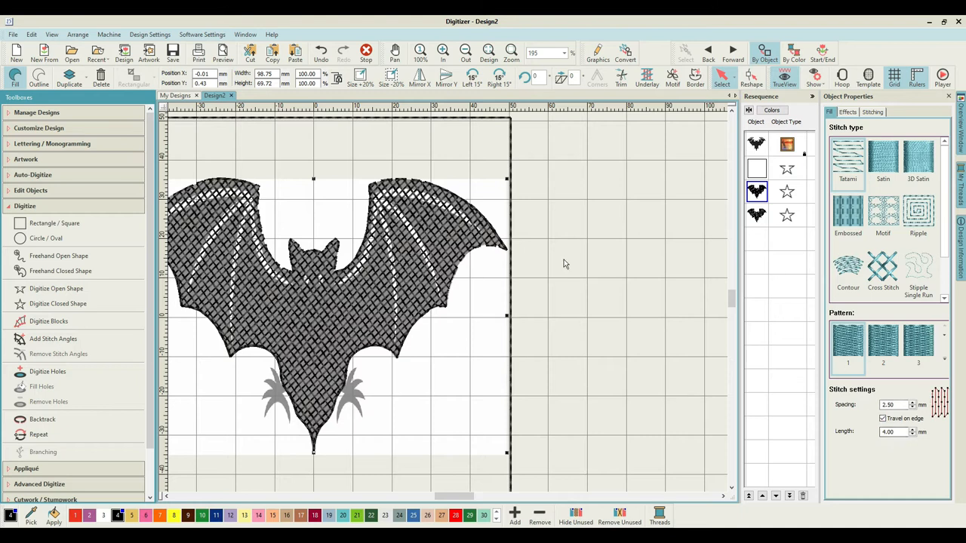
click(757, 214)
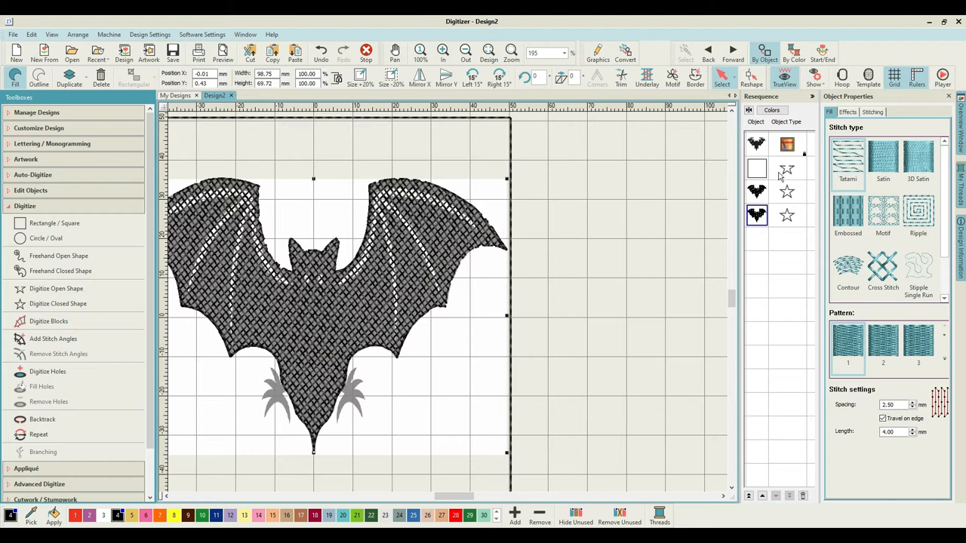
click(564, 53)
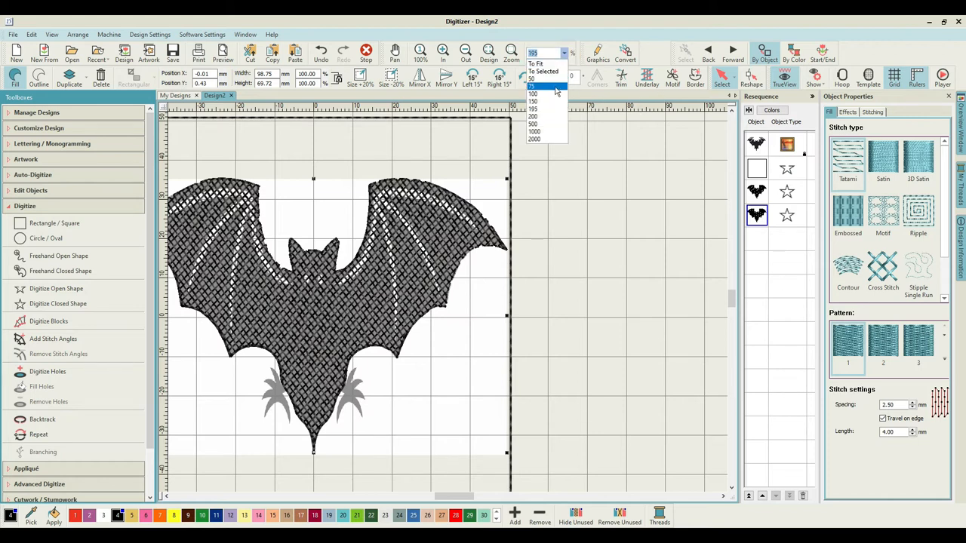
View the whole bat at 100 percent and save the design as Bat 2.
click(534, 95)
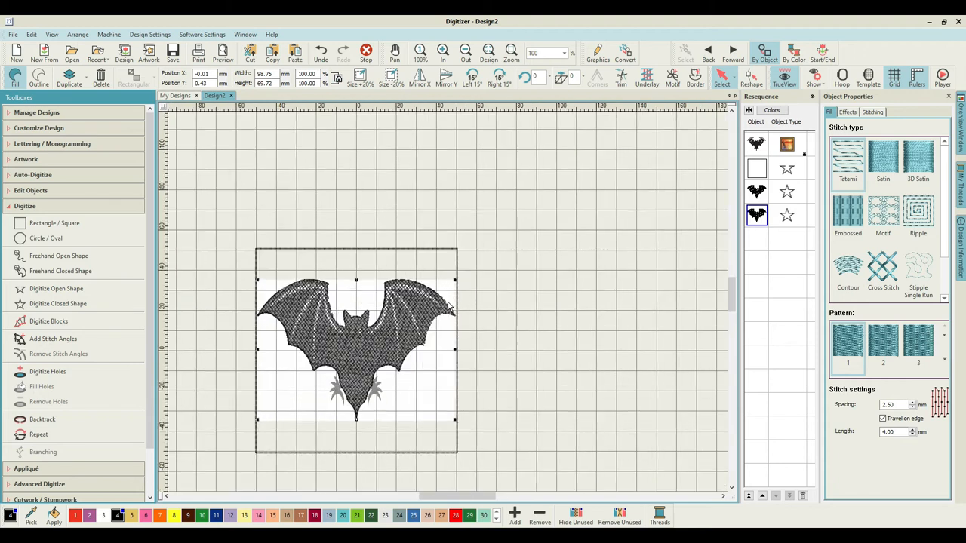
mouse_move(311, 254)
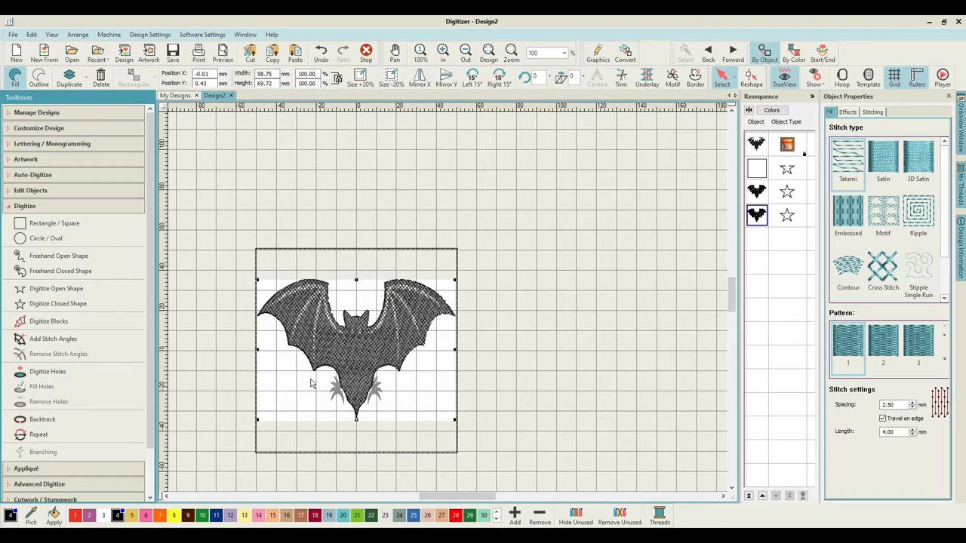
mouse_move(316, 375)
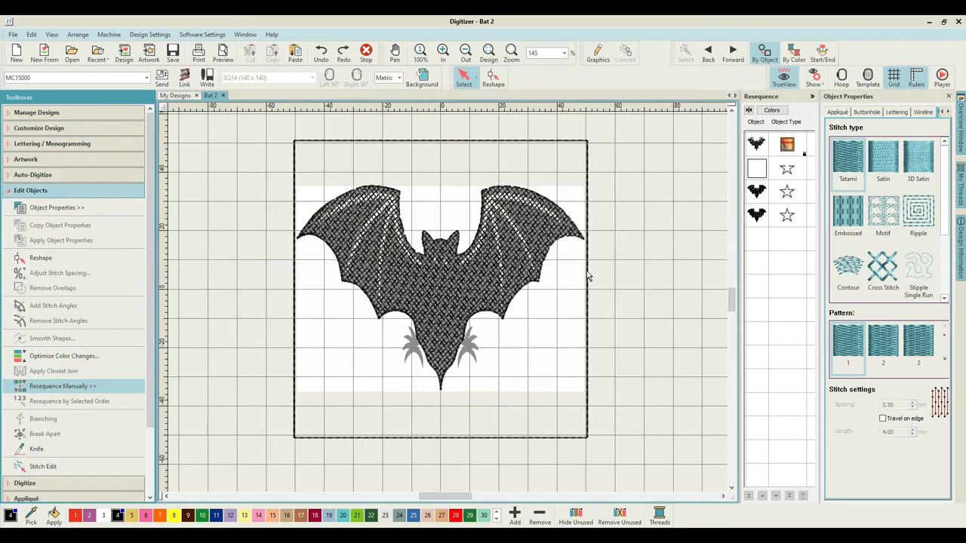
mouse_move(532, 352)
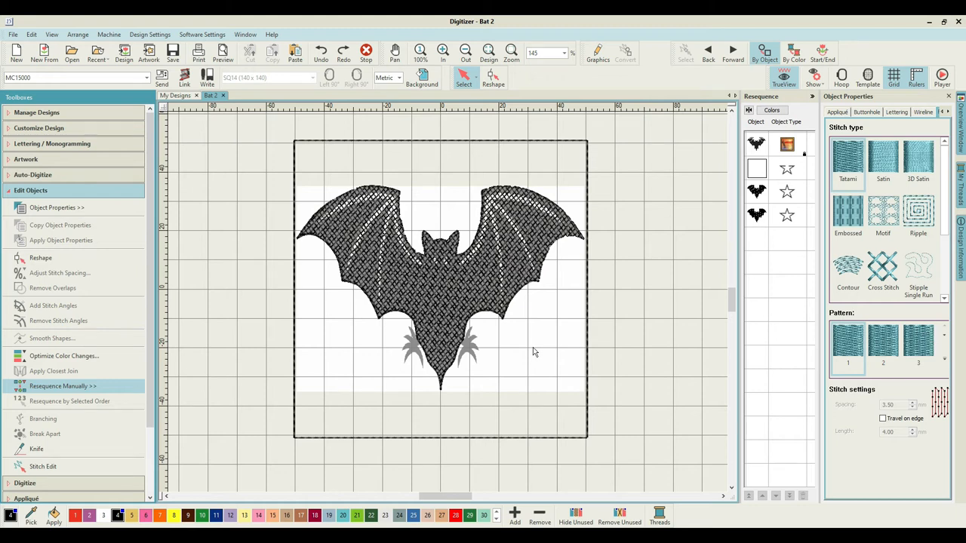
mouse_move(369, 207)
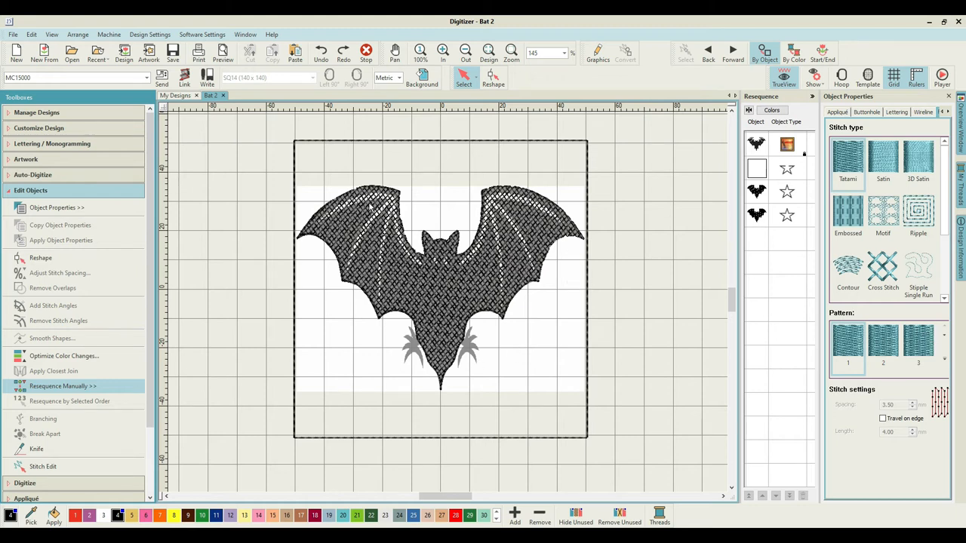
click(343, 50)
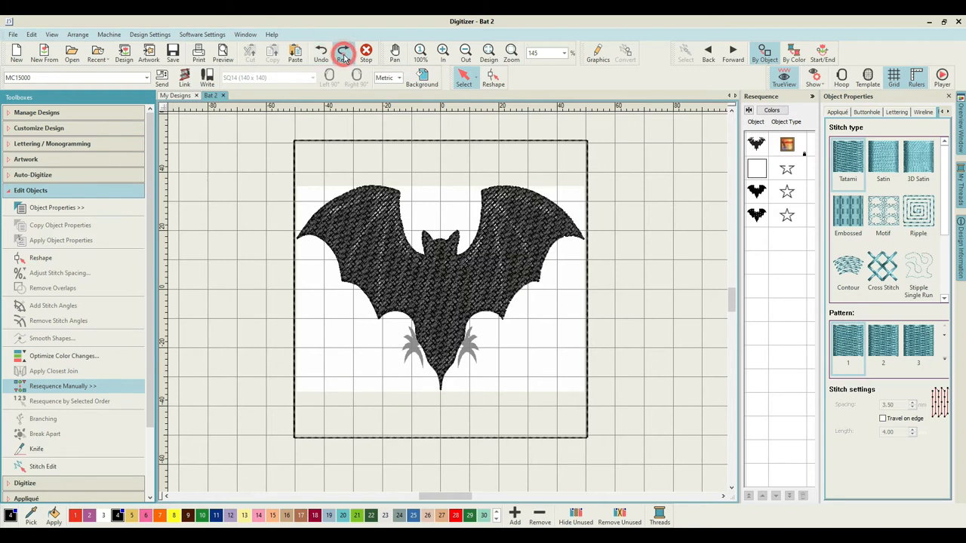
click(343, 51)
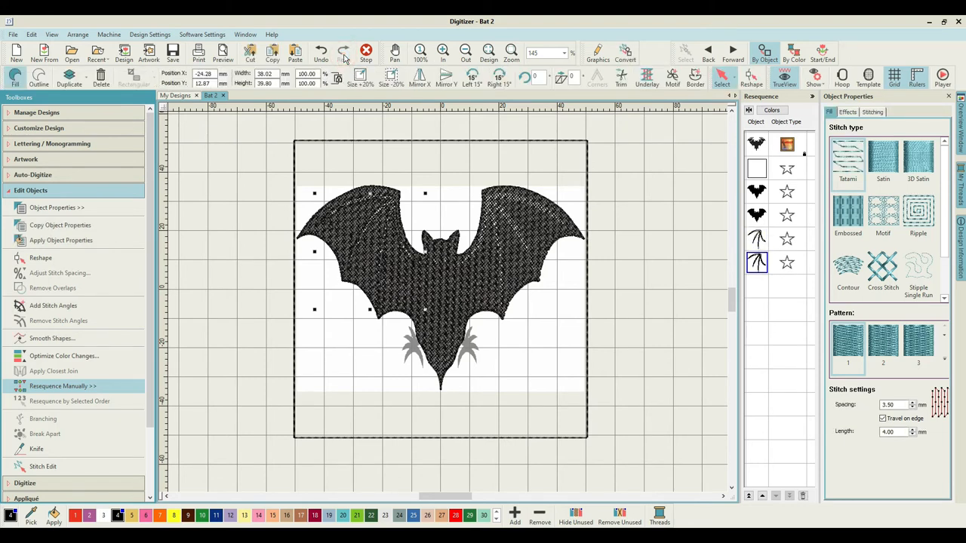
mouse_move(320, 50)
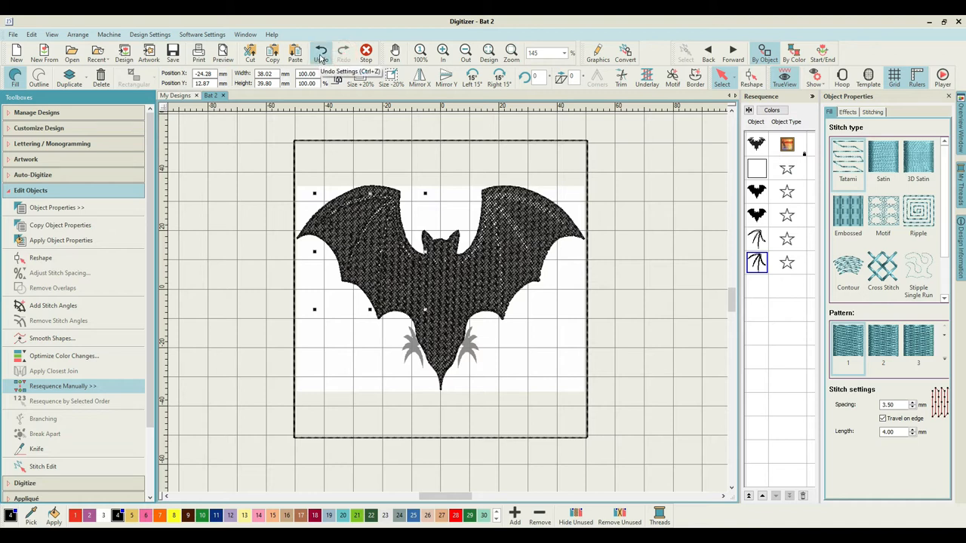
click(319, 51)
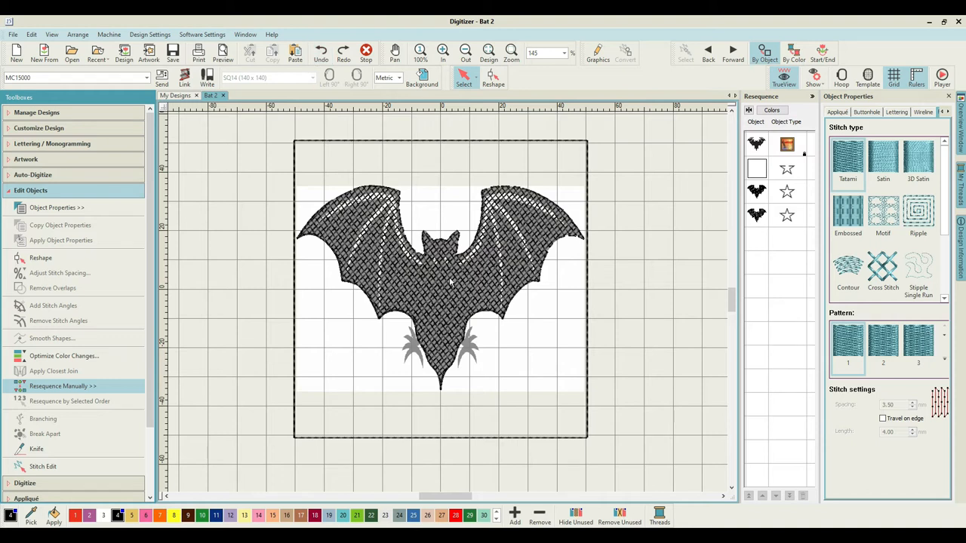
mouse_move(739, 307)
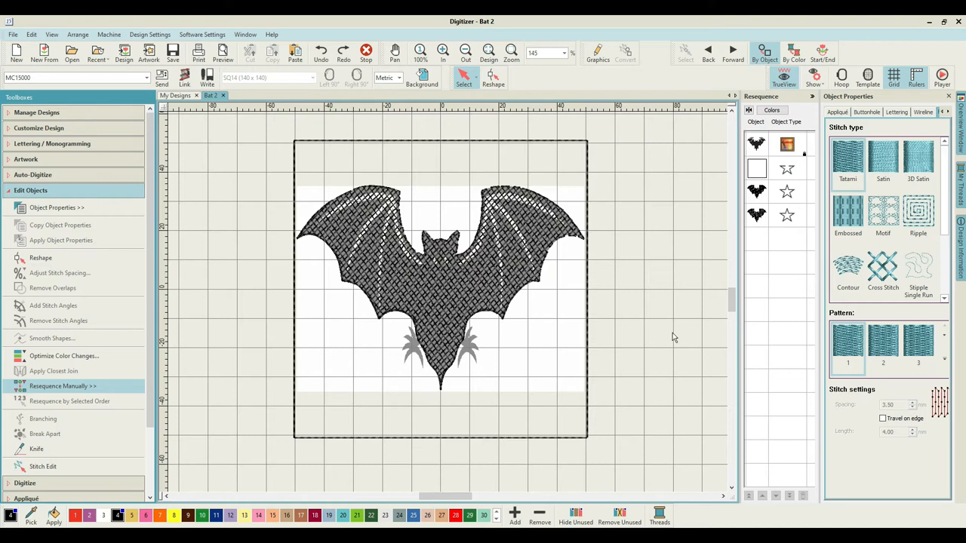
mouse_move(530, 358)
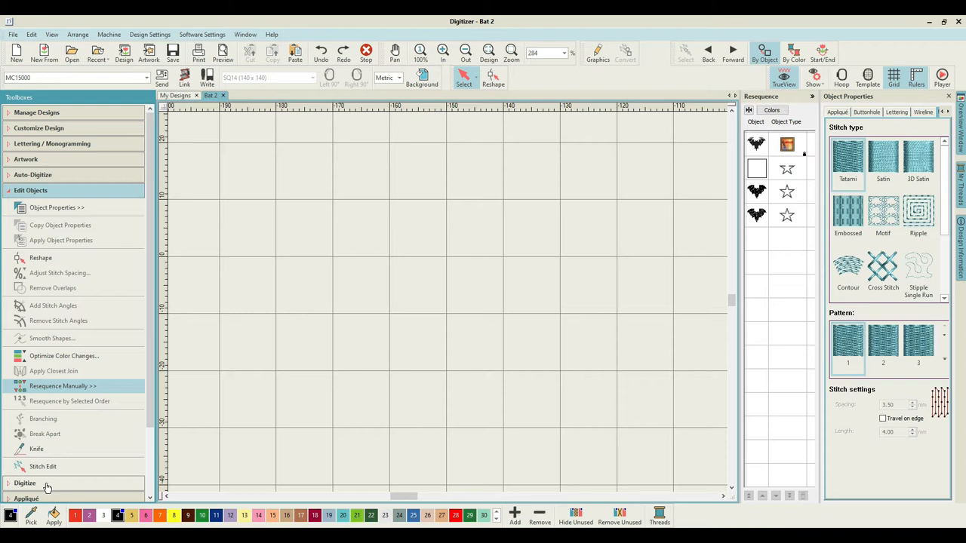
Start Digitize Closed Shape from the digitizing toolbox and zoom onto the left wing.
click(25, 483)
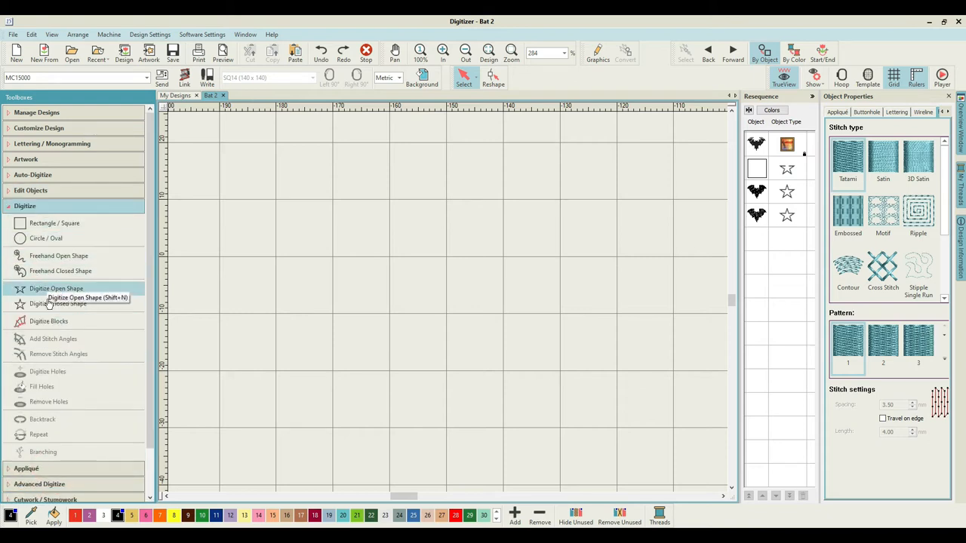
mouse_move(43, 305)
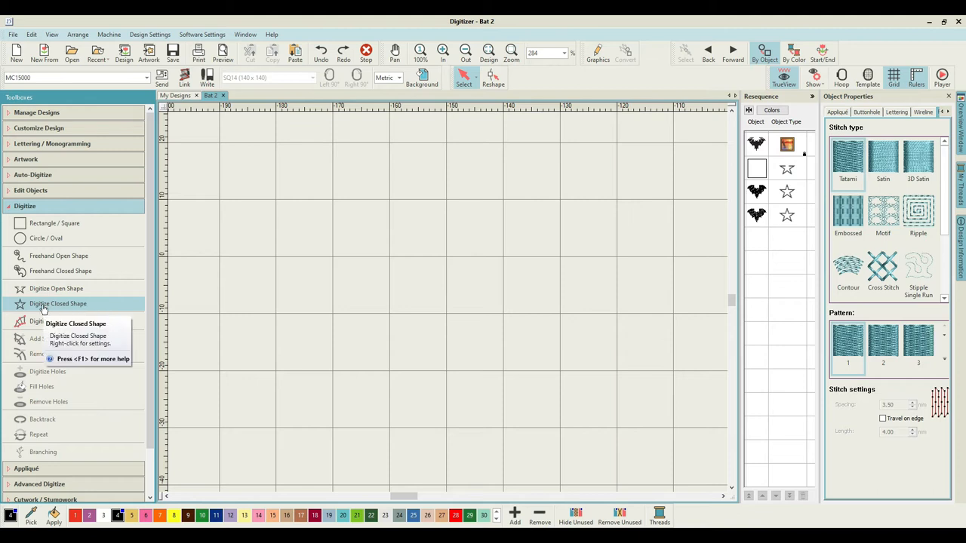
click(58, 304)
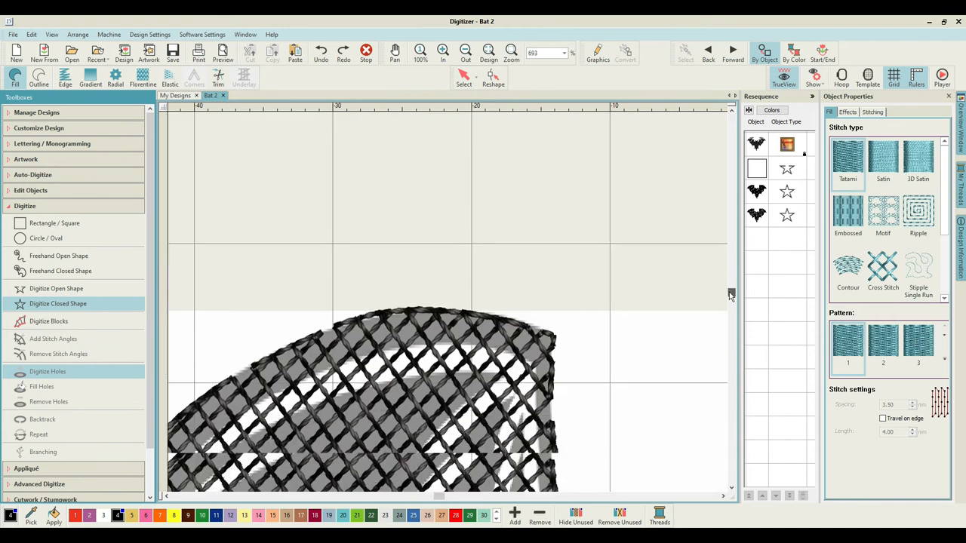
scroll(down, 3)
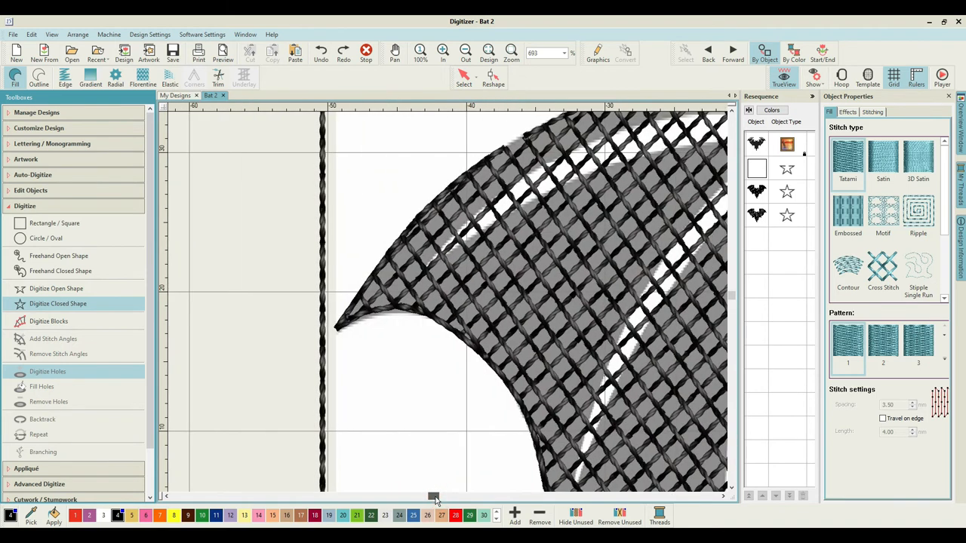
mouse_move(426, 273)
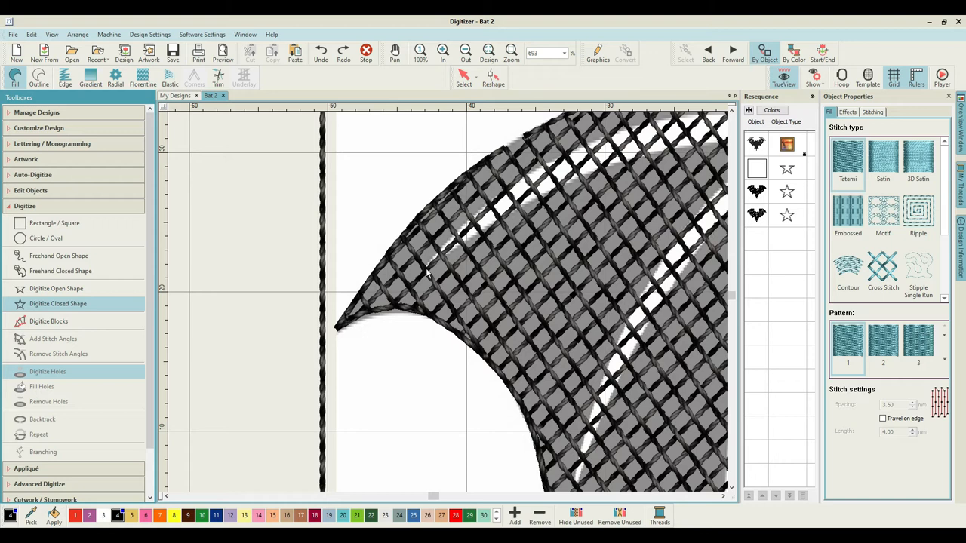
mouse_move(457, 235)
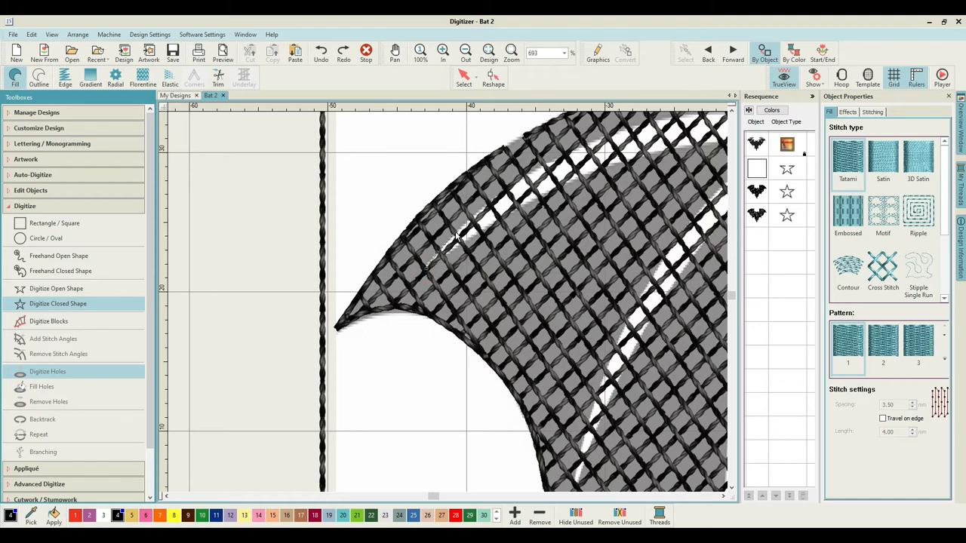
mouse_move(498, 200)
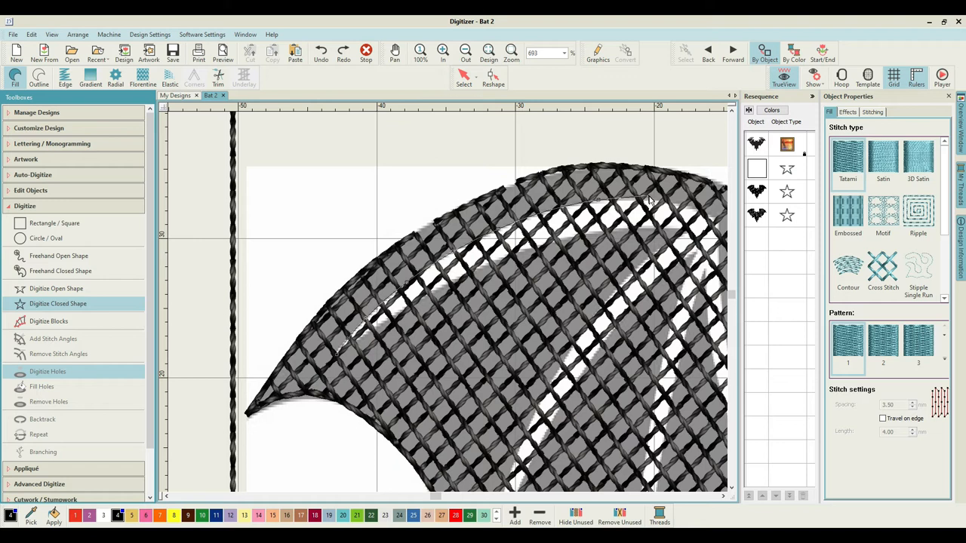
mouse_move(690, 212)
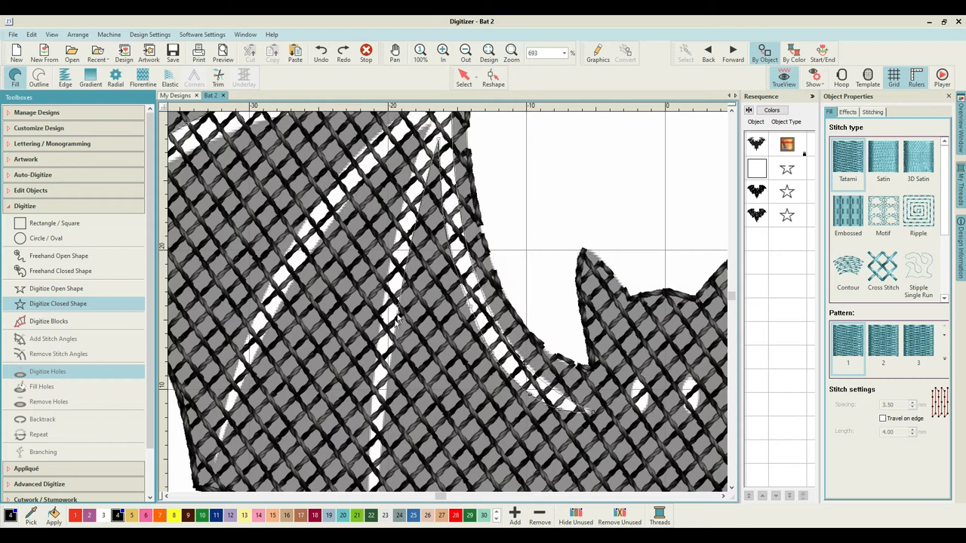
mouse_move(377, 474)
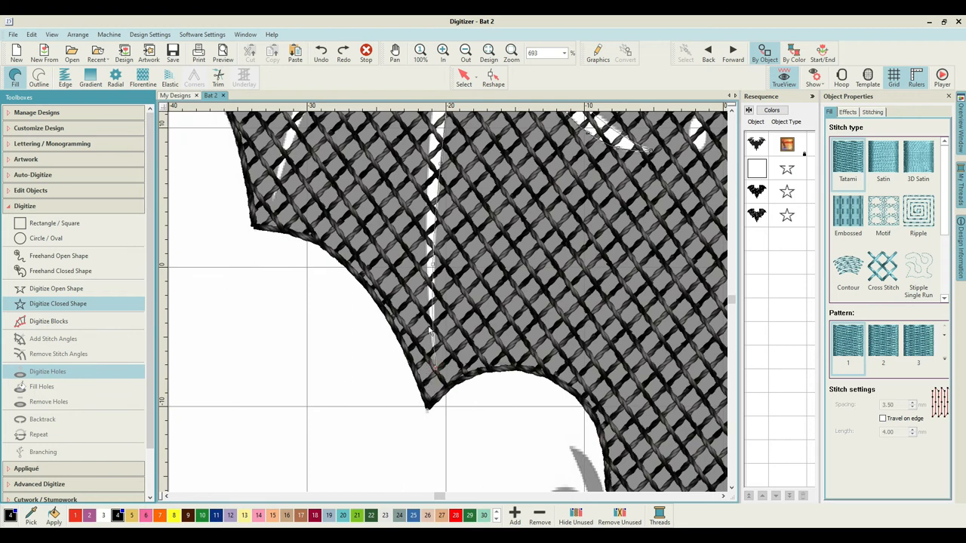
mouse_move(428, 206)
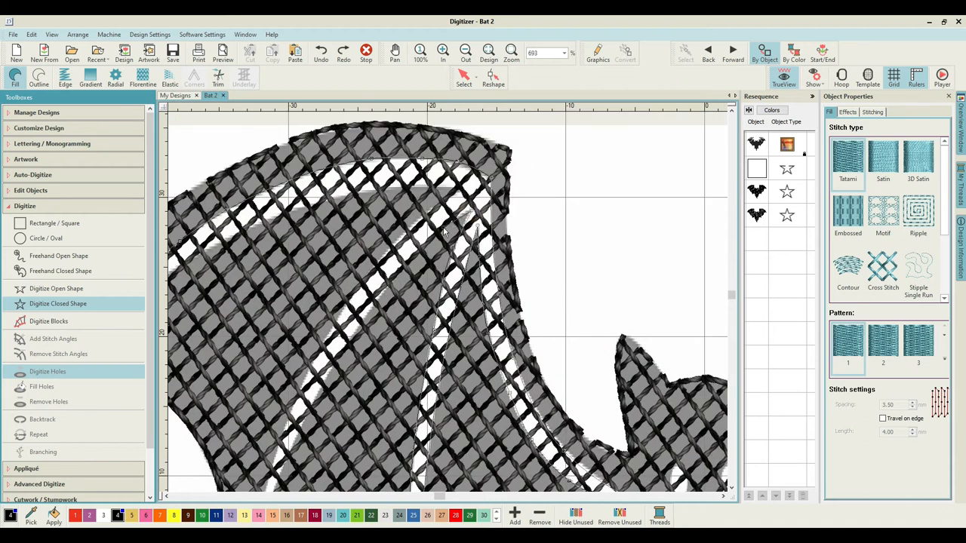
mouse_move(375, 313)
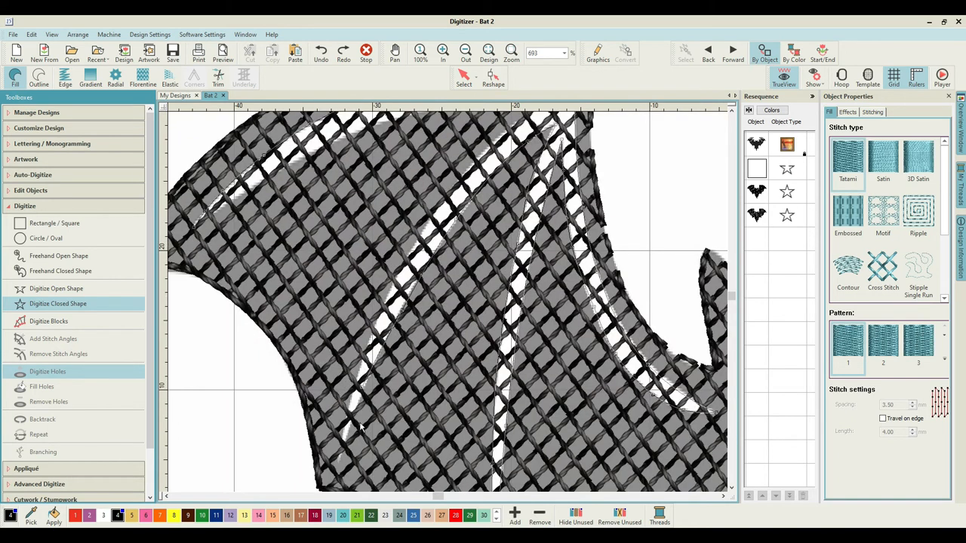
mouse_move(324, 460)
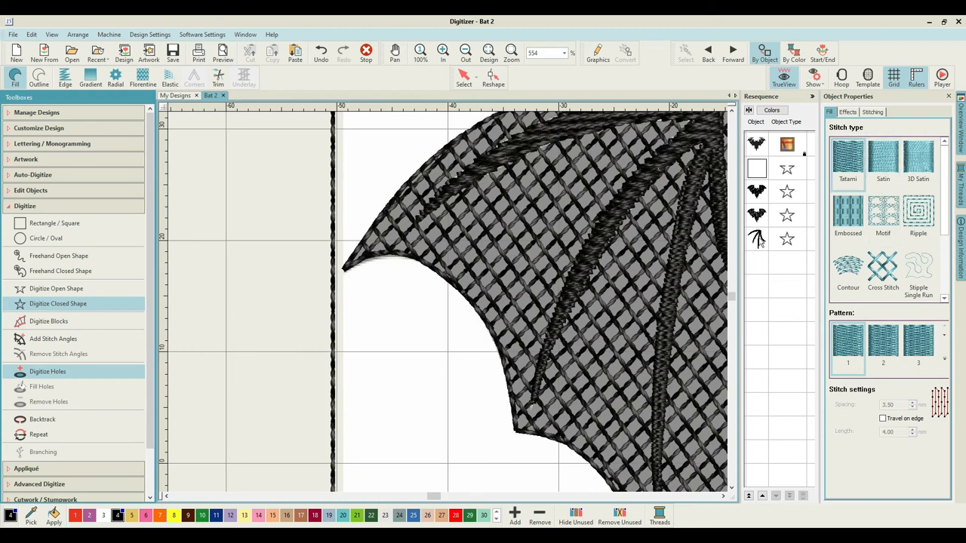
Select the newly created satin wing-vein object on the left wing.
click(757, 238)
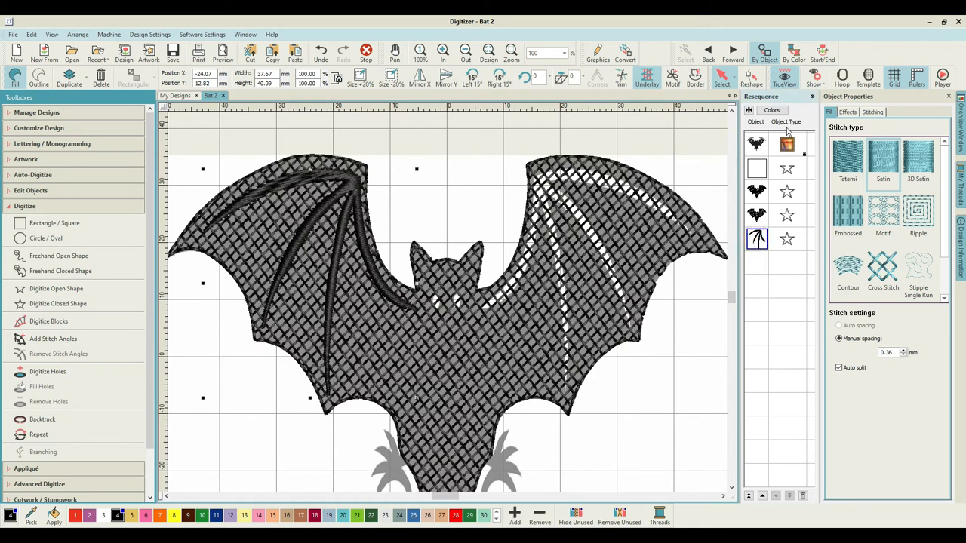
Mirror a copy of the satin wing-vein object onto the bat's right wing.
click(751, 75)
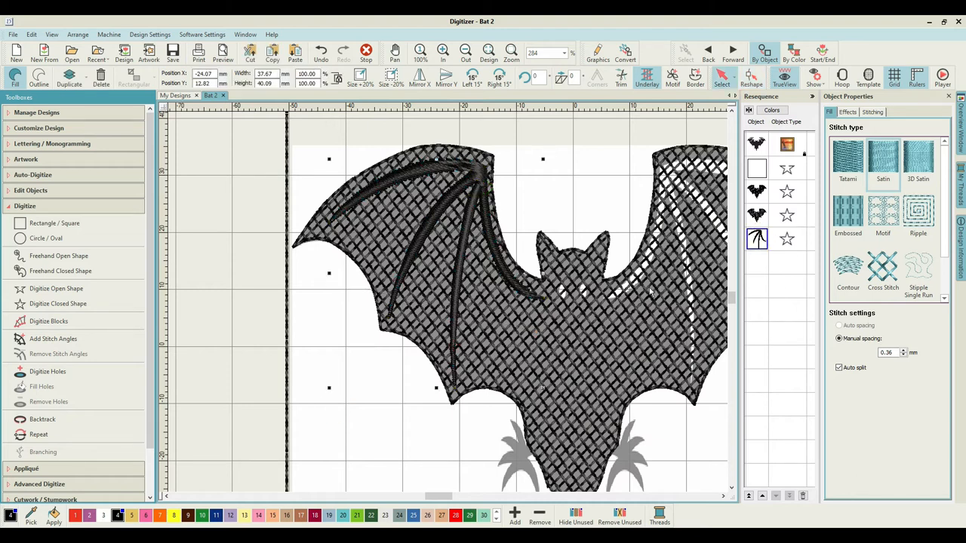
right_click(649, 293)
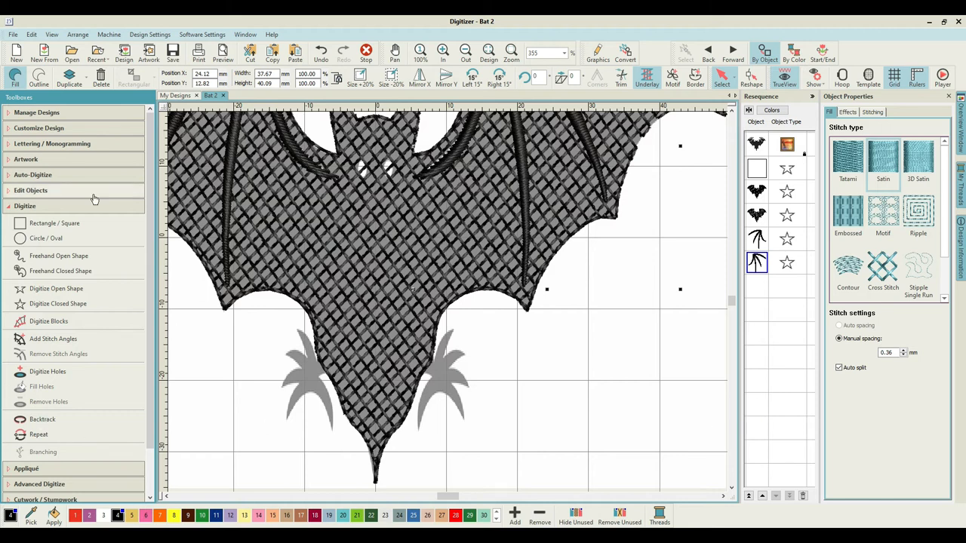
mouse_move(58, 303)
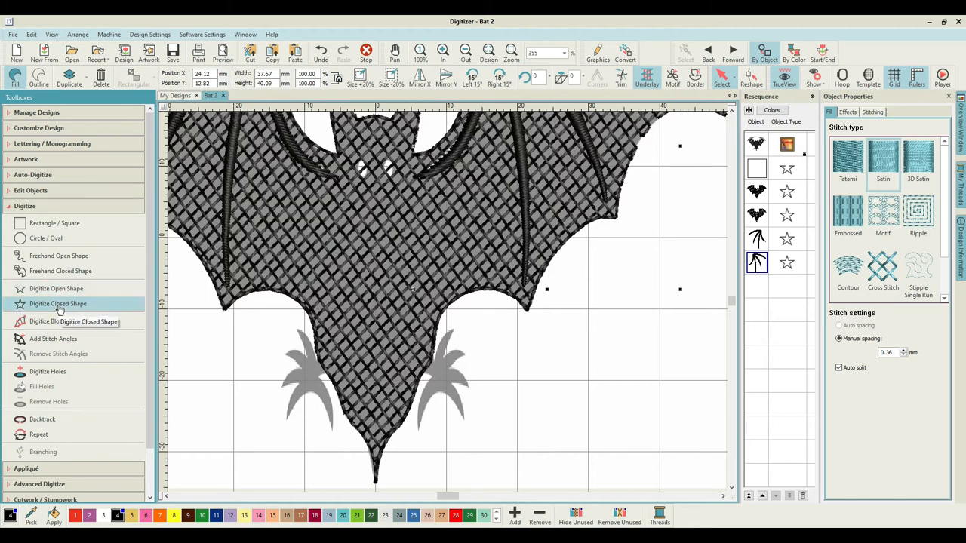
mouse_move(59, 303)
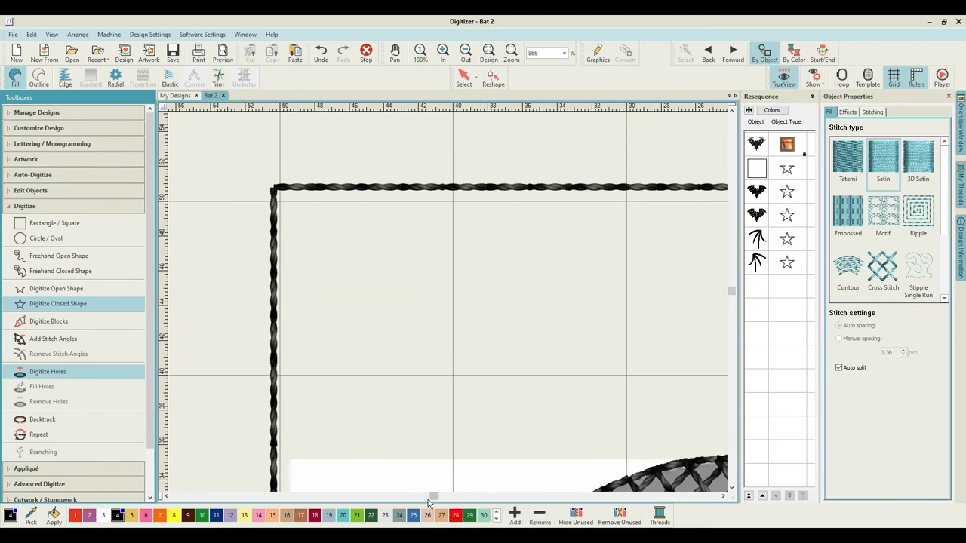
Begin cutting the bat's eye openings as holes in the crosshatch fill.
drag(434, 496, 449, 497)
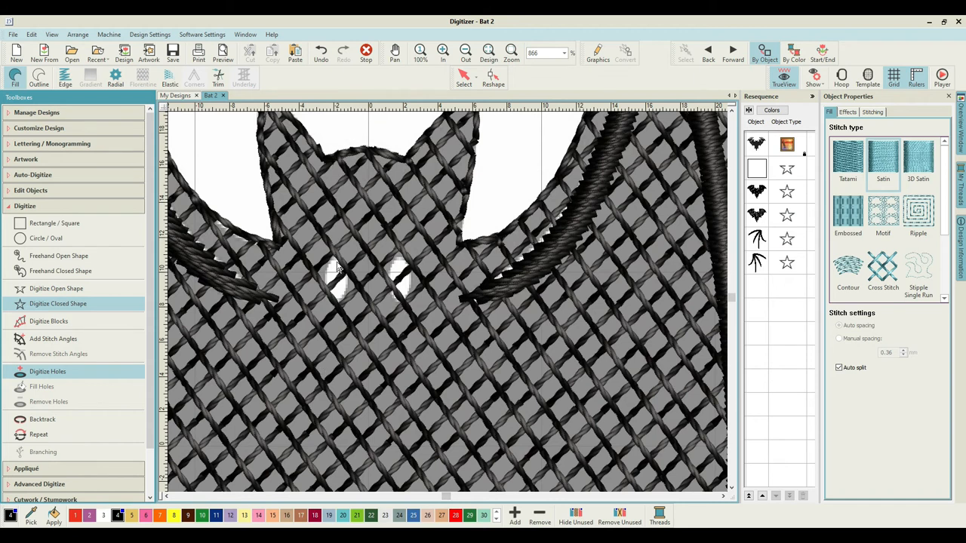
mouse_move(338, 261)
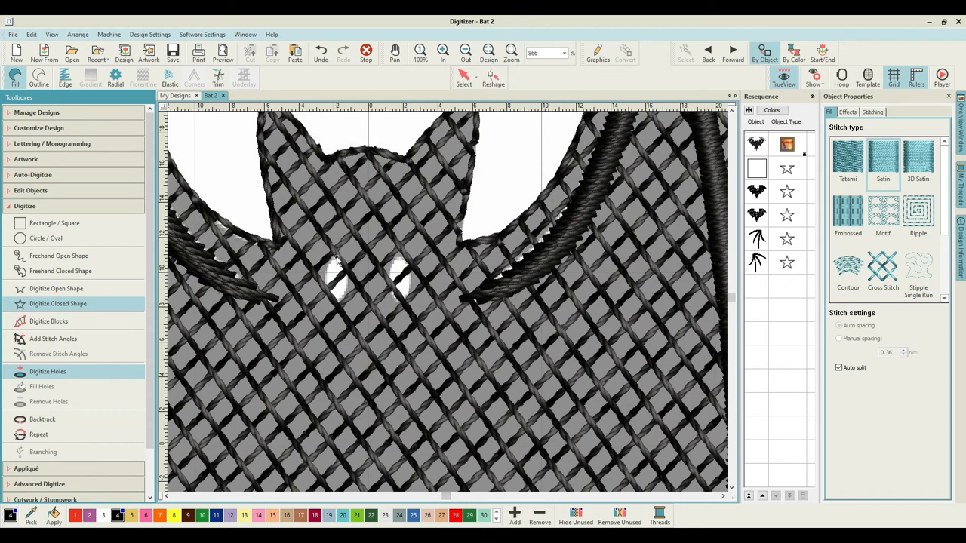
mouse_move(339, 304)
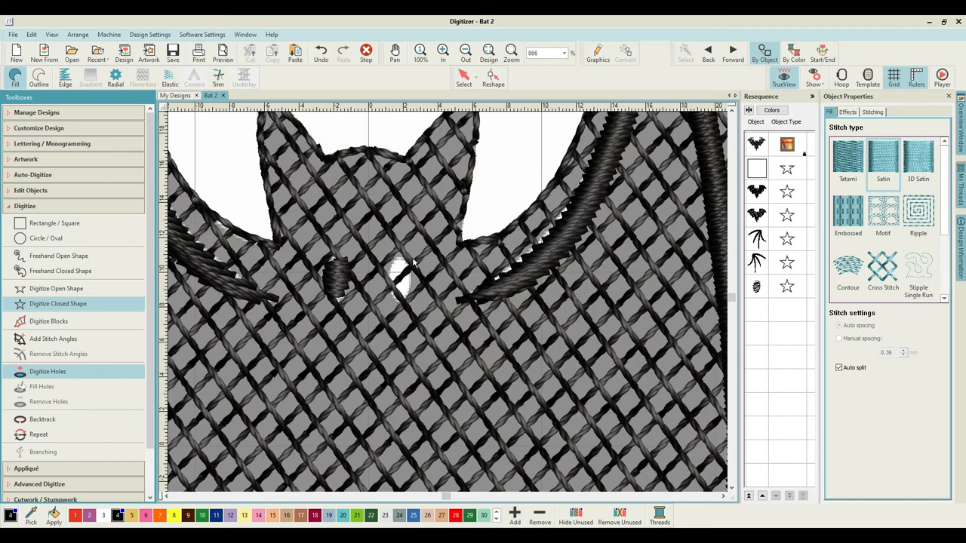
mouse_move(414, 281)
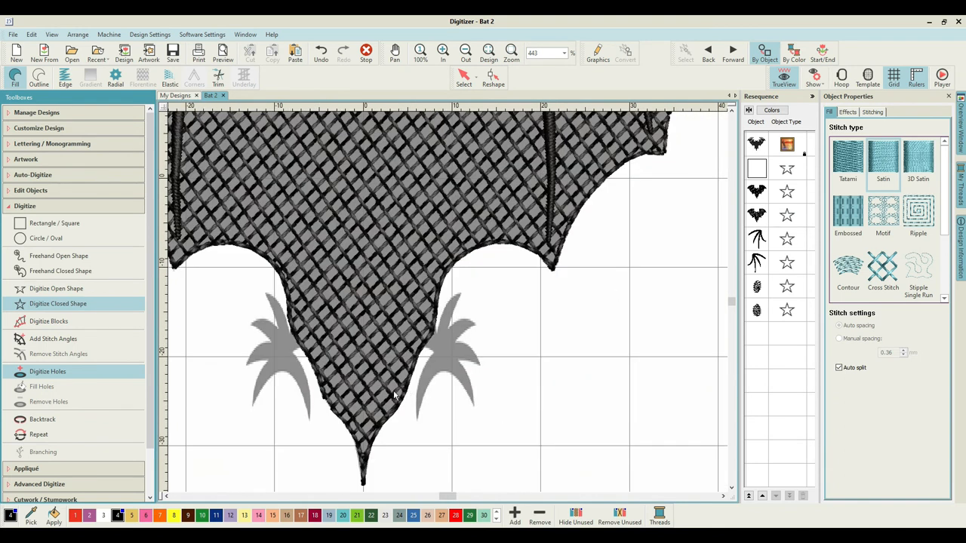
mouse_move(433, 370)
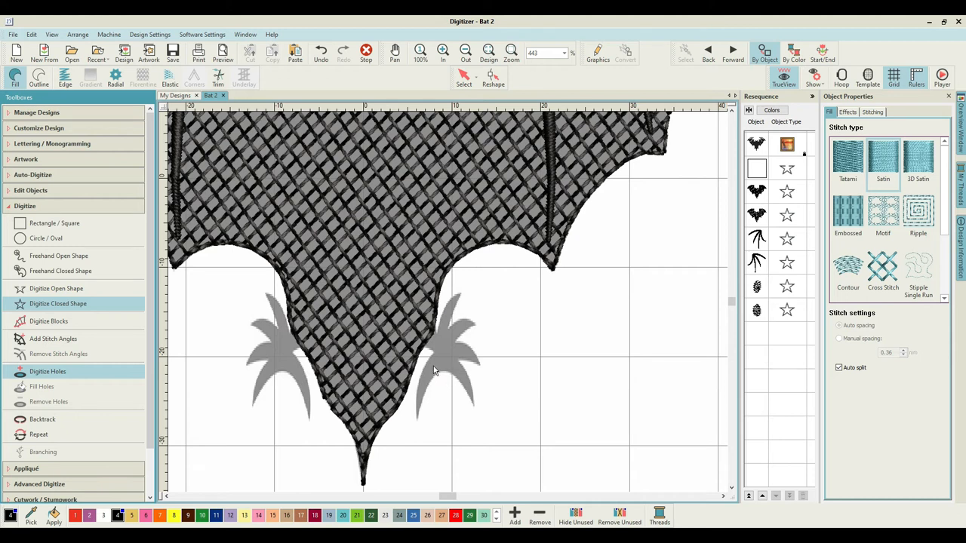
mouse_move(776, 472)
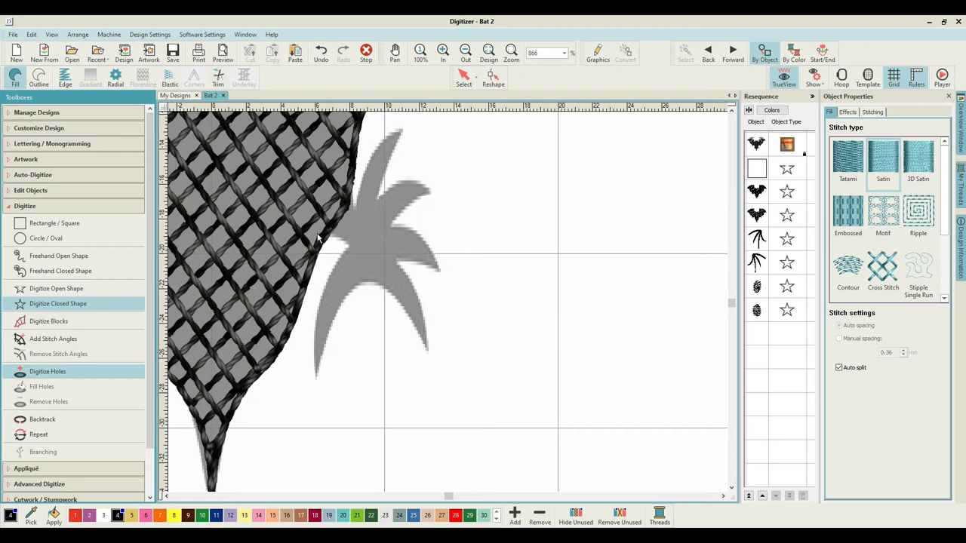
mouse_move(328, 240)
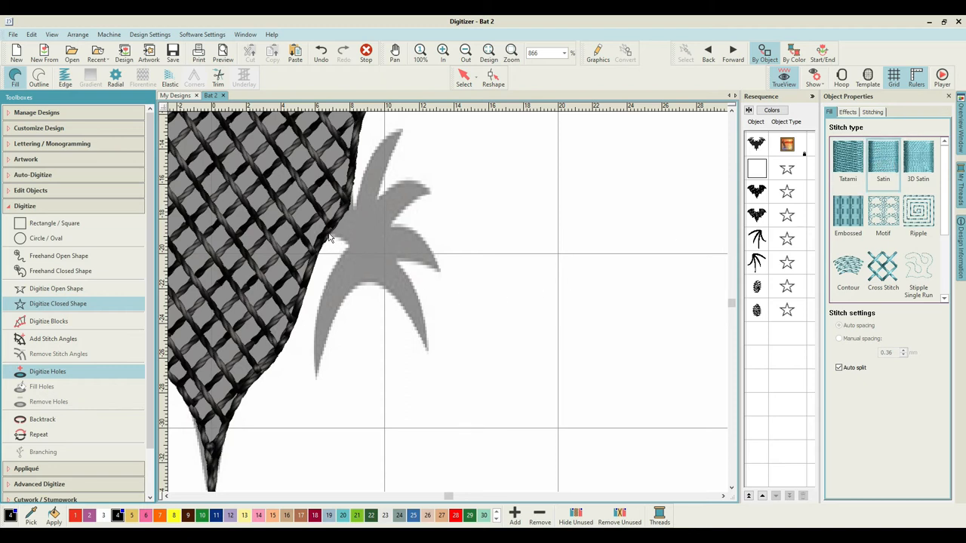
mouse_move(354, 196)
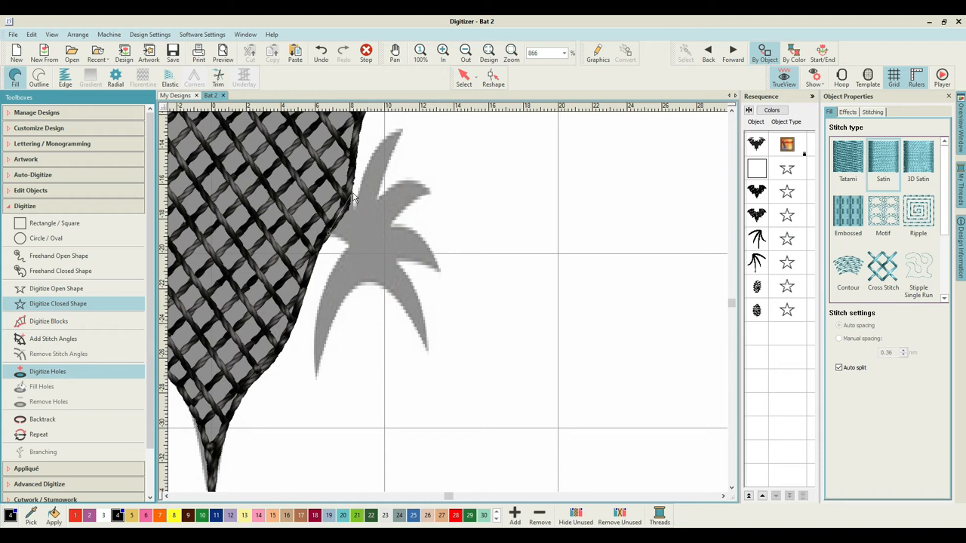
mouse_move(357, 213)
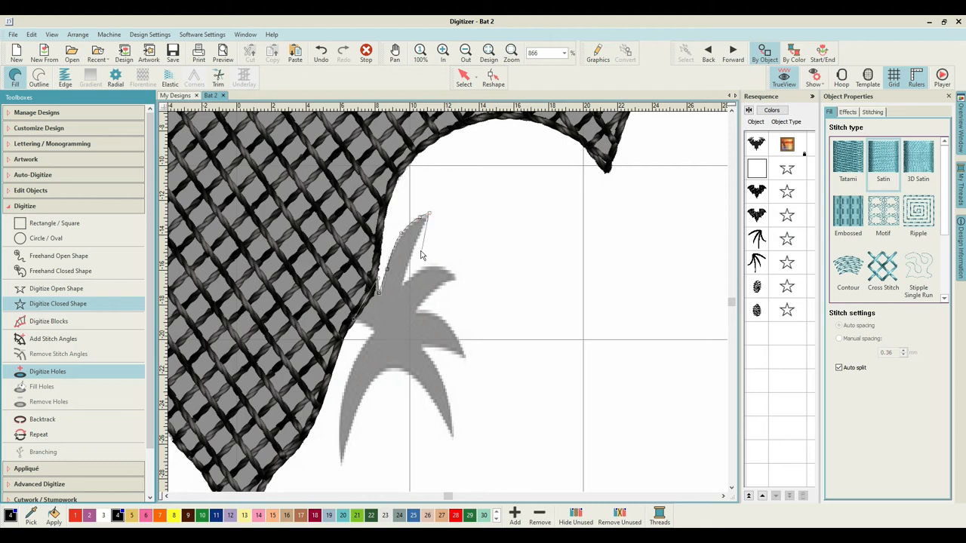
Place outline points tracing around the right-hand eye artwork.
click(409, 293)
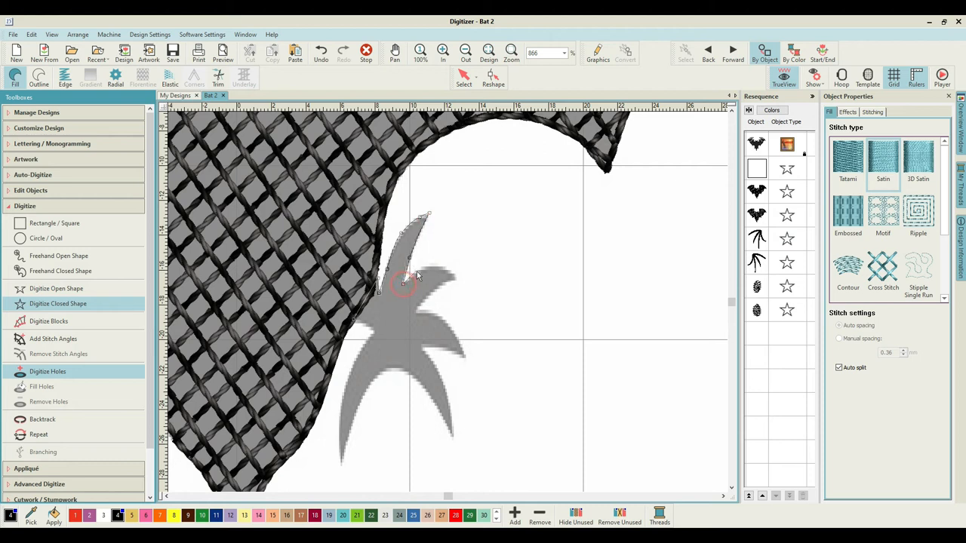
click(456, 283)
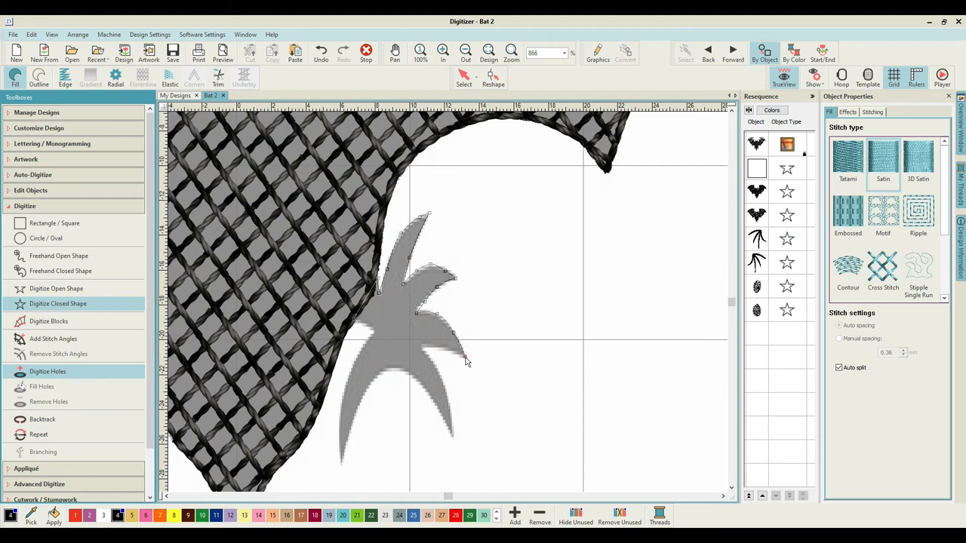
mouse_move(443, 353)
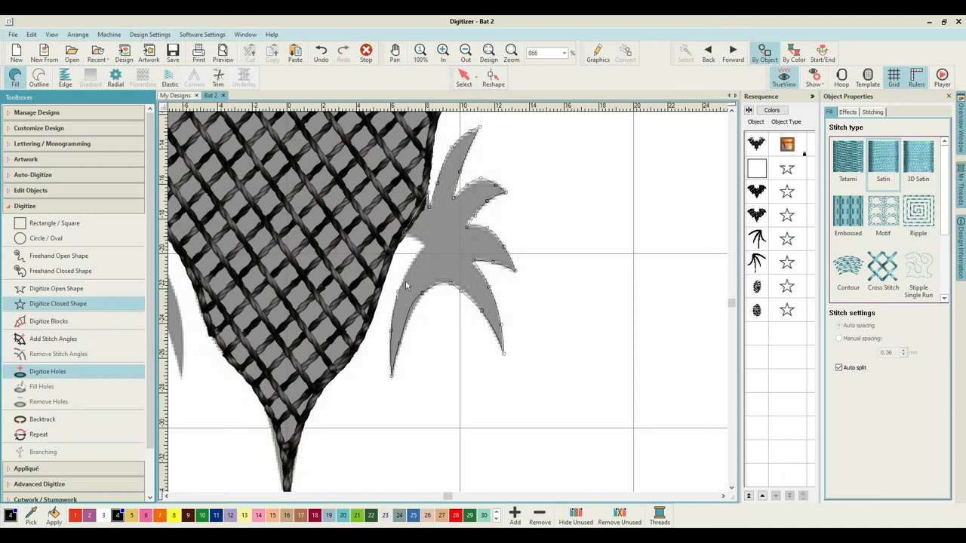
mouse_move(427, 249)
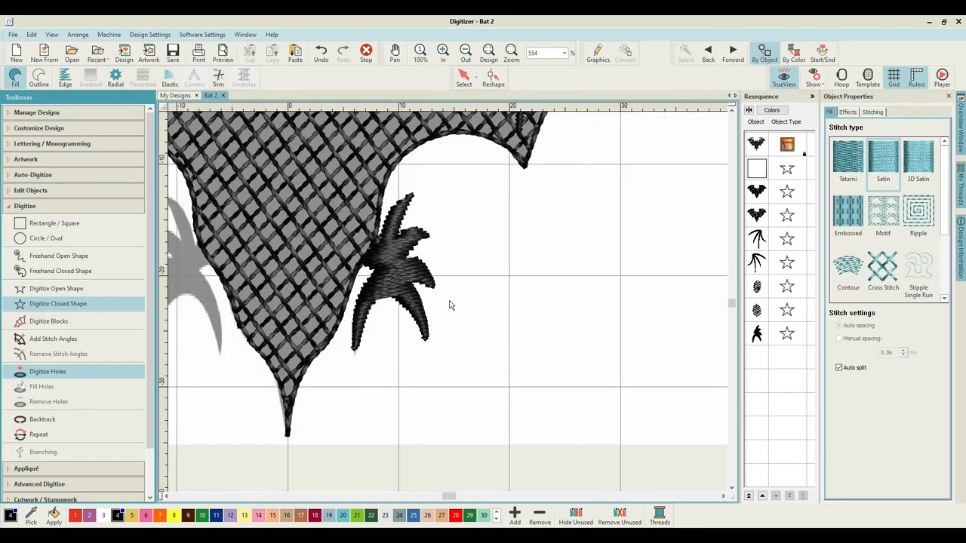
Switch back to the Select tool and select the stitched right talon foot.
click(465, 51)
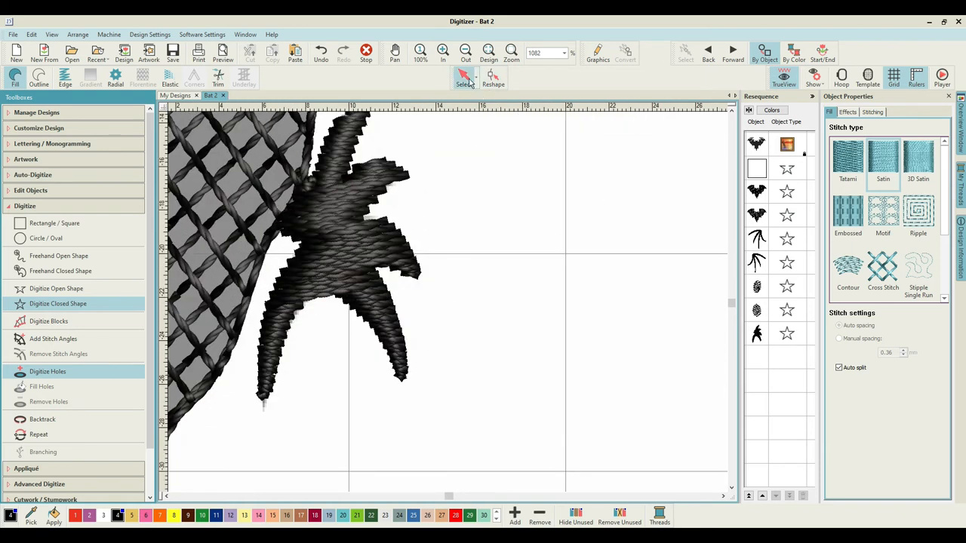
click(340, 328)
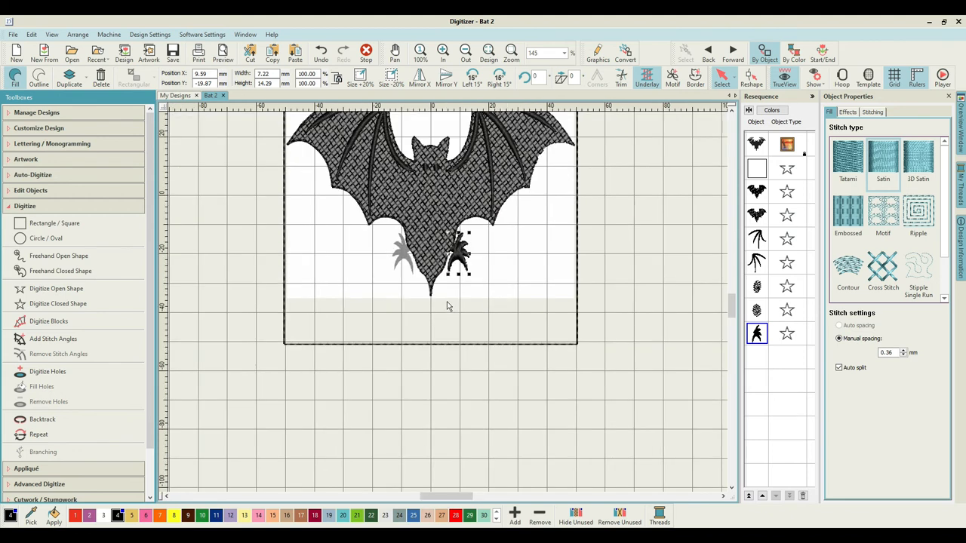
Place a mirrored copy of the right talon over the left foot artwork.
click(443, 50)
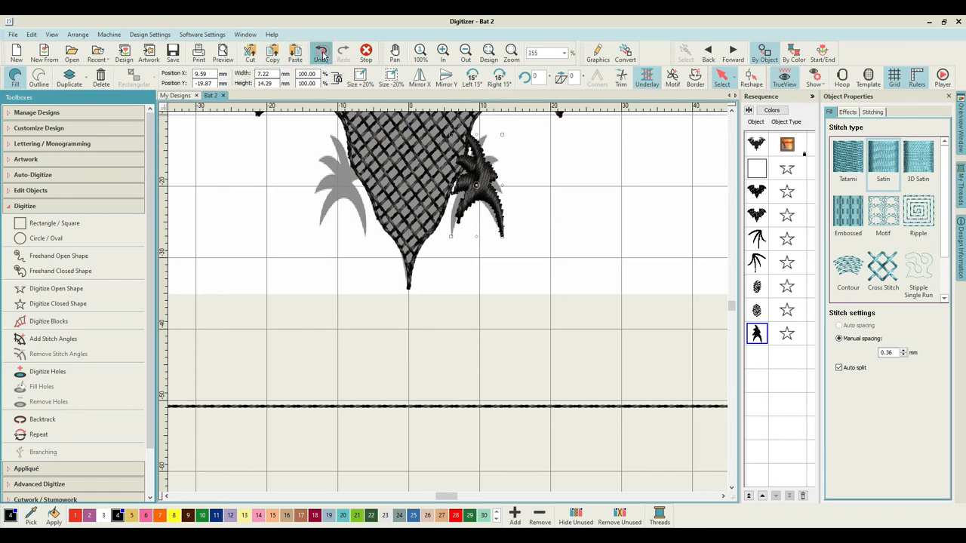
right_click(475, 185)
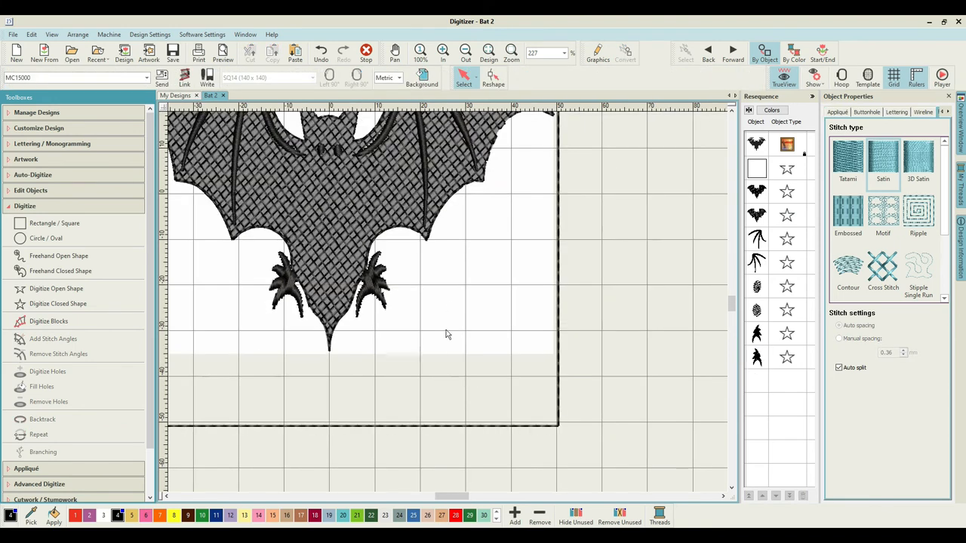
mouse_move(402, 355)
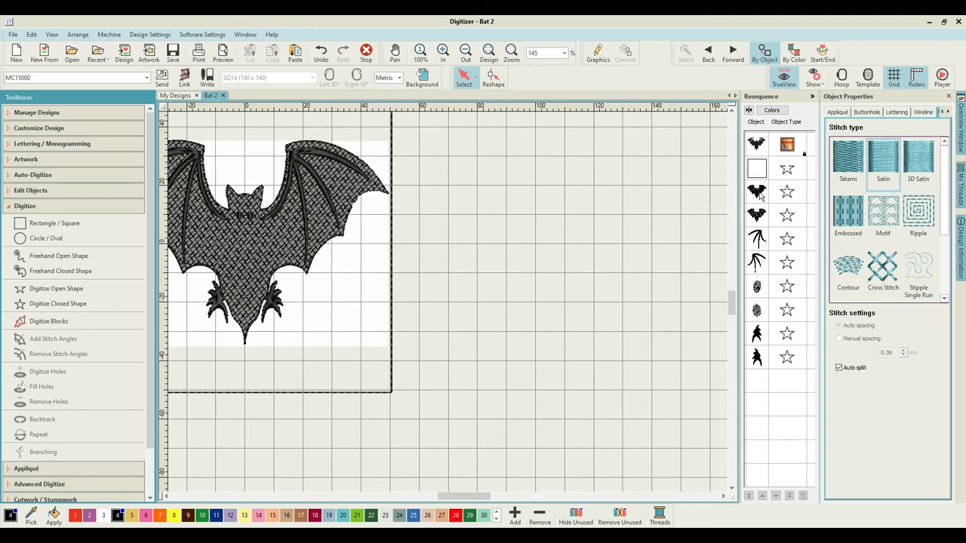
Duplicate the bat body shape as an outline-only object at the top of the sequence.
right_click(756, 191)
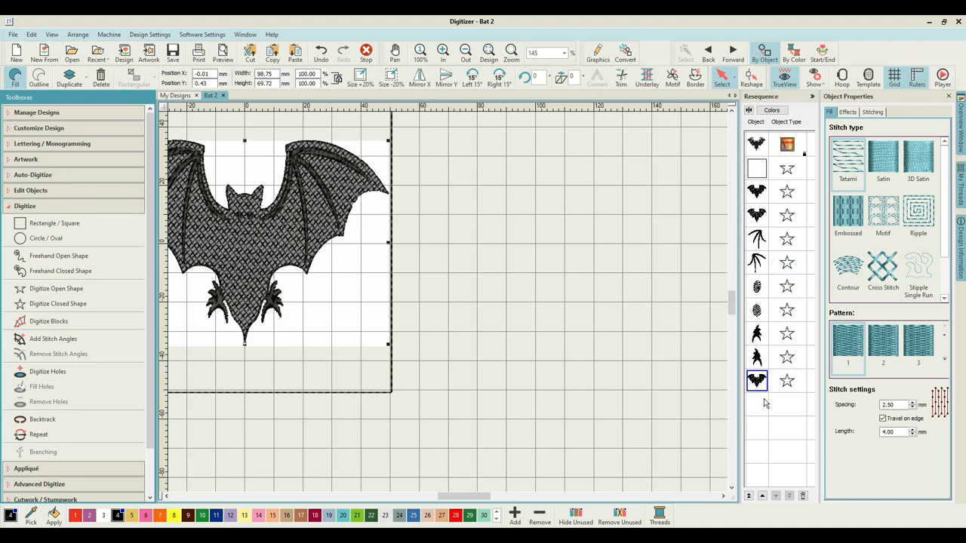
click(756, 381)
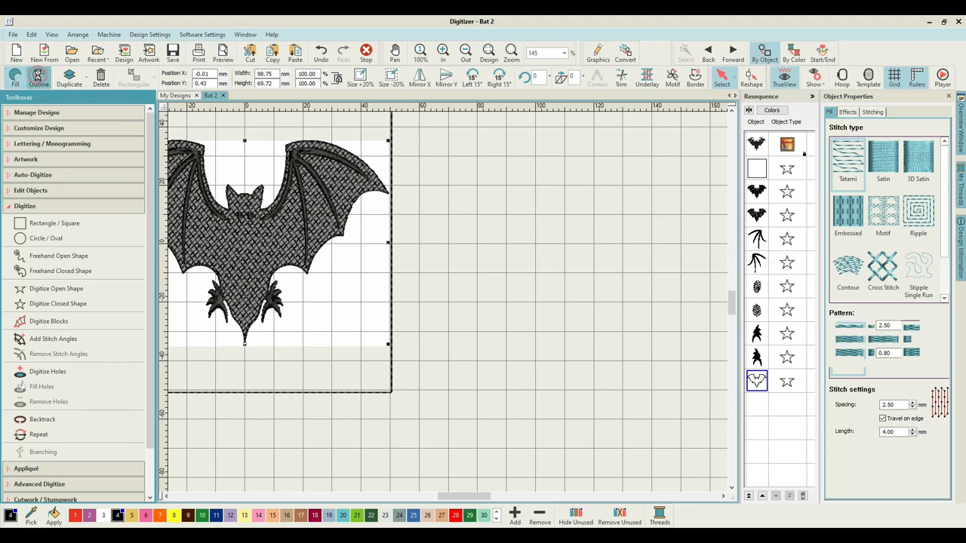
click(834, 112)
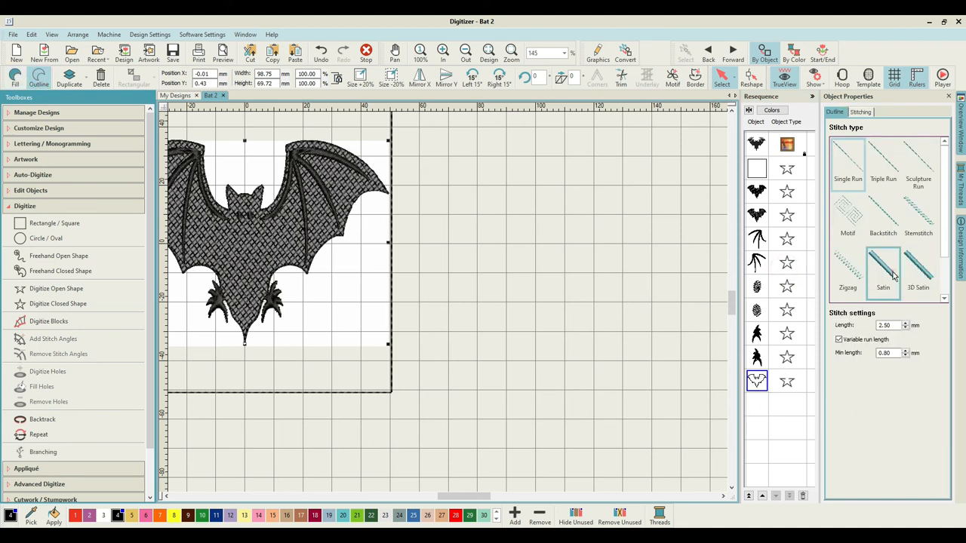
Give the bat outline a satin border 2.0 mm wide.
click(883, 272)
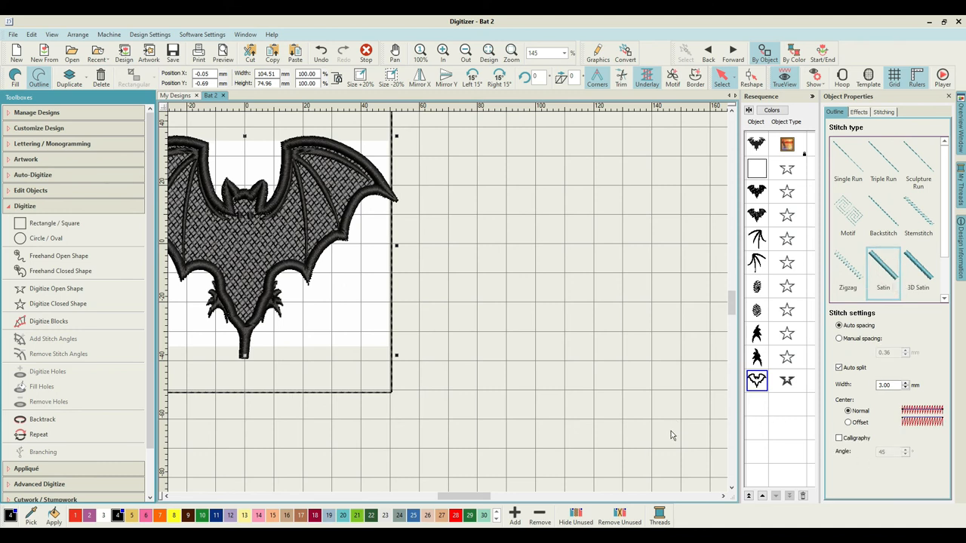
click(886, 385)
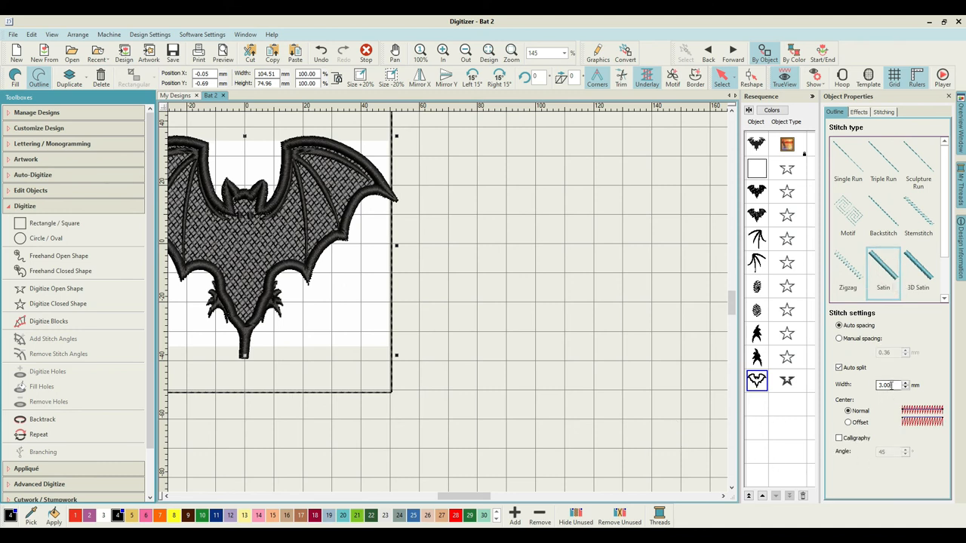
text(2)
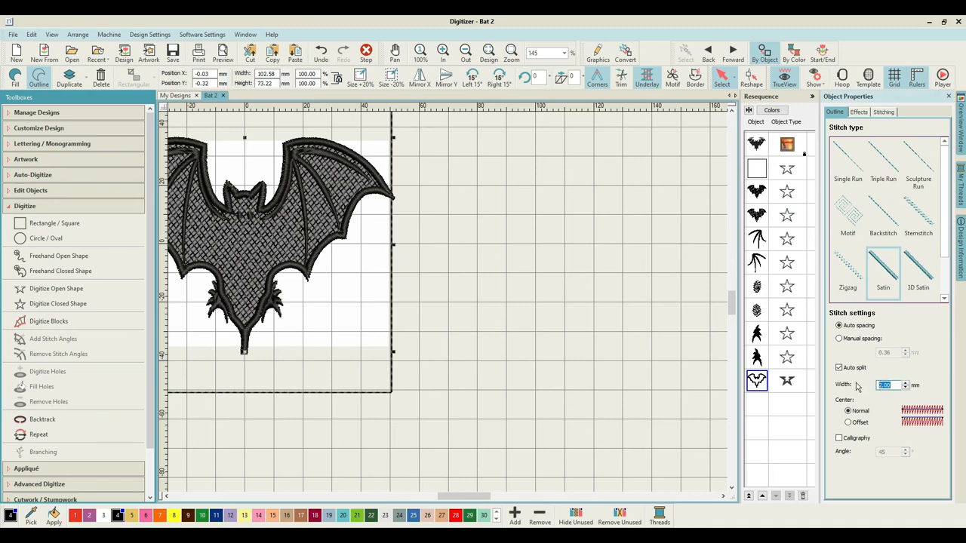
mouse_move(730, 395)
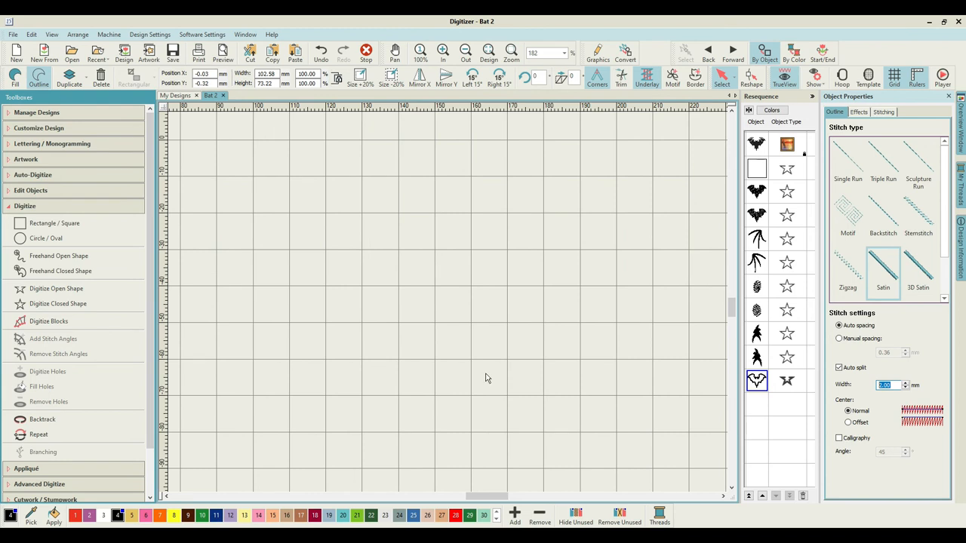
mouse_move(481, 371)
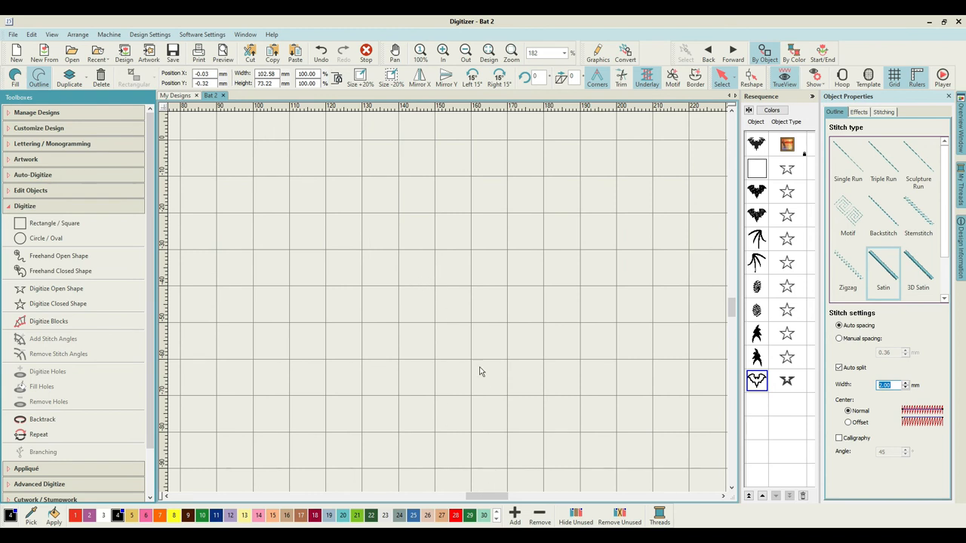
text(0)
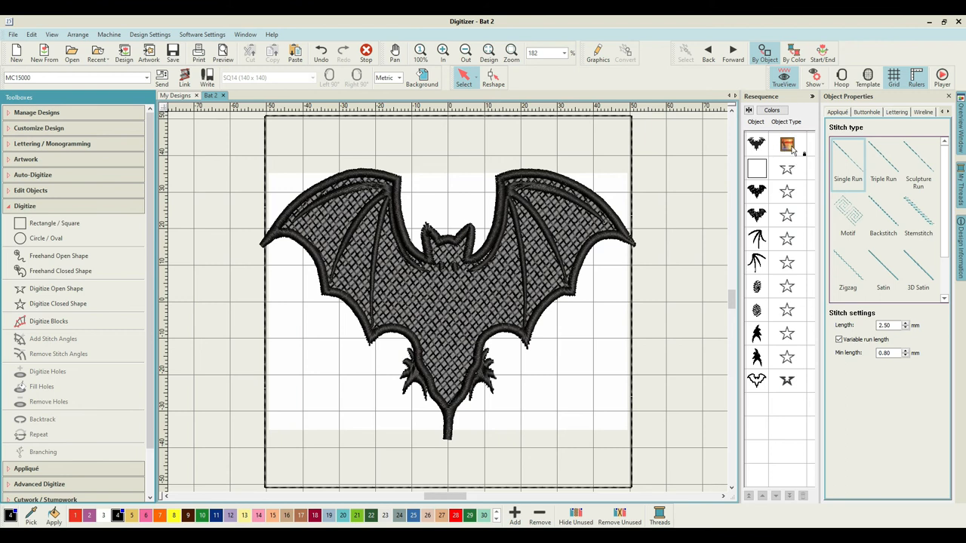
Delete the appliqué bat object from the Resequence list.
click(786, 144)
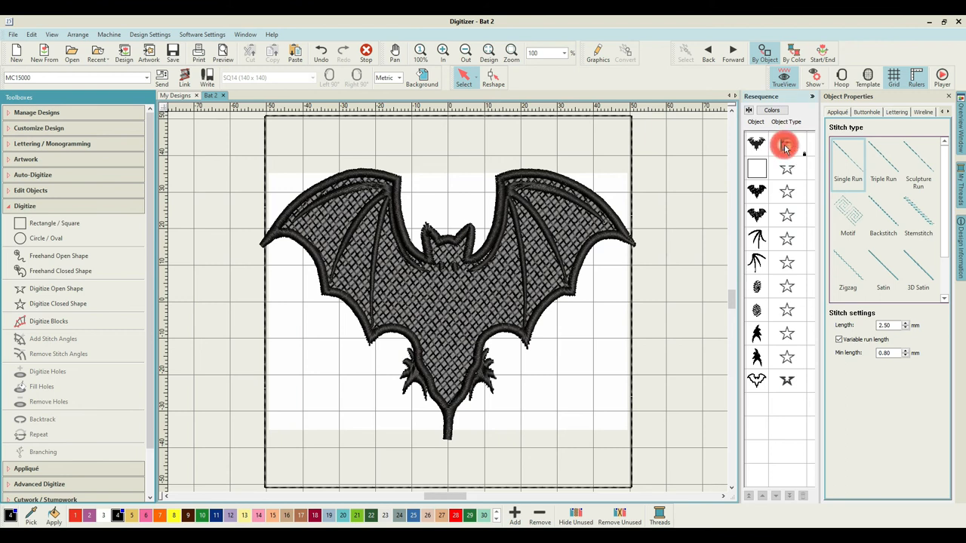
click(756, 143)
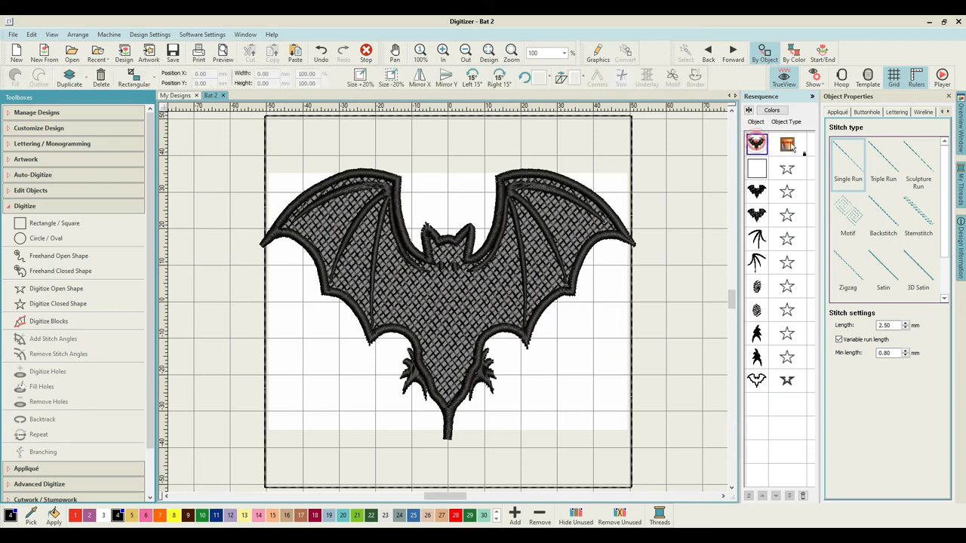
right_click(756, 143)
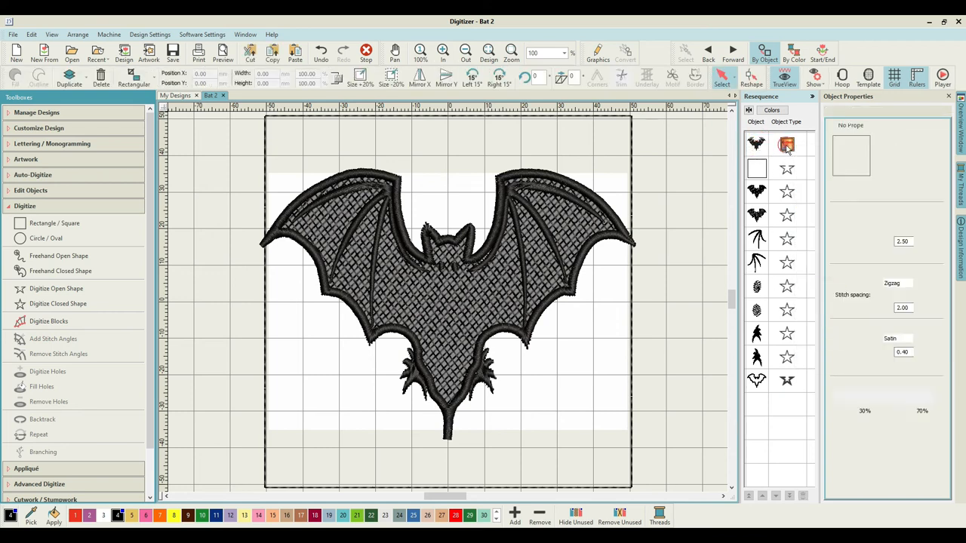
click(786, 144)
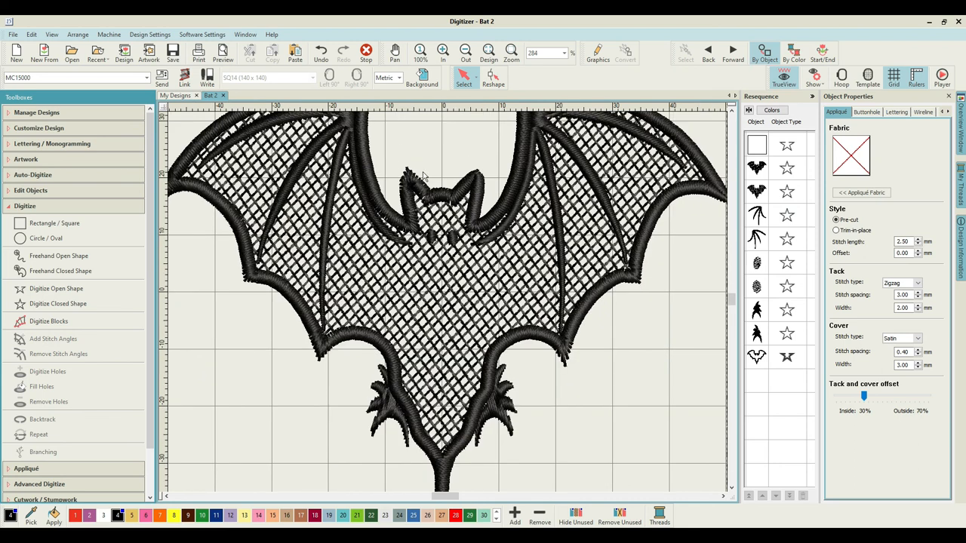
mouse_move(410, 214)
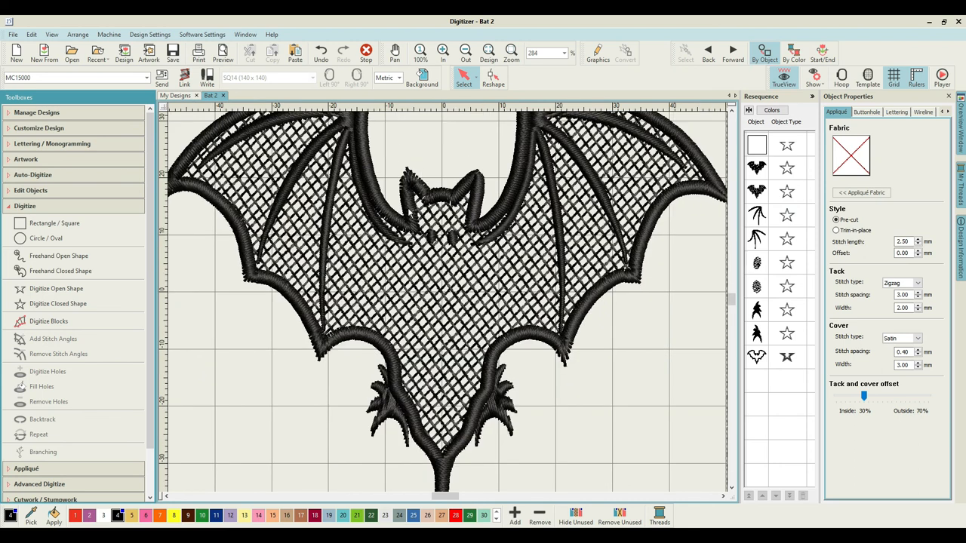
mouse_move(485, 249)
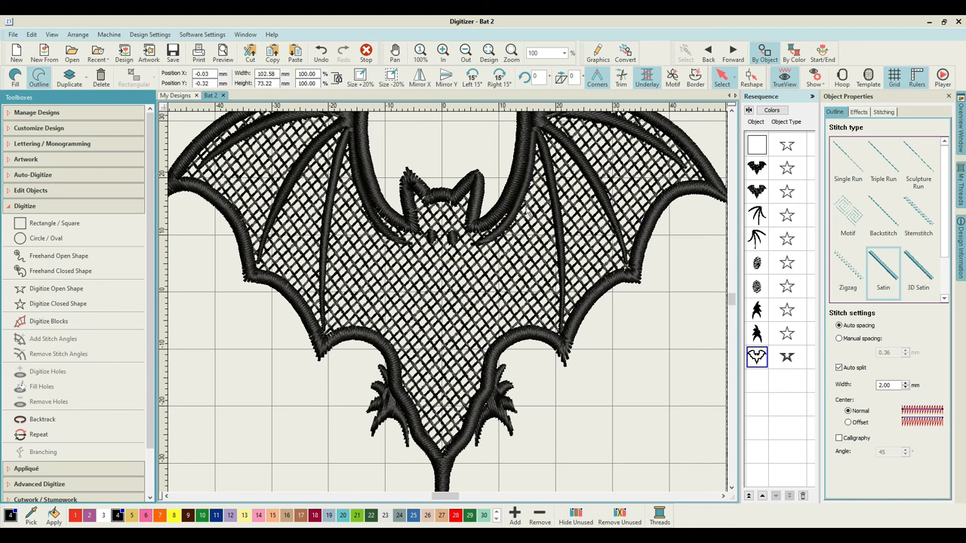
mouse_move(526, 211)
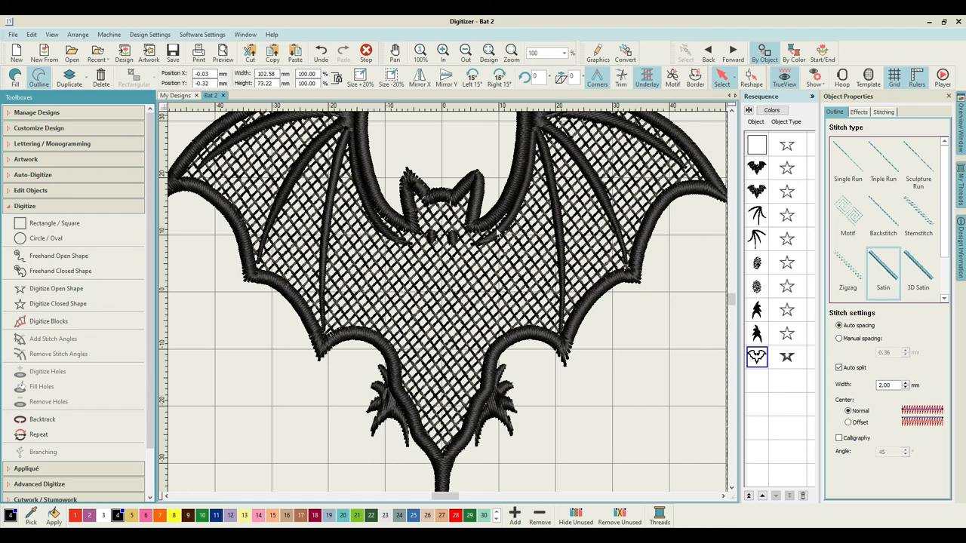
mouse_move(544, 252)
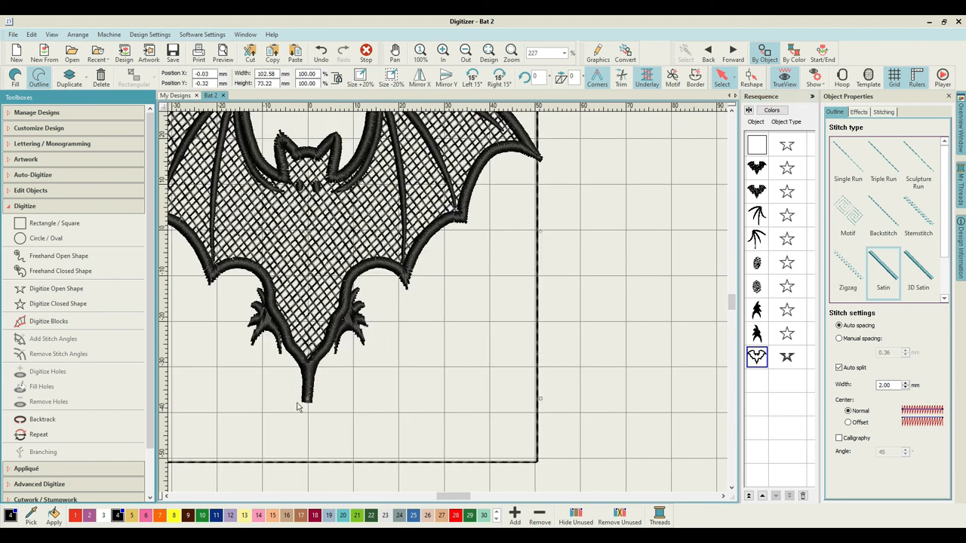
mouse_move(307, 385)
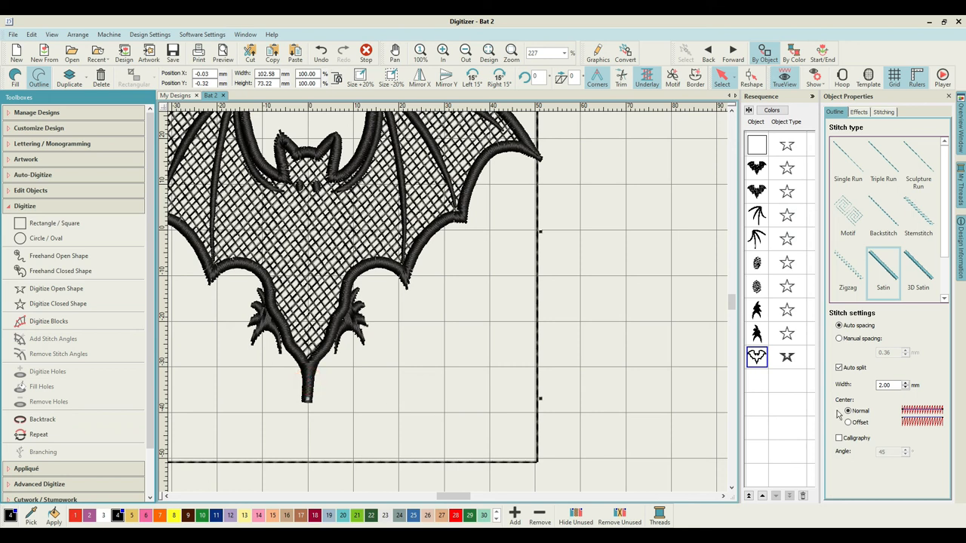
mouse_move(911, 393)
text(0.2)
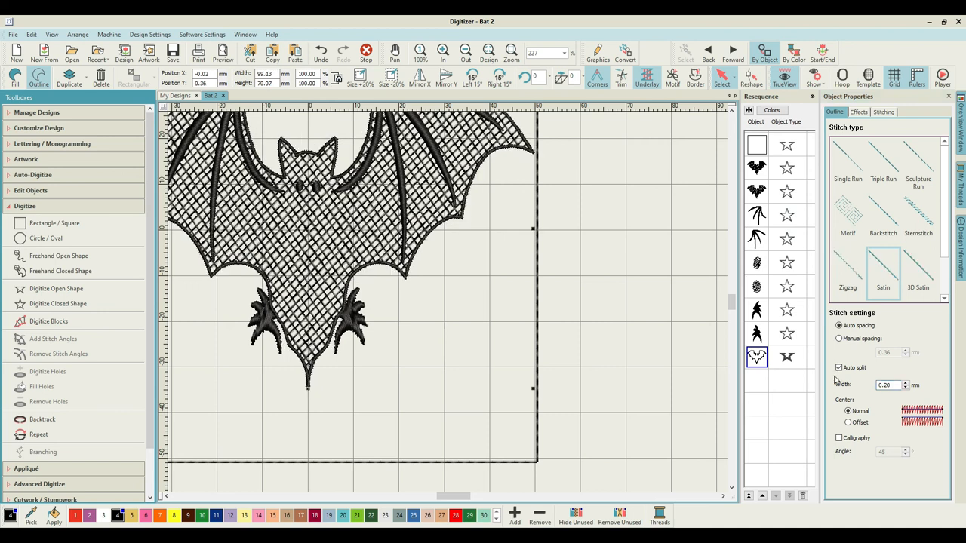
mouse_move(720, 514)
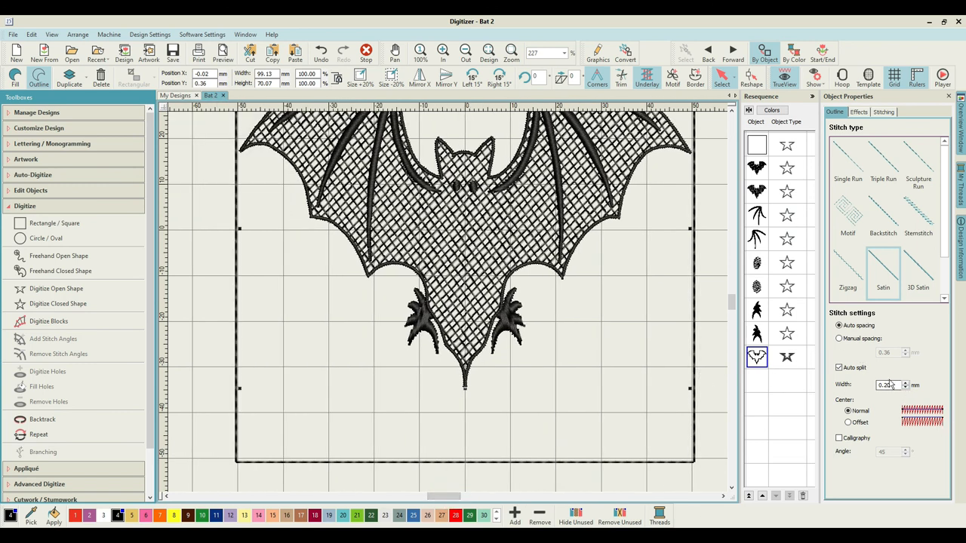
Set the outline's Satin Width to 1.2 mm in Object Properties.
triple_click(884, 385)
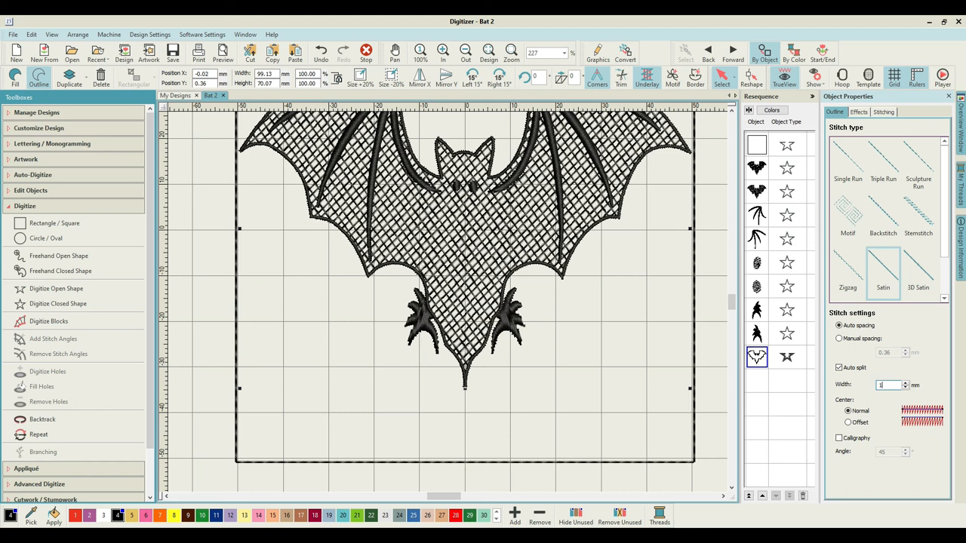
text(1.2)
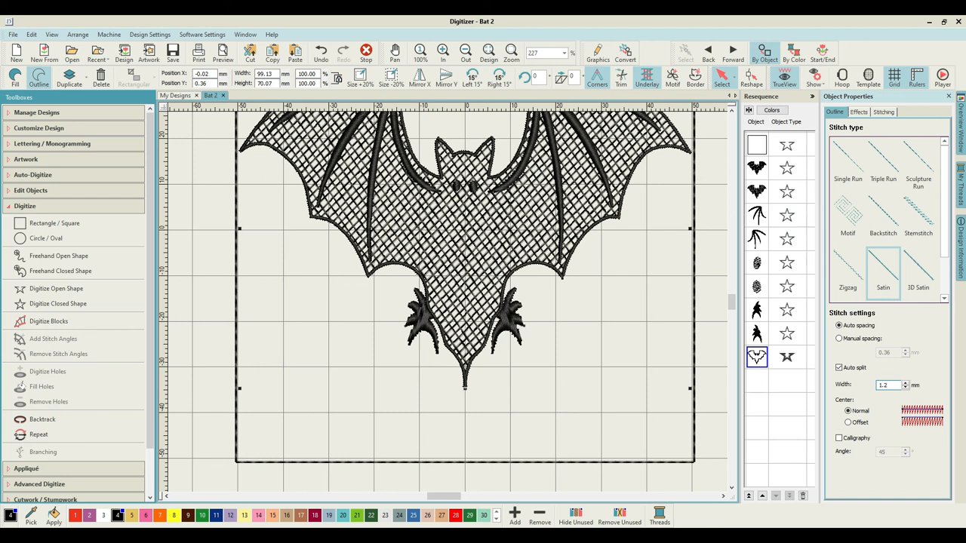
click(905, 382)
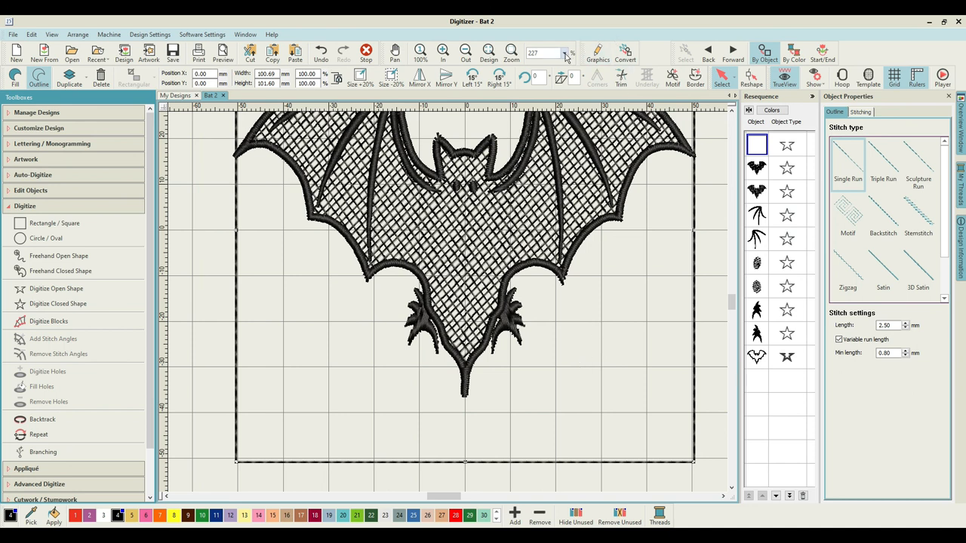
Duplicate the satin outline in Resequence and set the copy to Zigzag stitch type.
click(545, 92)
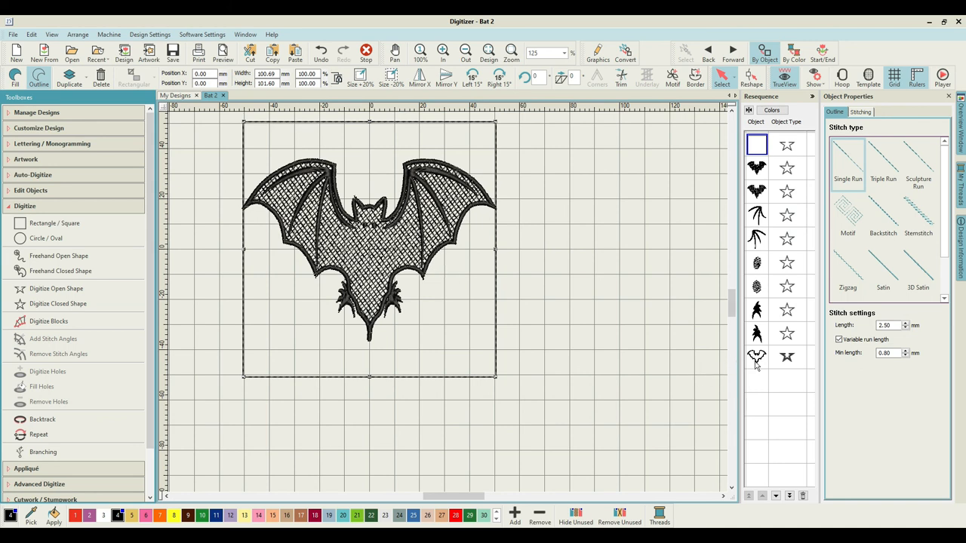
click(756, 358)
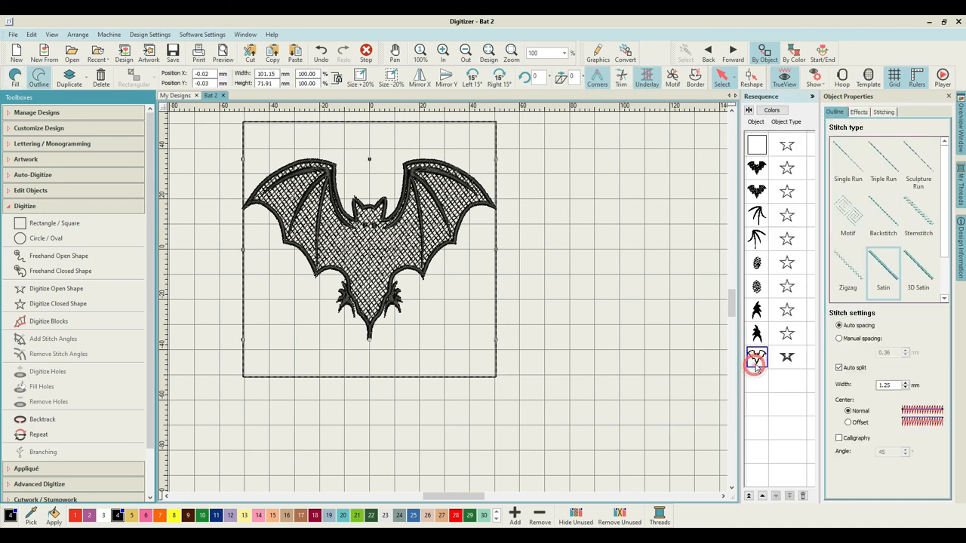
right_click(756, 358)
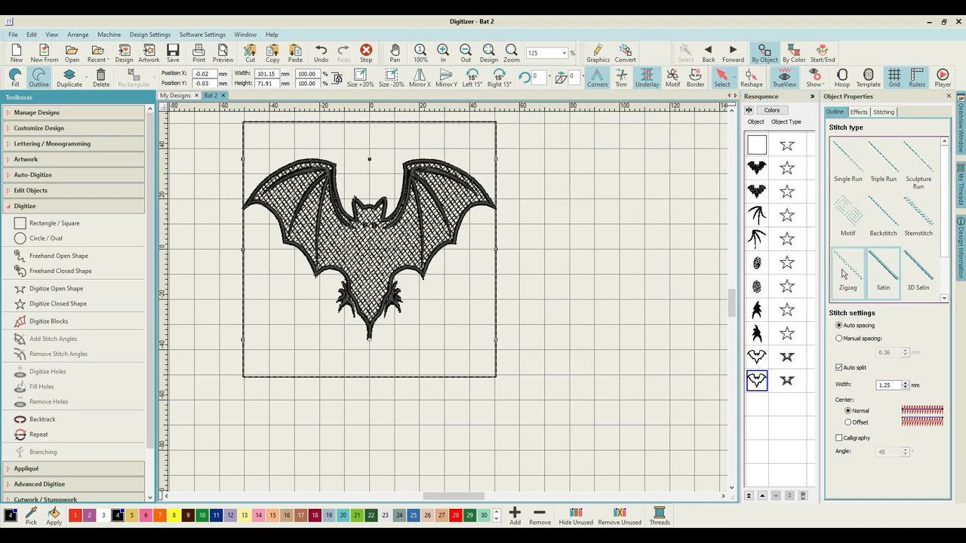
click(848, 271)
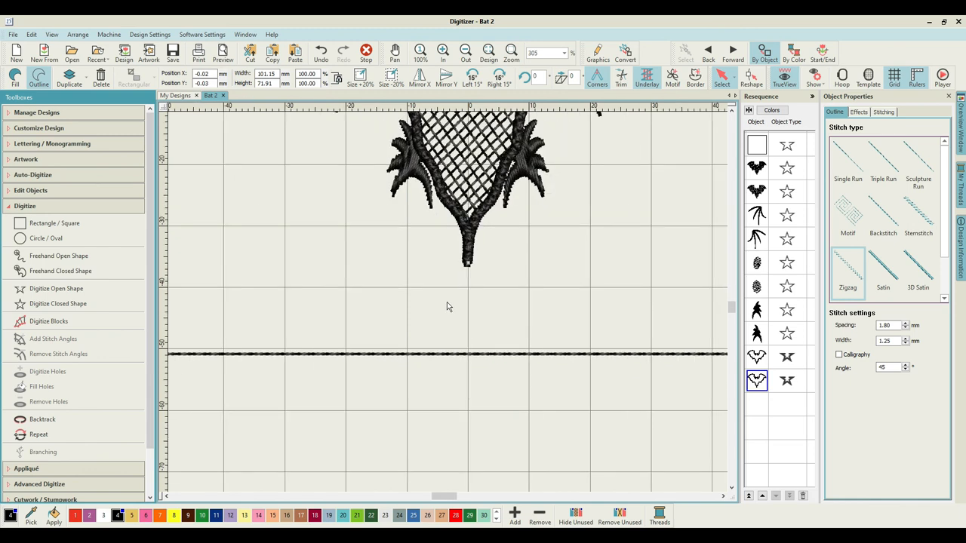
click(732, 305)
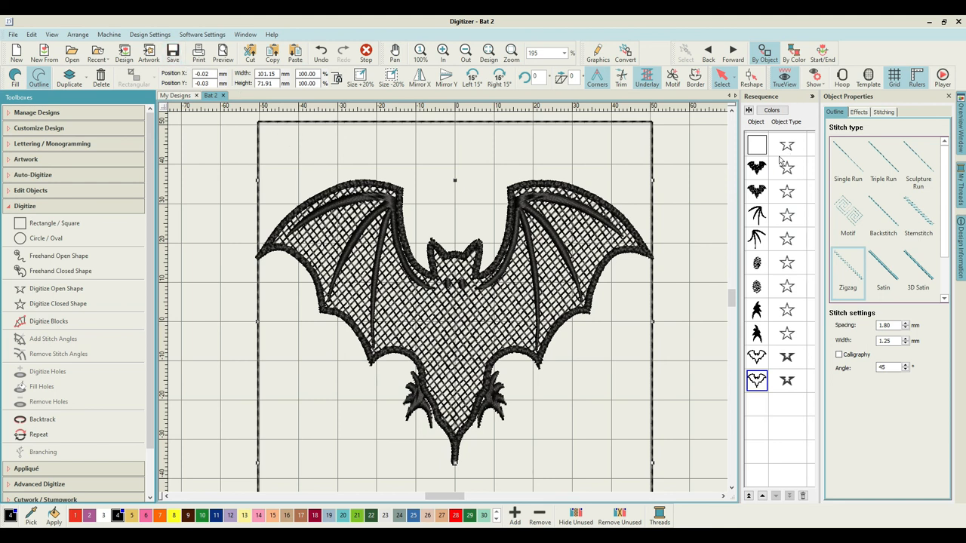
Deselect all, toggle the hoop template, turn off the grid and center the design.
click(757, 145)
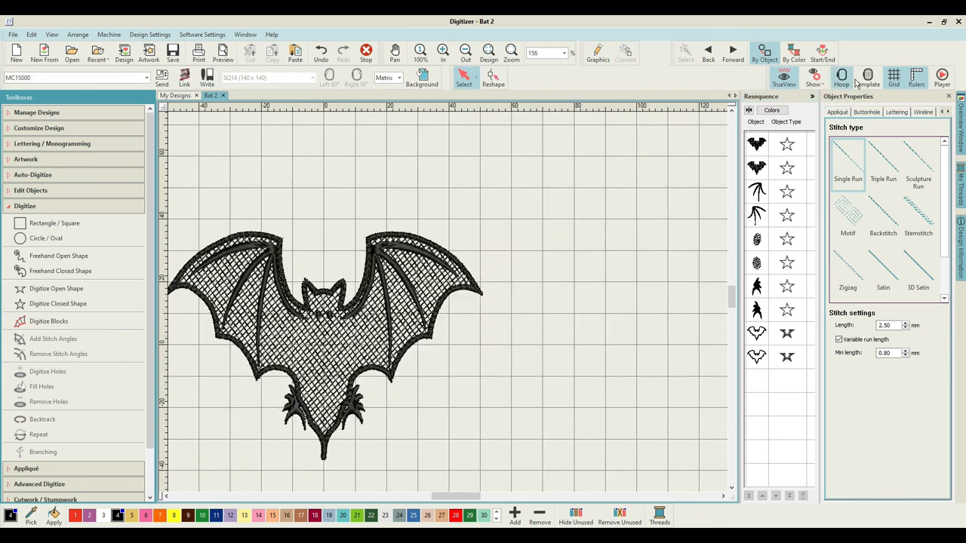
click(867, 75)
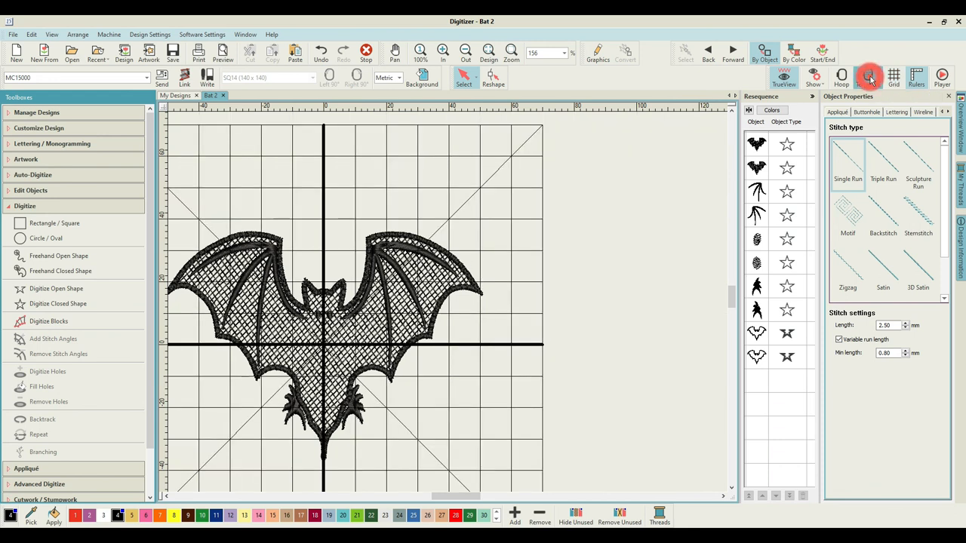
click(892, 78)
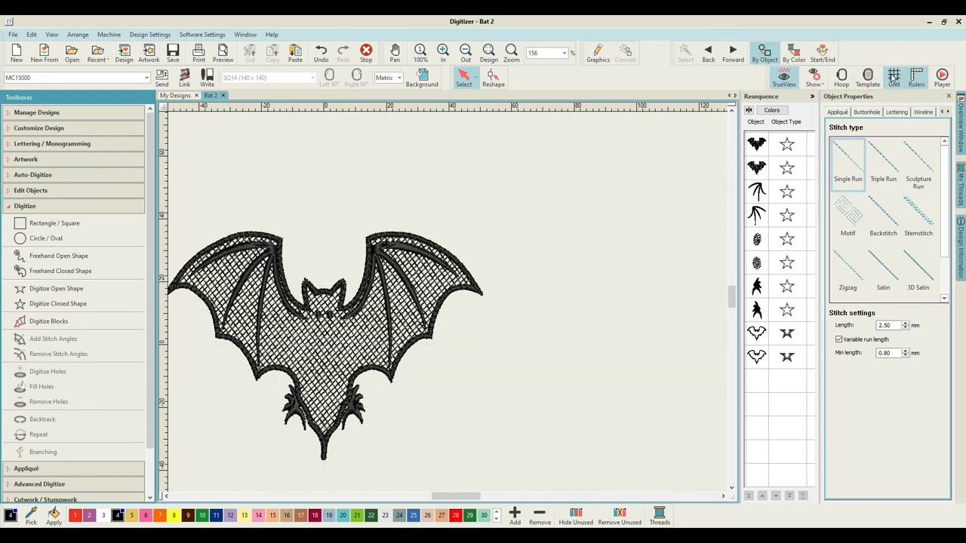
drag(434, 496, 453, 495)
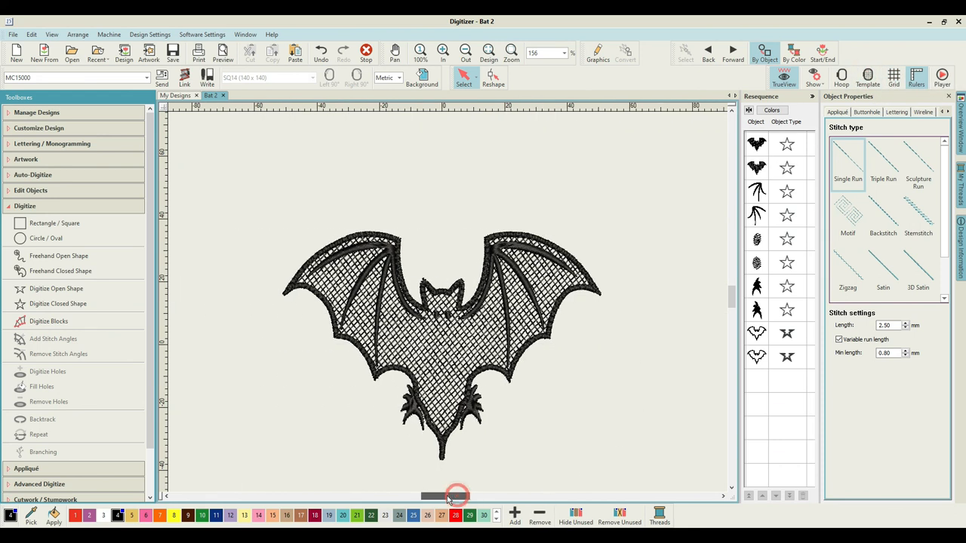